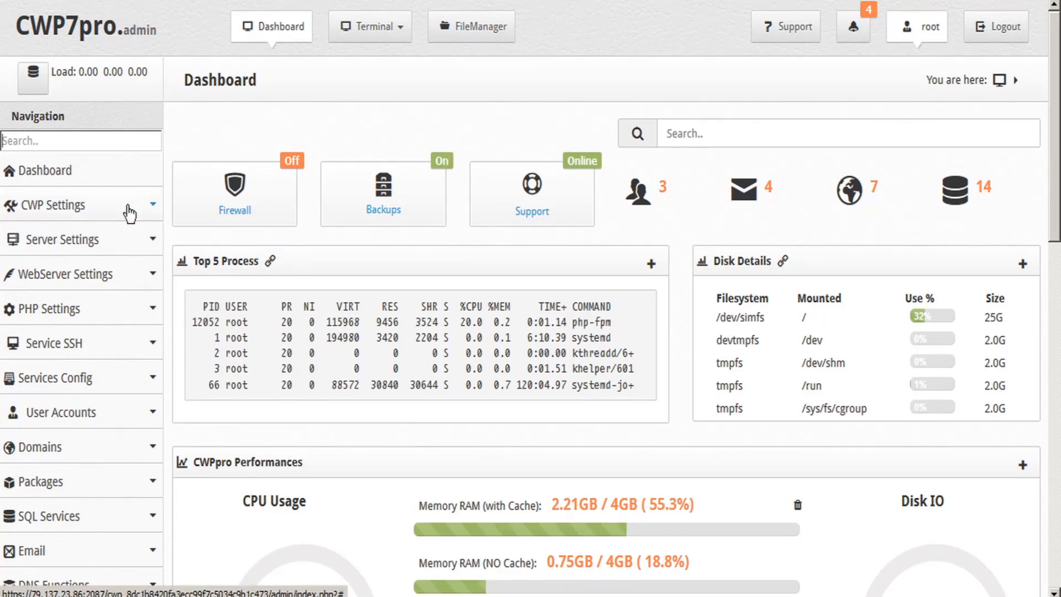
# Step: Expand the Email menu in the sidebar and go to MailServer Manager
pyautogui.scroll(-3)
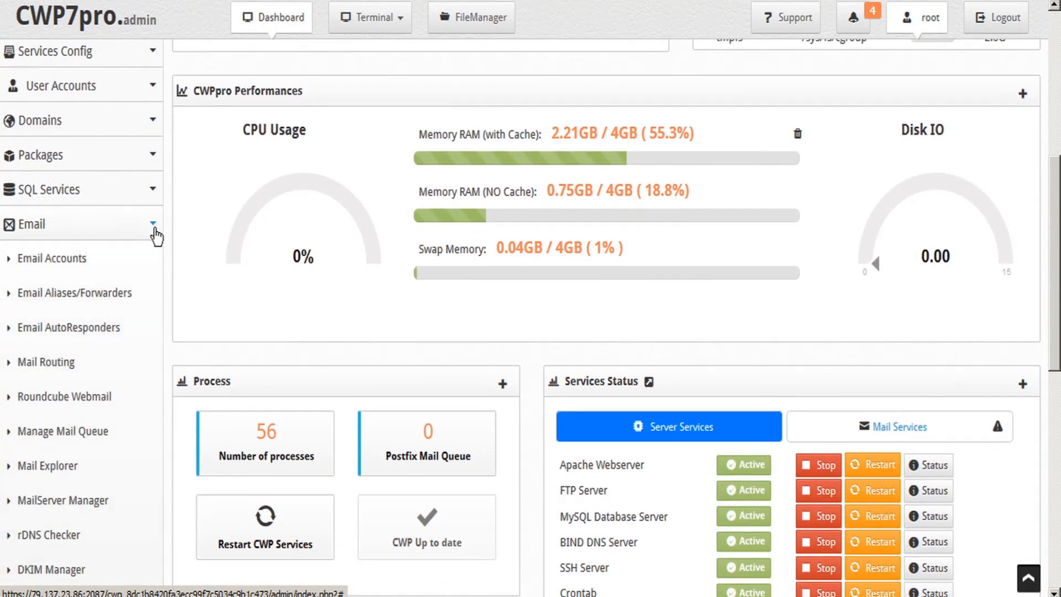
pyautogui.moveTo(77, 500)
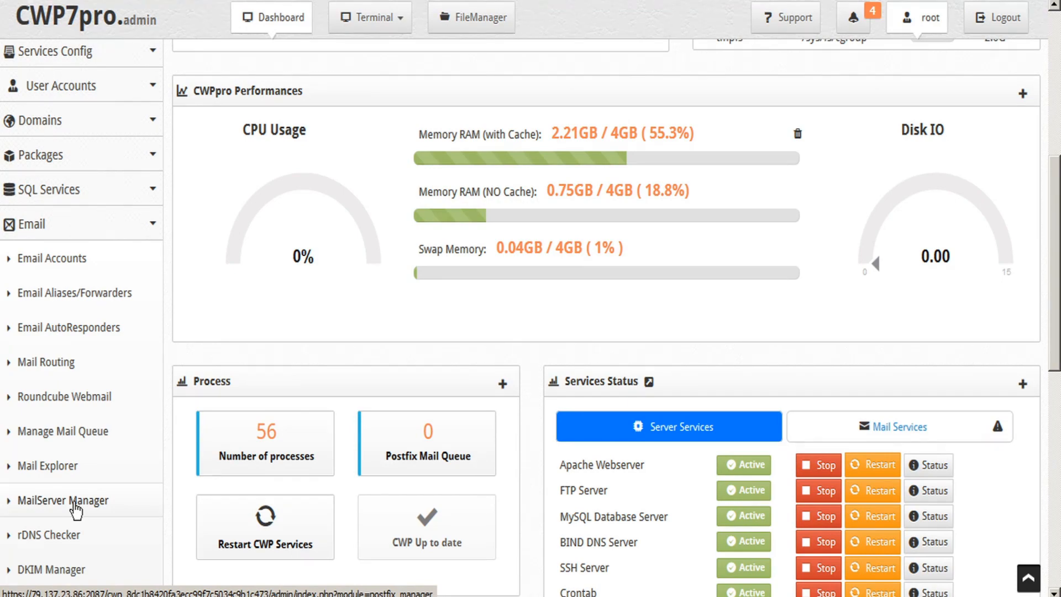
pyautogui.click(64, 499)
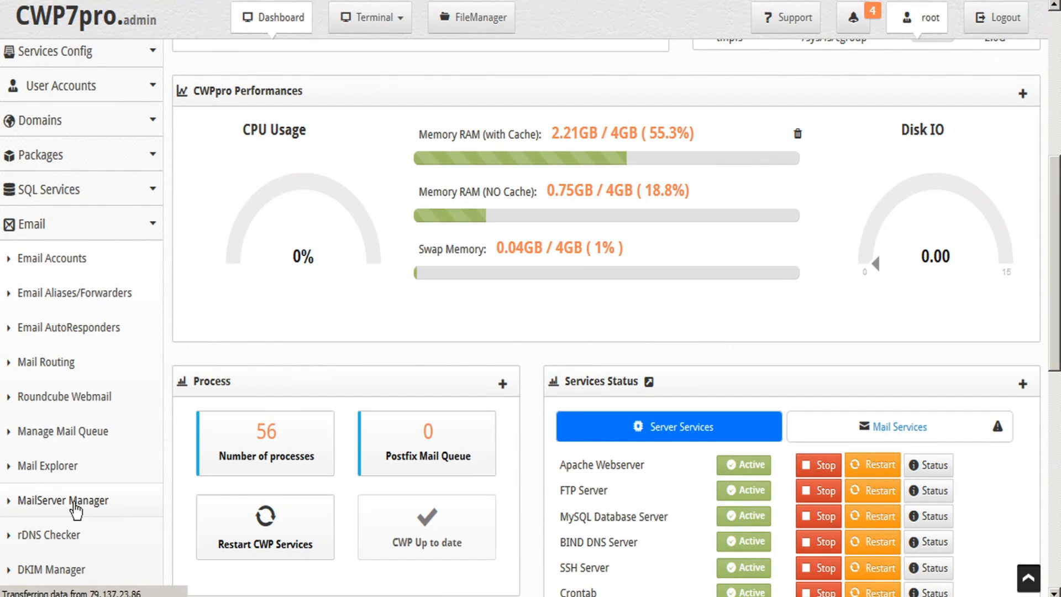
# Step: Enable the Install Policyd option on the Postfix Mail Server Manager page and reach the rebuild form
pyautogui.click(64, 499)
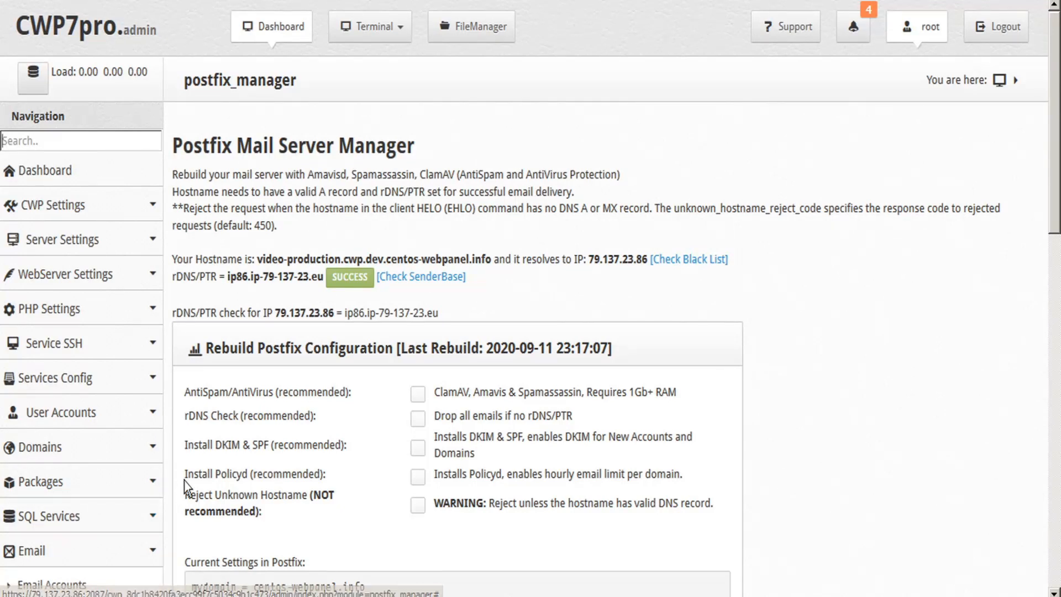
pyautogui.doubleClick(215, 474)
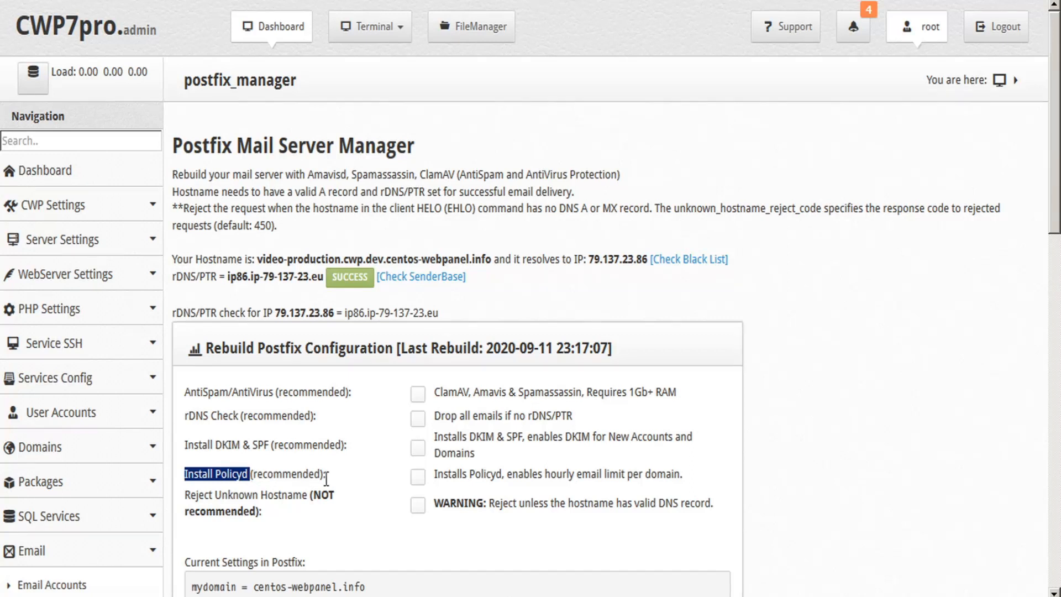
pyautogui.click(418, 478)
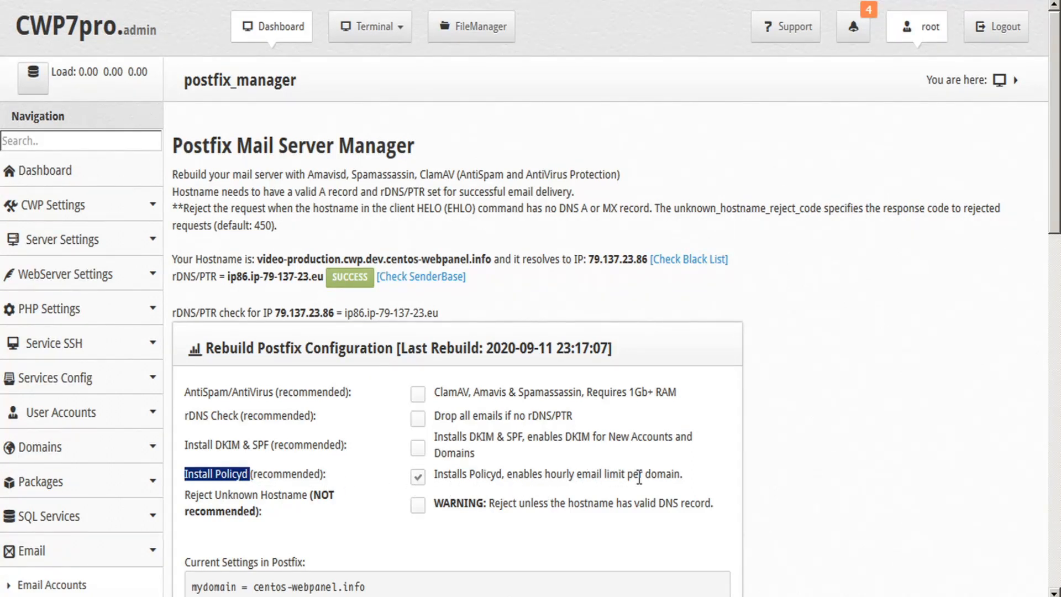
pyautogui.scroll(-3)
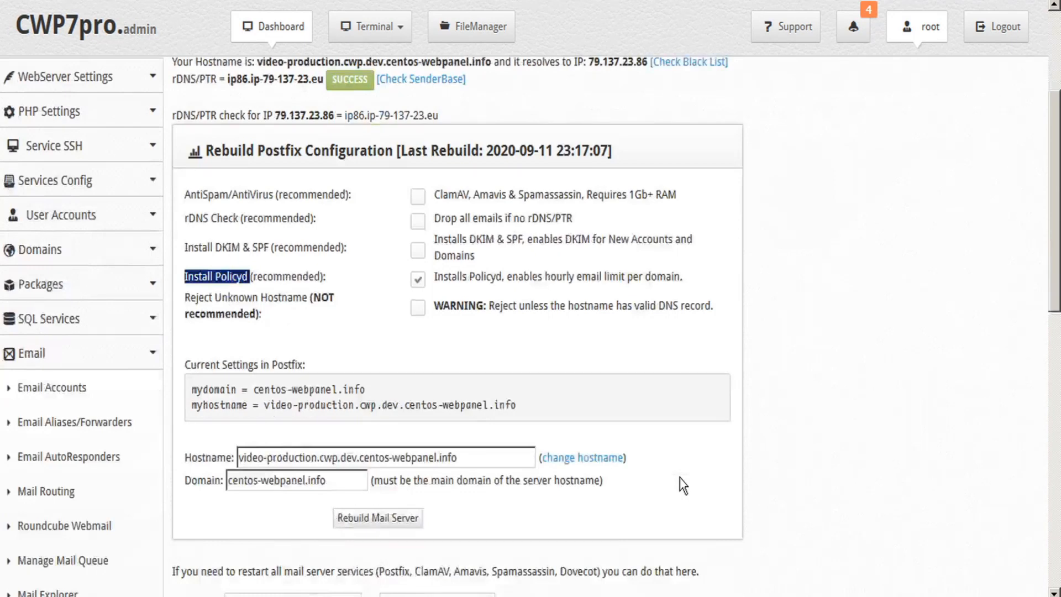
pyautogui.scroll(-3)
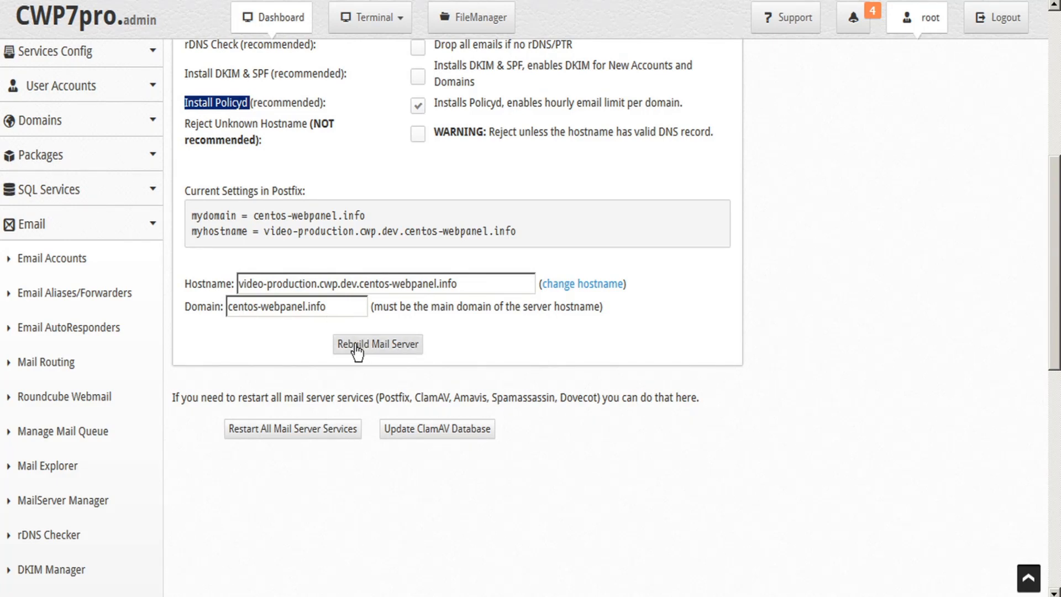
# Step: Rebuild the mail server with Policyd enabled and confirm the rebuild prompt
pyautogui.click(376, 344)
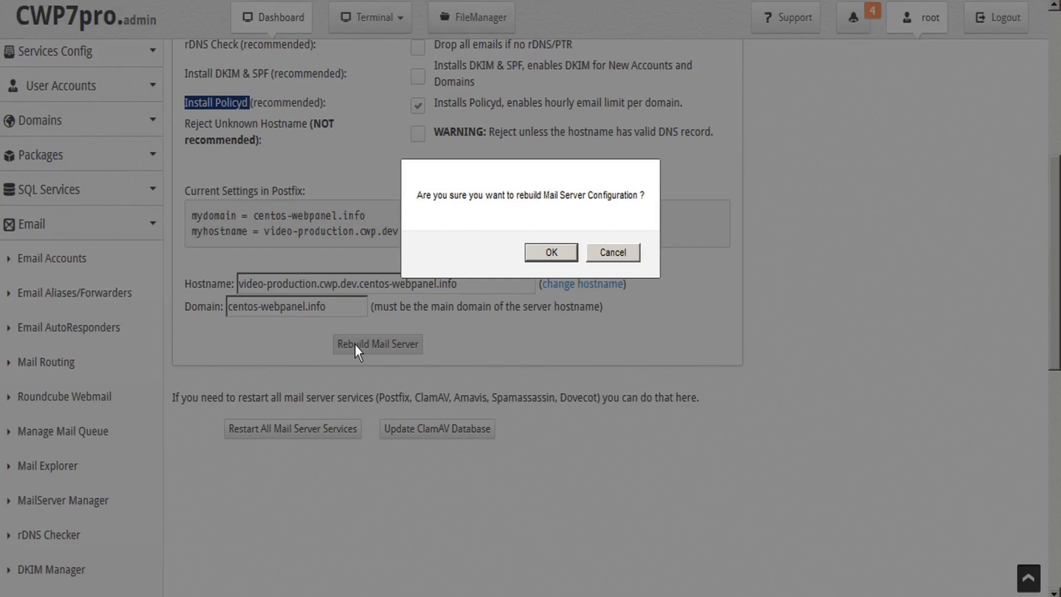
pyautogui.moveTo(547, 258)
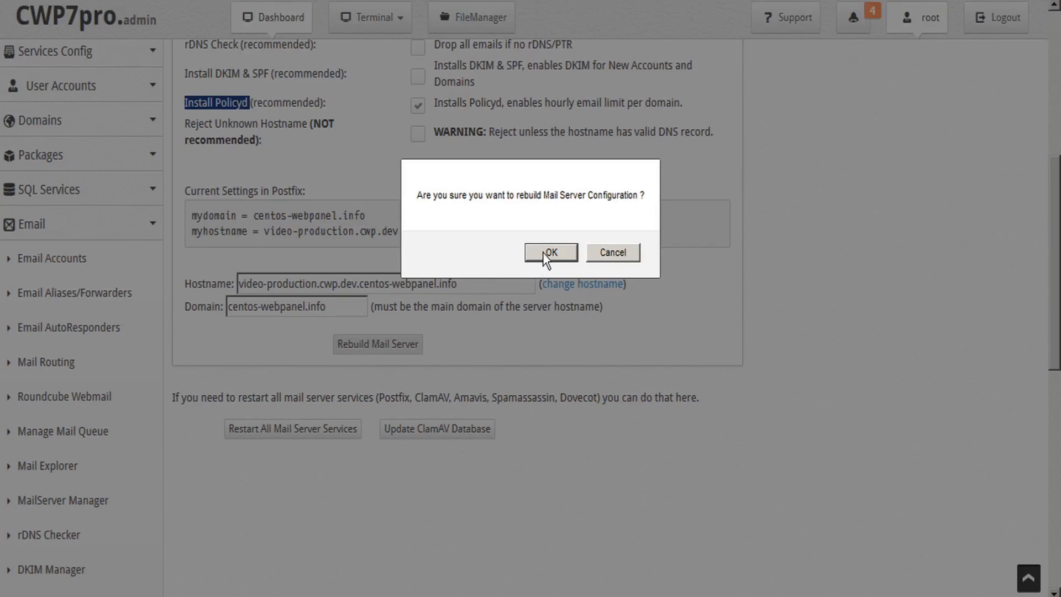
pyautogui.click(550, 252)
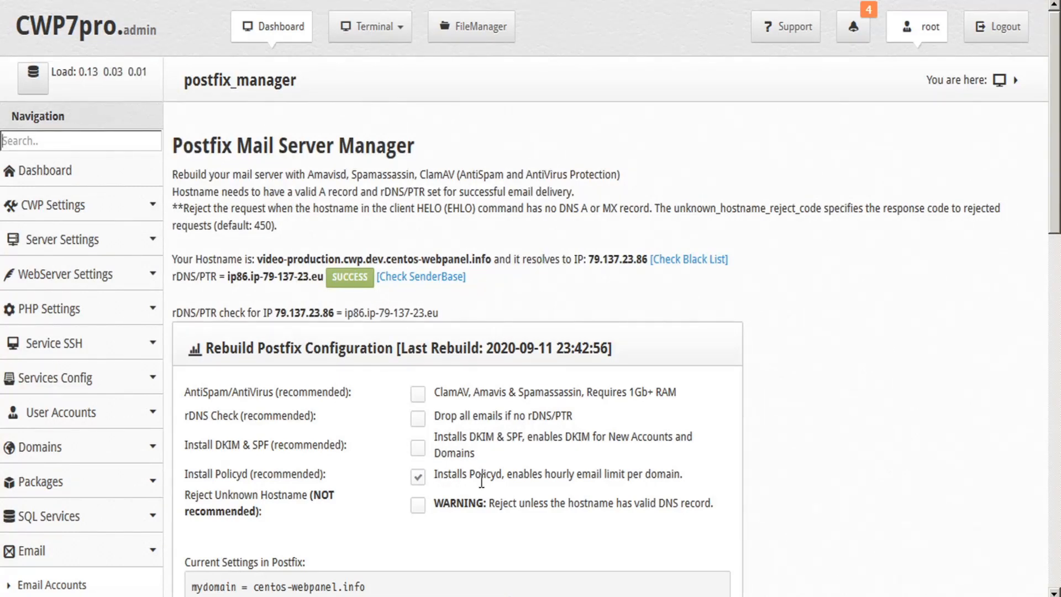
pyautogui.moveTo(498, 481)
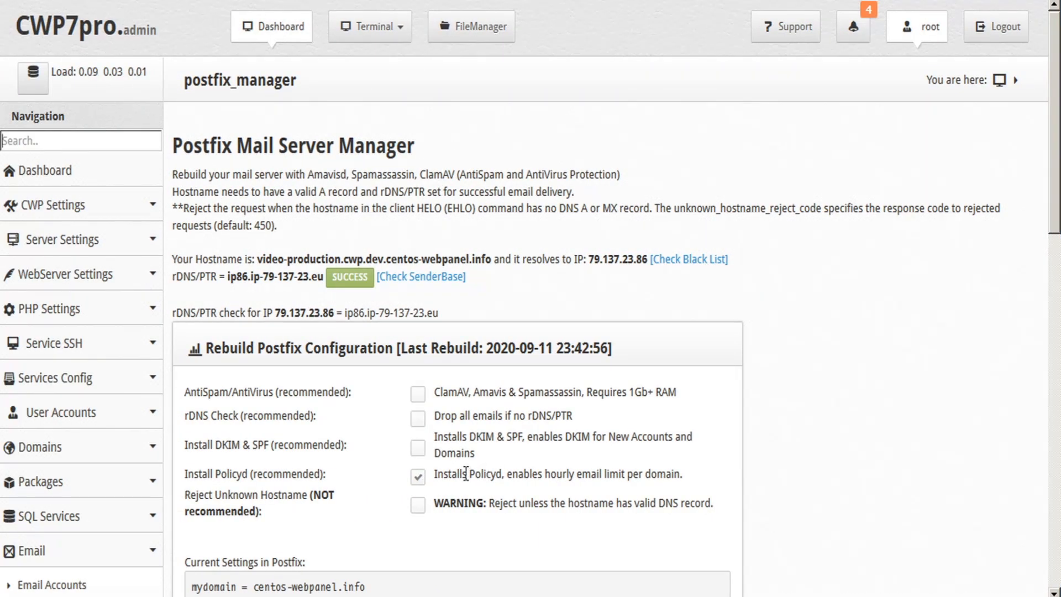
pyautogui.moveTo(445, 472)
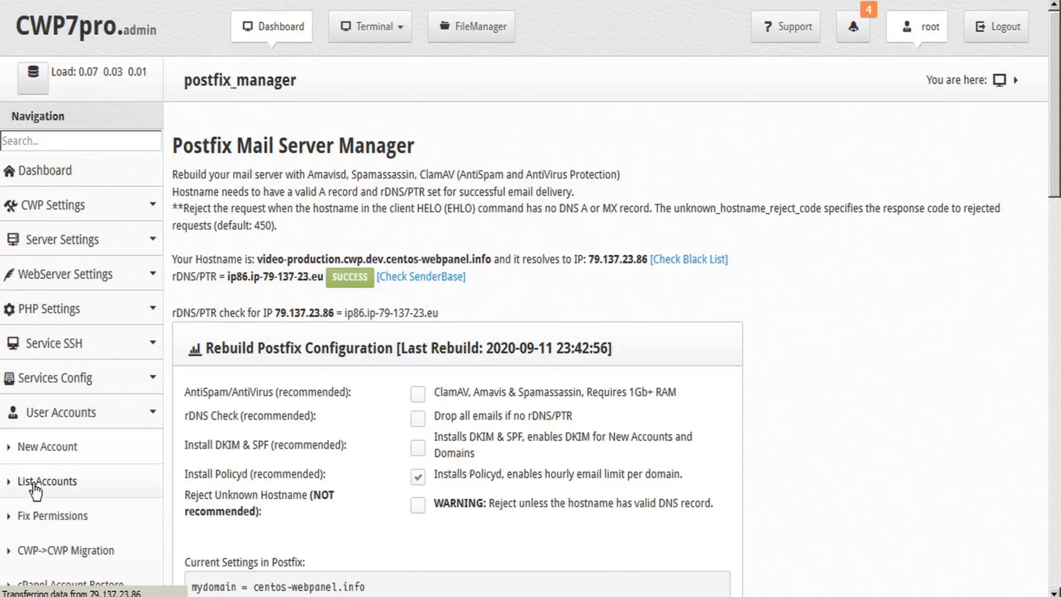
# Step: Show the List Accounts table with each account's domain and package, then expand Packages
pyautogui.click(48, 481)
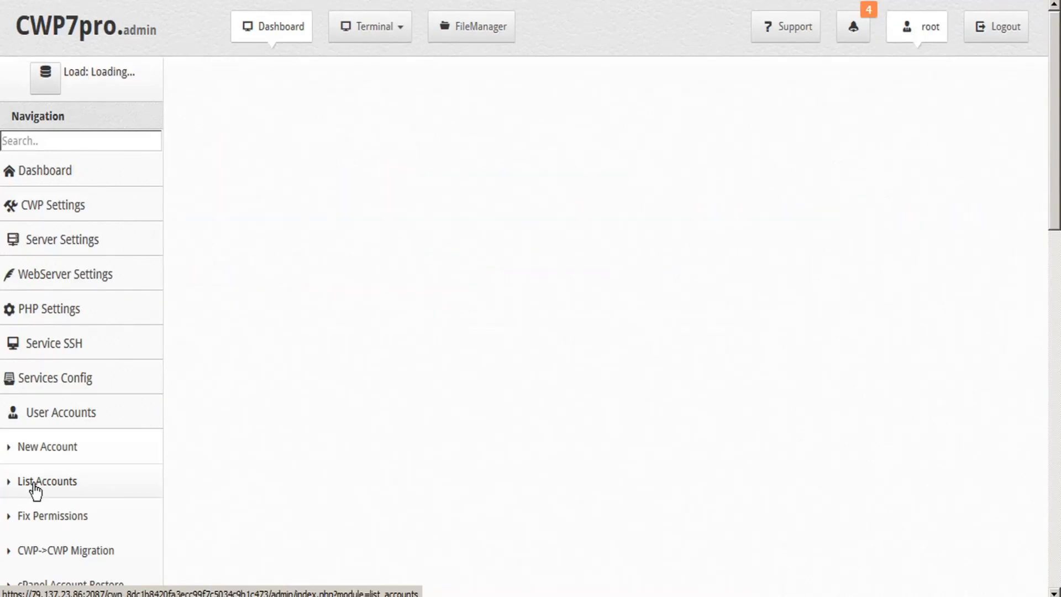
pyautogui.click(46, 481)
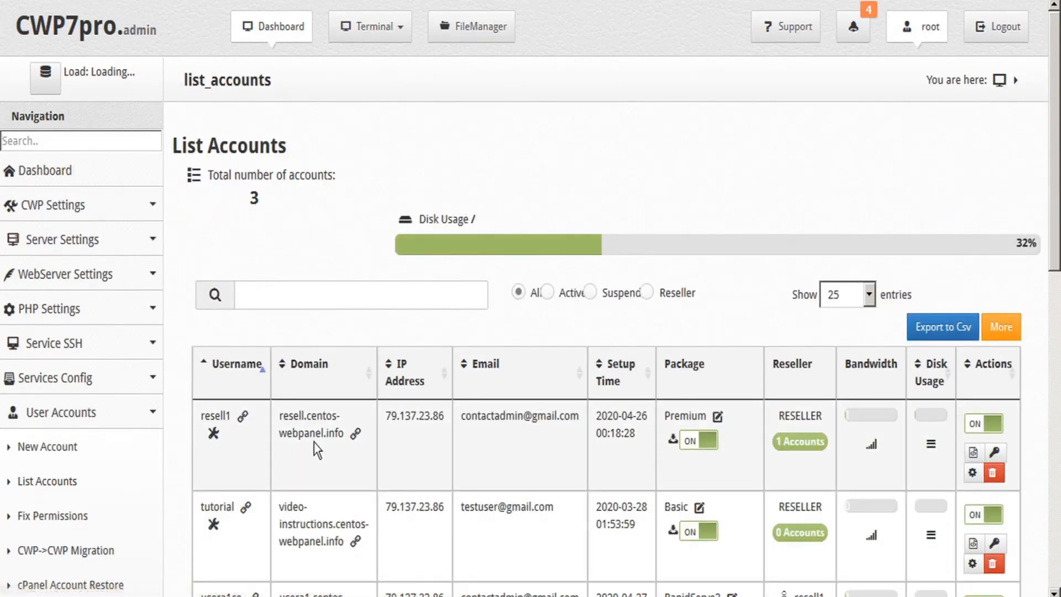
pyautogui.scroll(-3)
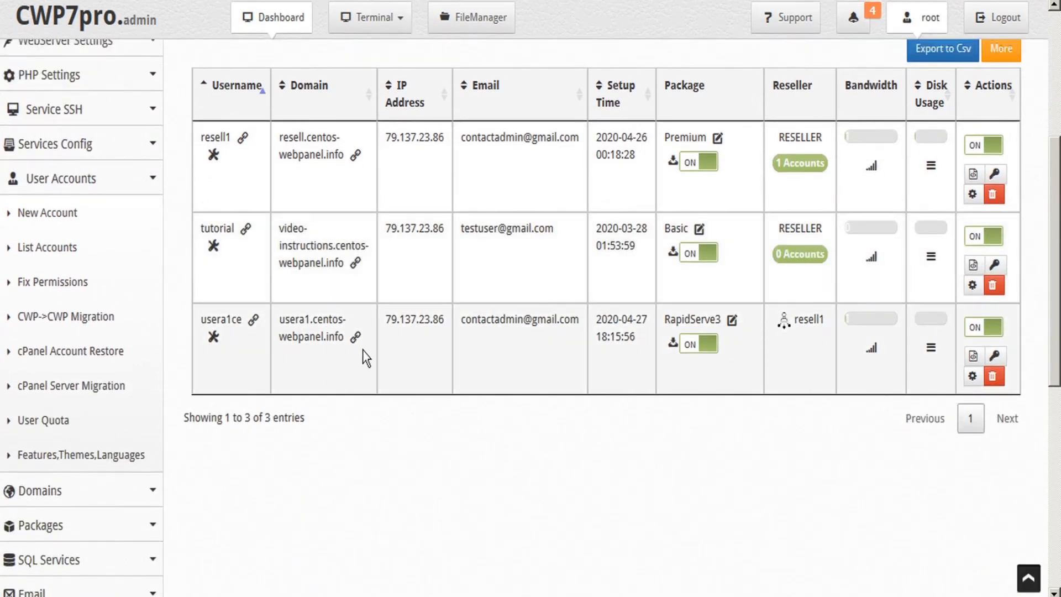
pyautogui.moveTo(243, 249)
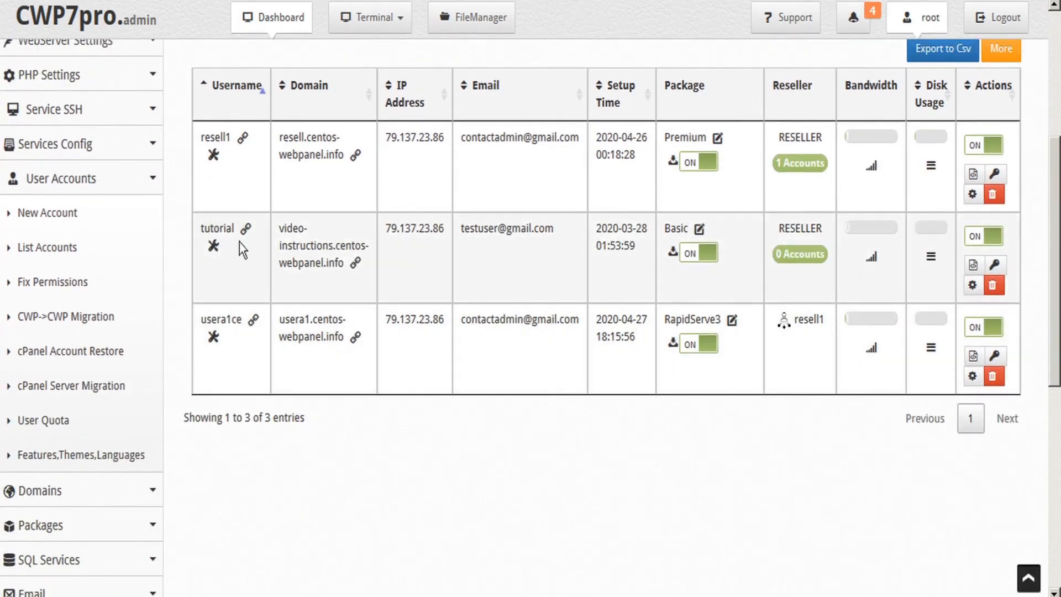
pyautogui.moveTo(667, 253)
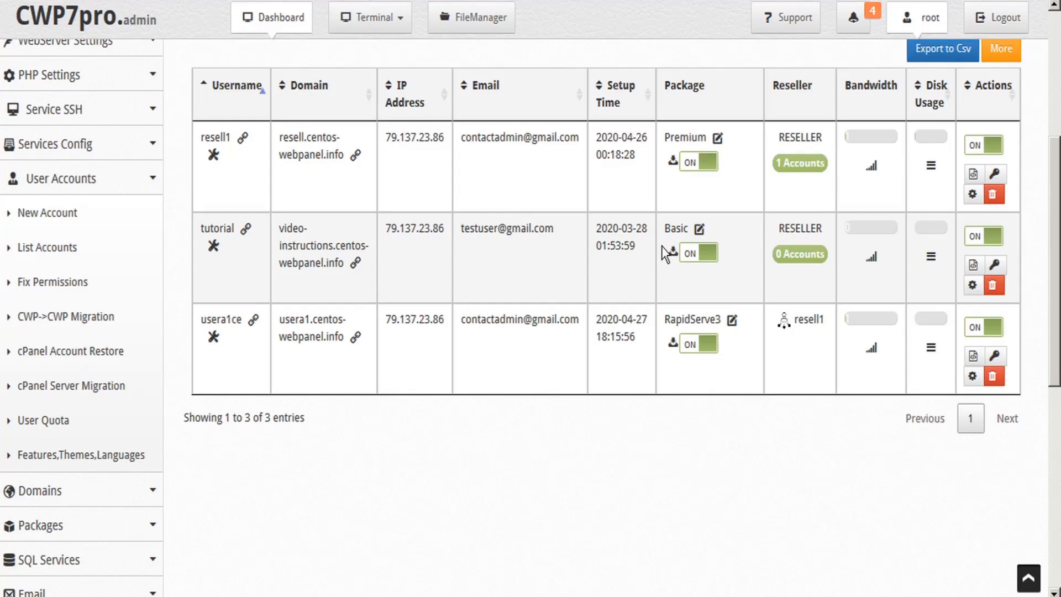
pyautogui.moveTo(700, 230)
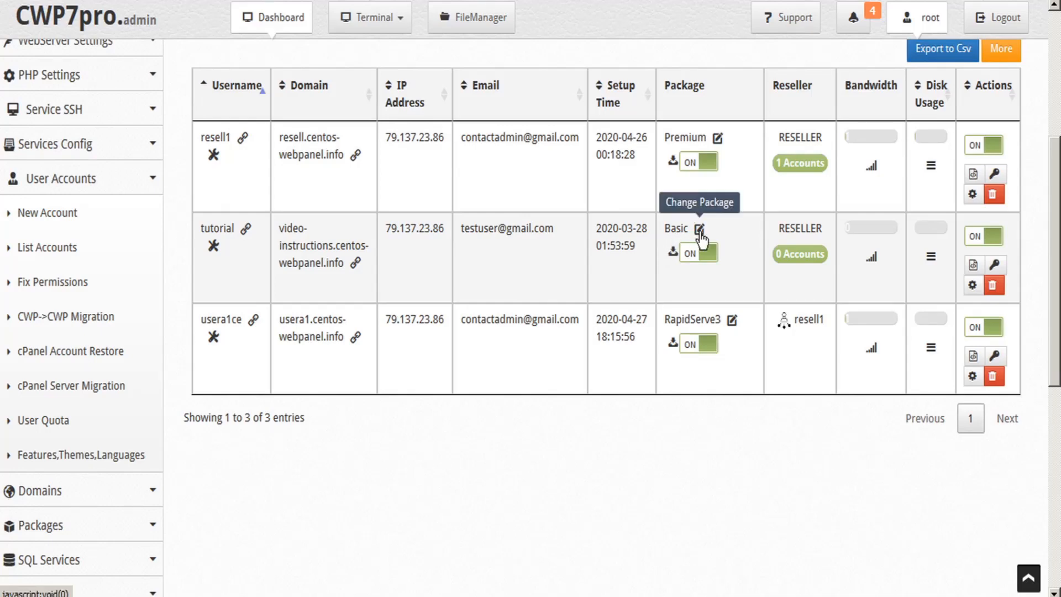
pyautogui.moveTo(649, 252)
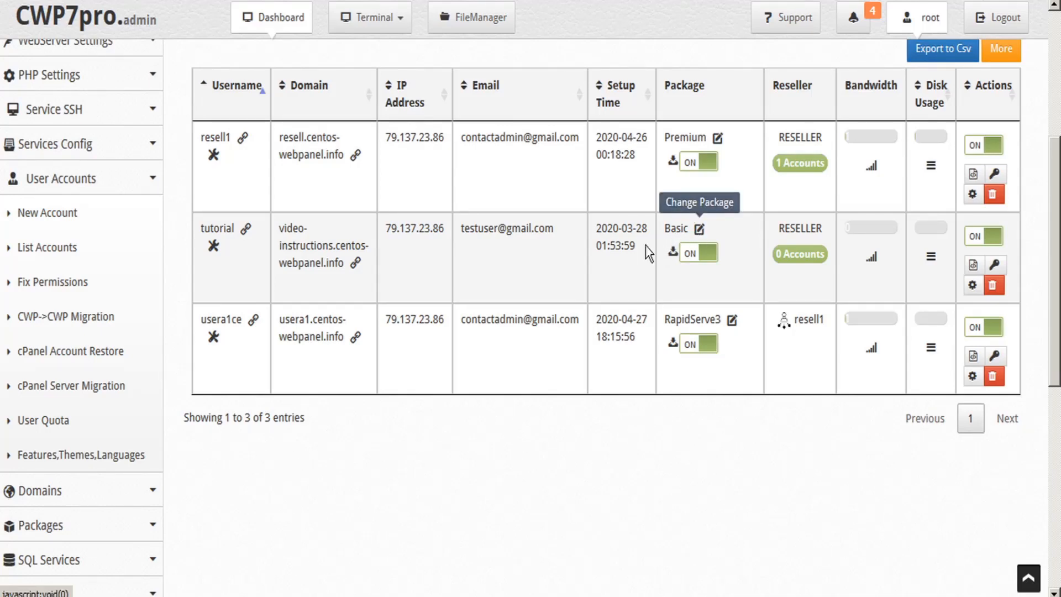
pyautogui.click(40, 525)
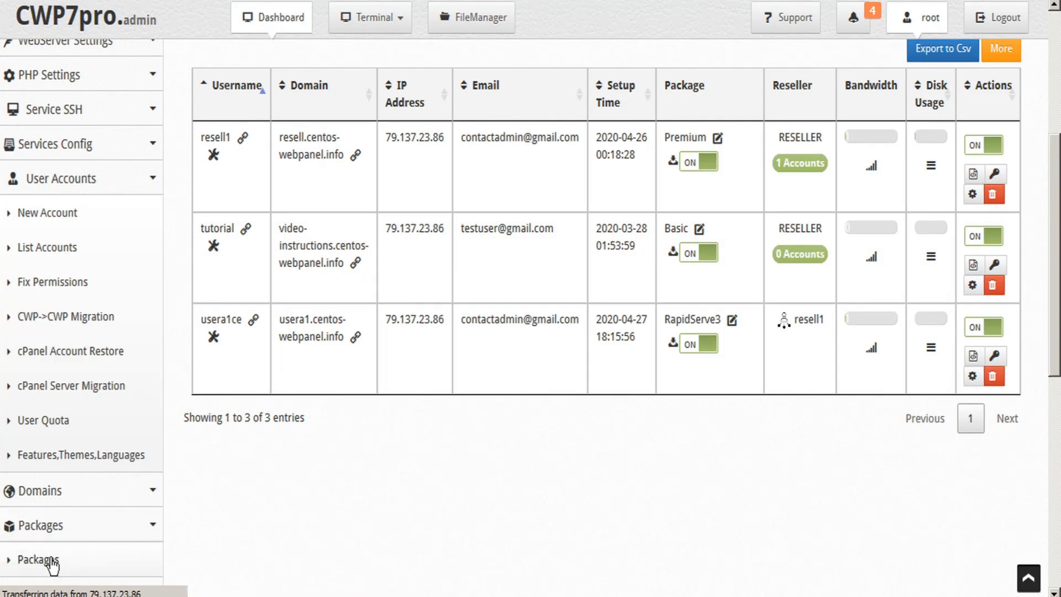
# Step: View the Packages list, then sign in to Roundcube Webmail as test1 and start a new message
pyautogui.click(37, 560)
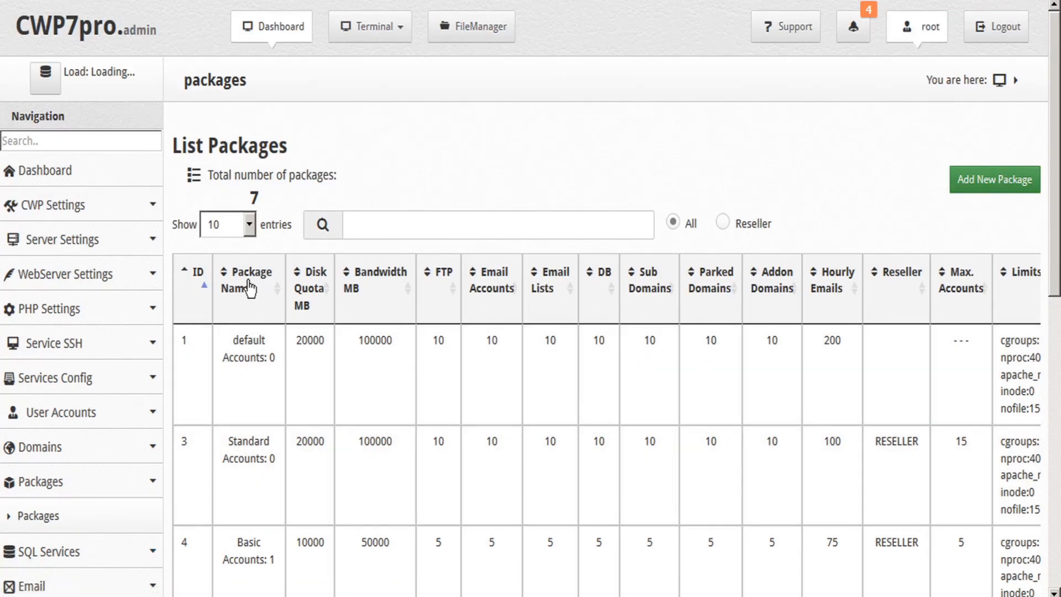
pyautogui.moveTo(844, 282)
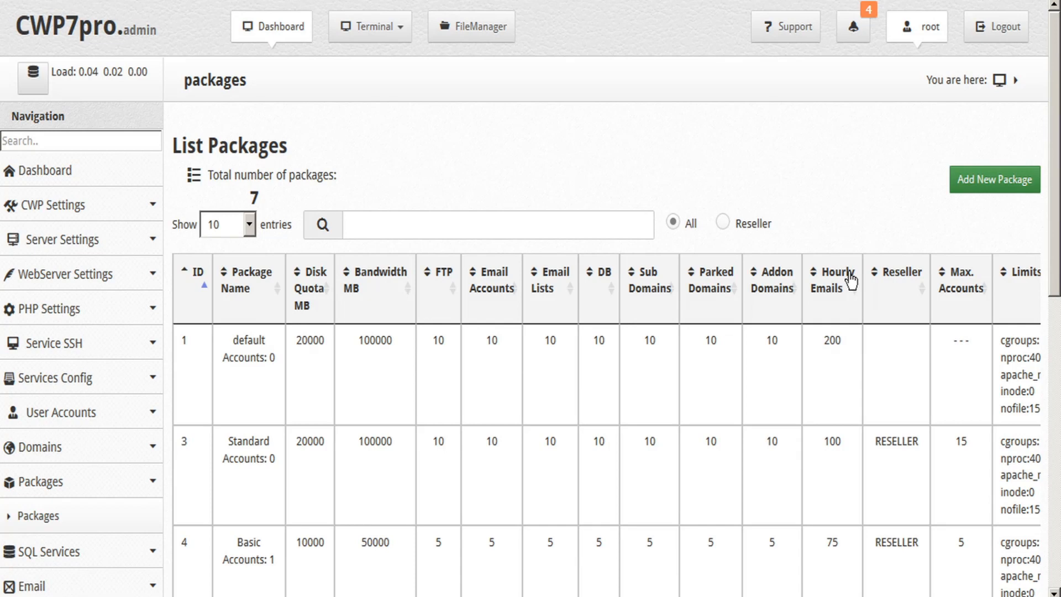
pyautogui.moveTo(261, 284)
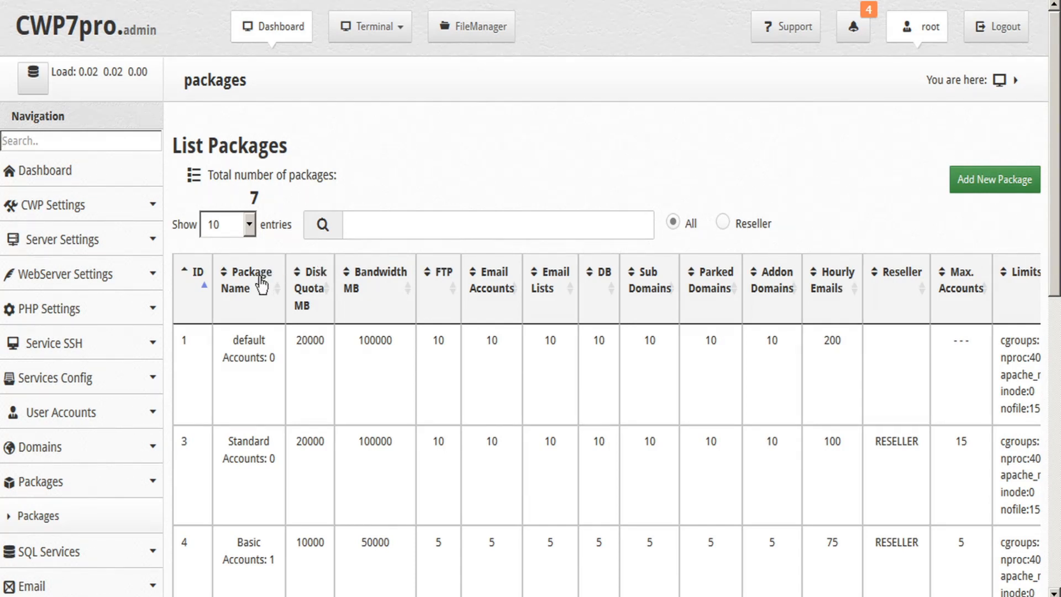
pyautogui.moveTo(249, 556)
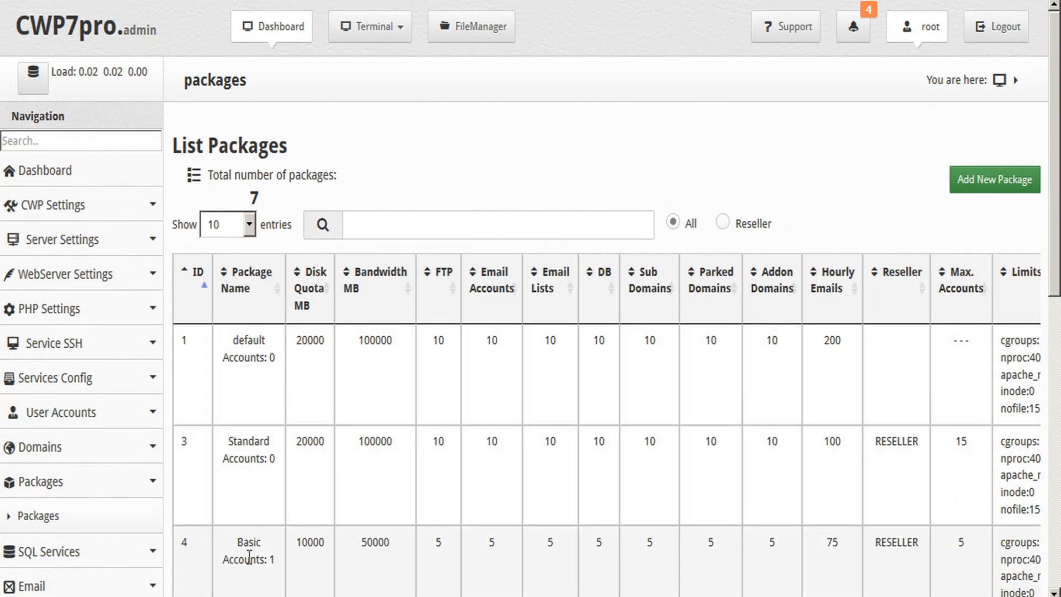
pyautogui.moveTo(826, 322)
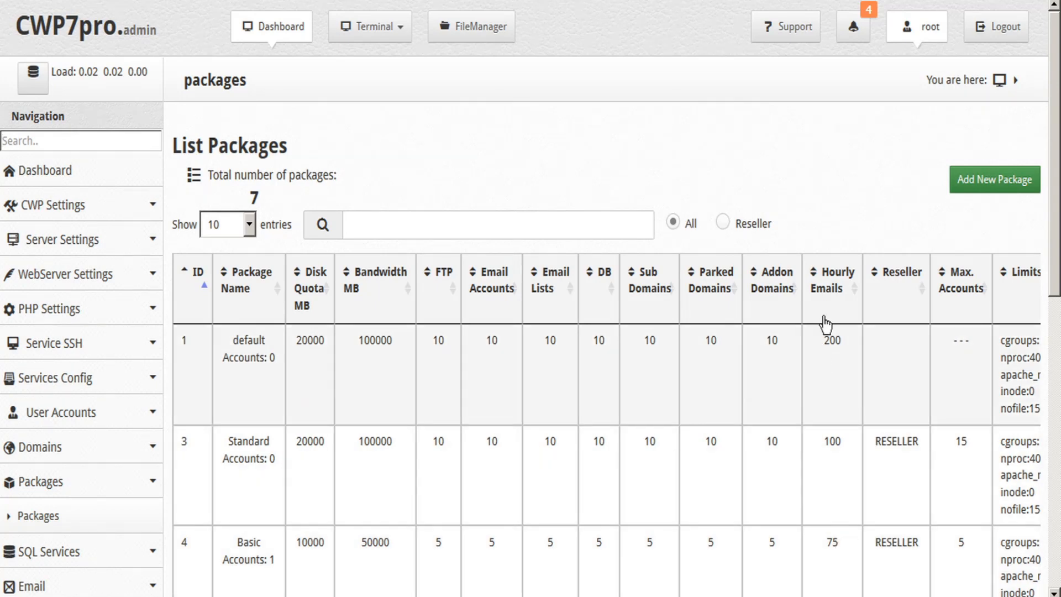
pyautogui.moveTo(833, 289)
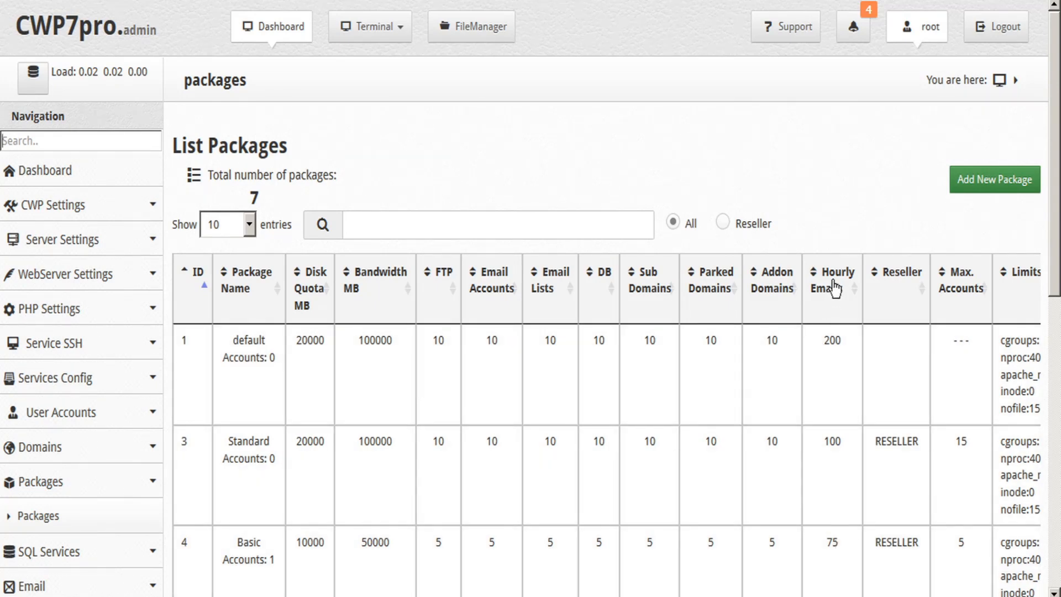
pyautogui.moveTo(846, 573)
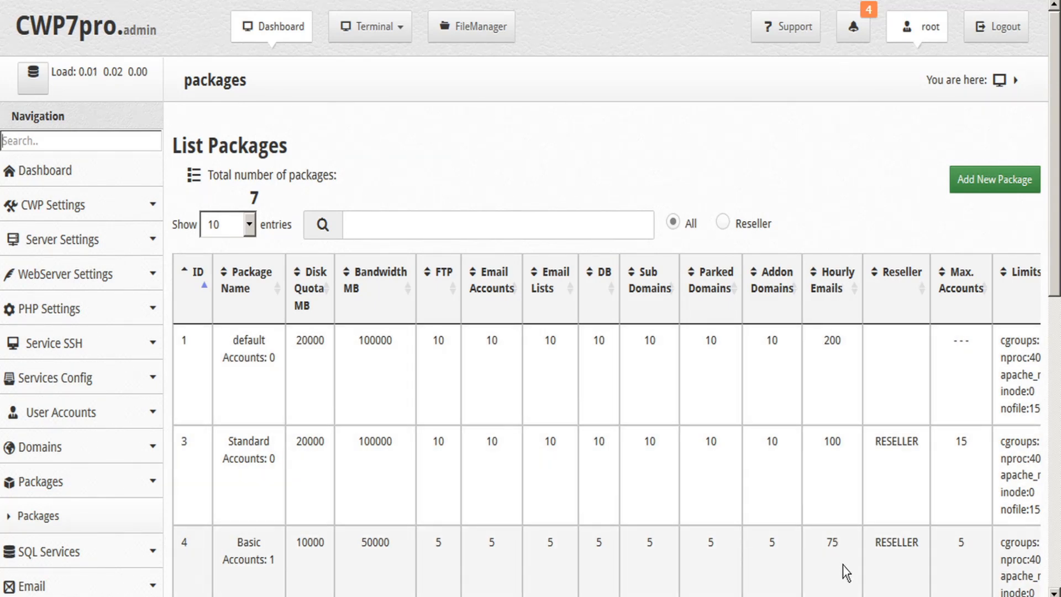
pyautogui.moveTo(841, 554)
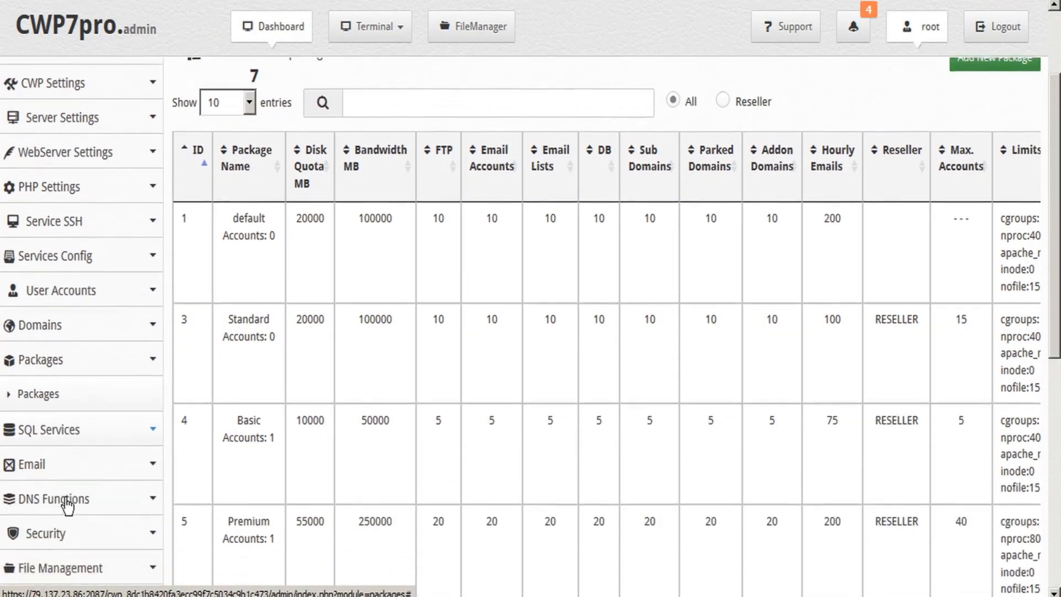
pyautogui.scroll(-3)
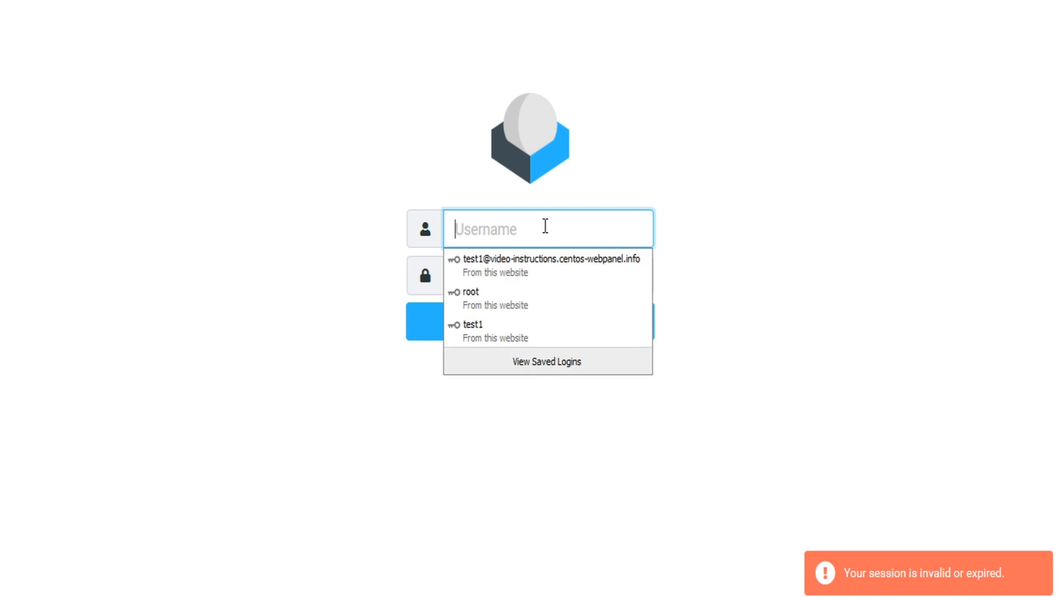
pyautogui.click(550, 265)
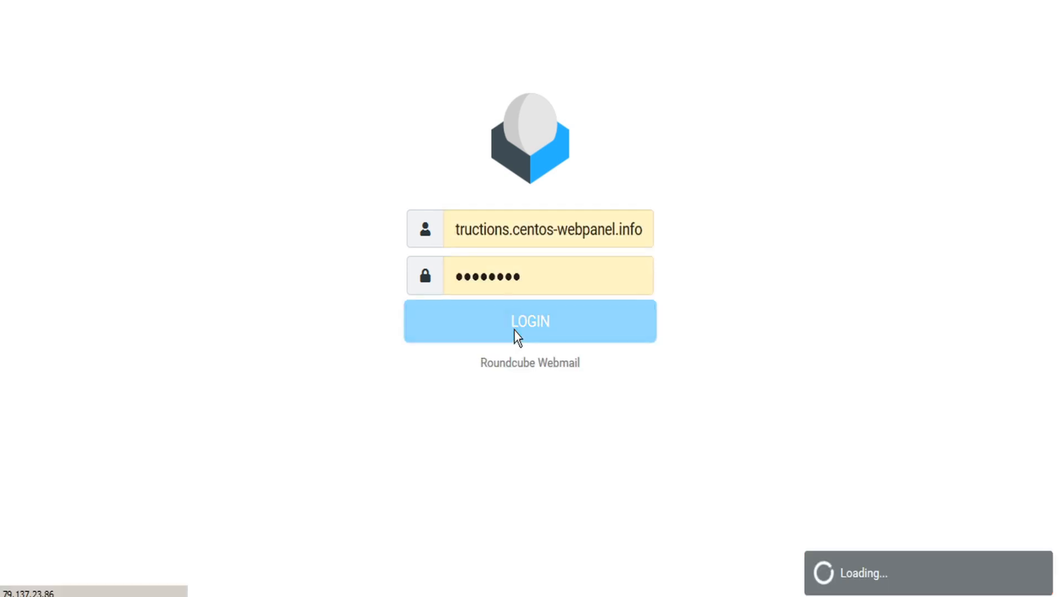
pyautogui.click(530, 320)
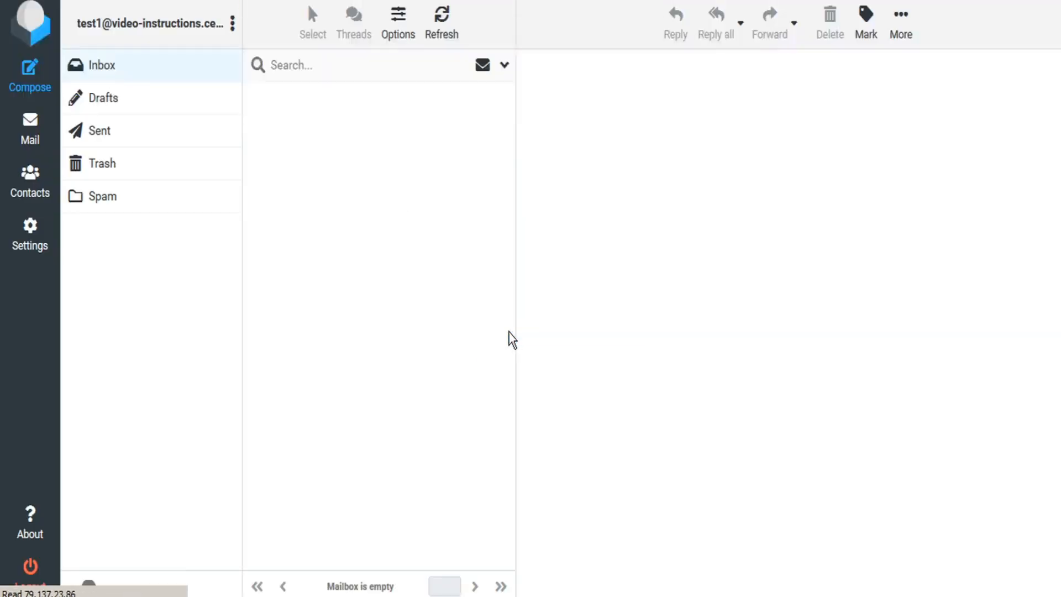
pyautogui.click(441, 22)
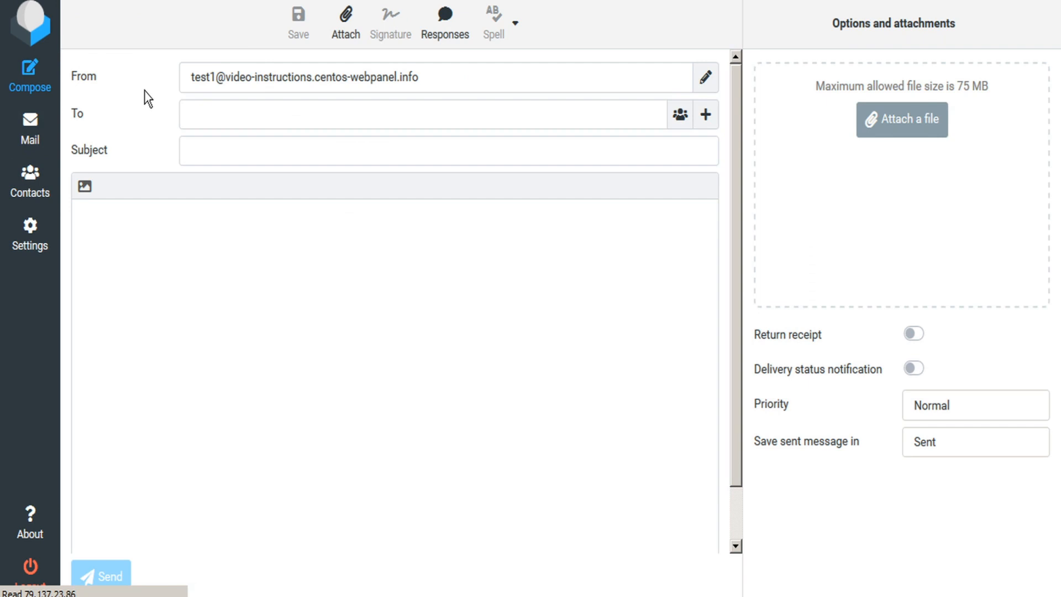
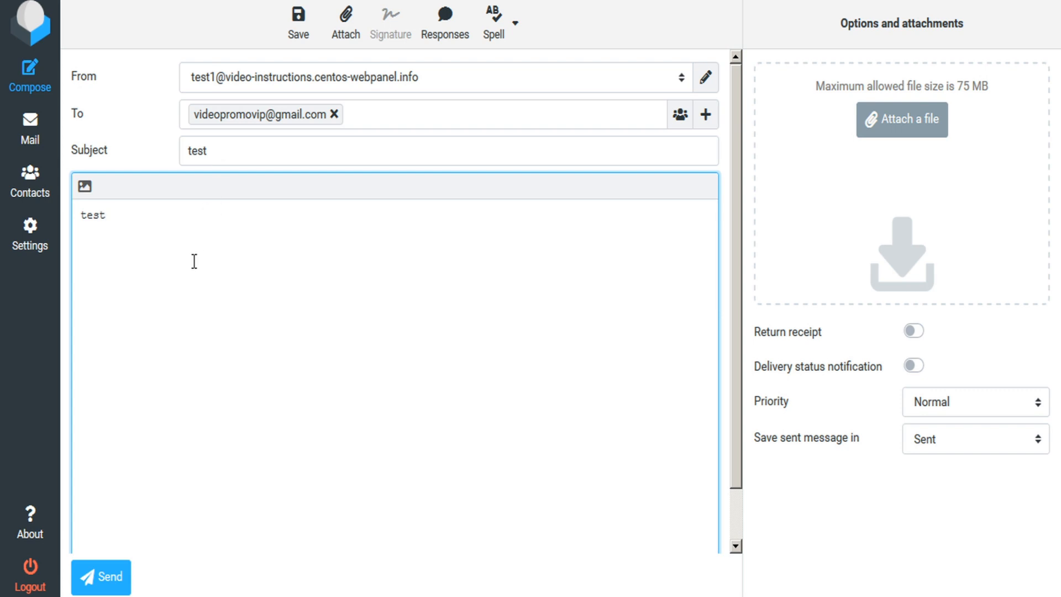
pyautogui.click(101, 577)
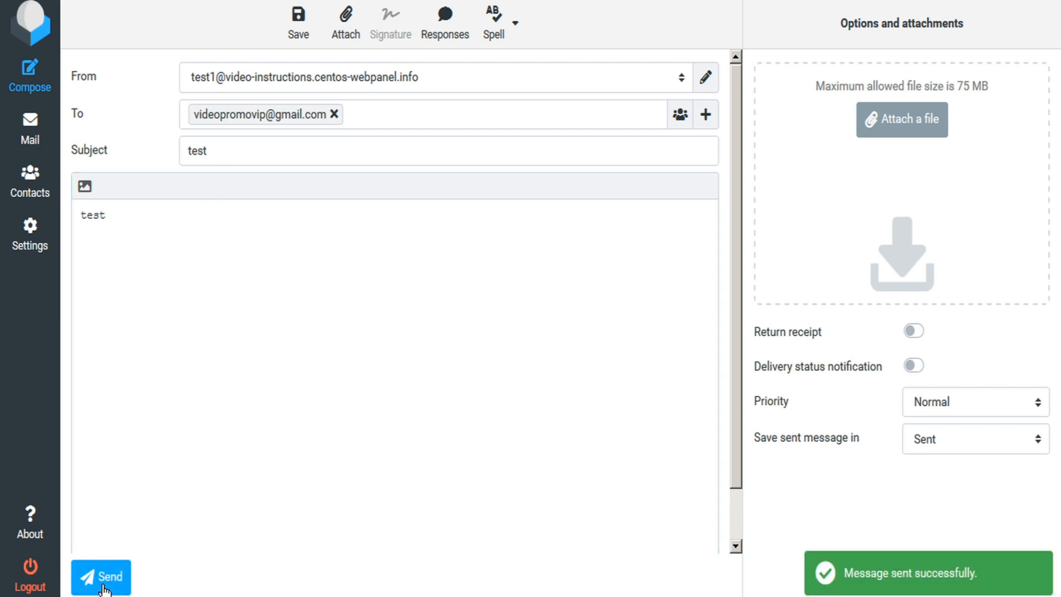
pyautogui.click(101, 577)
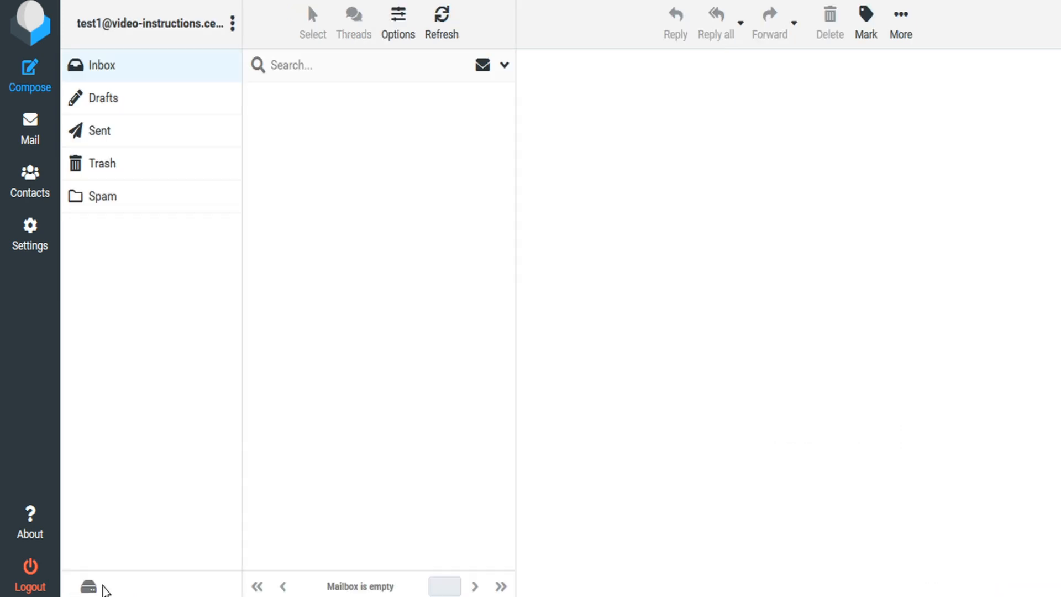
pyautogui.click(441, 23)
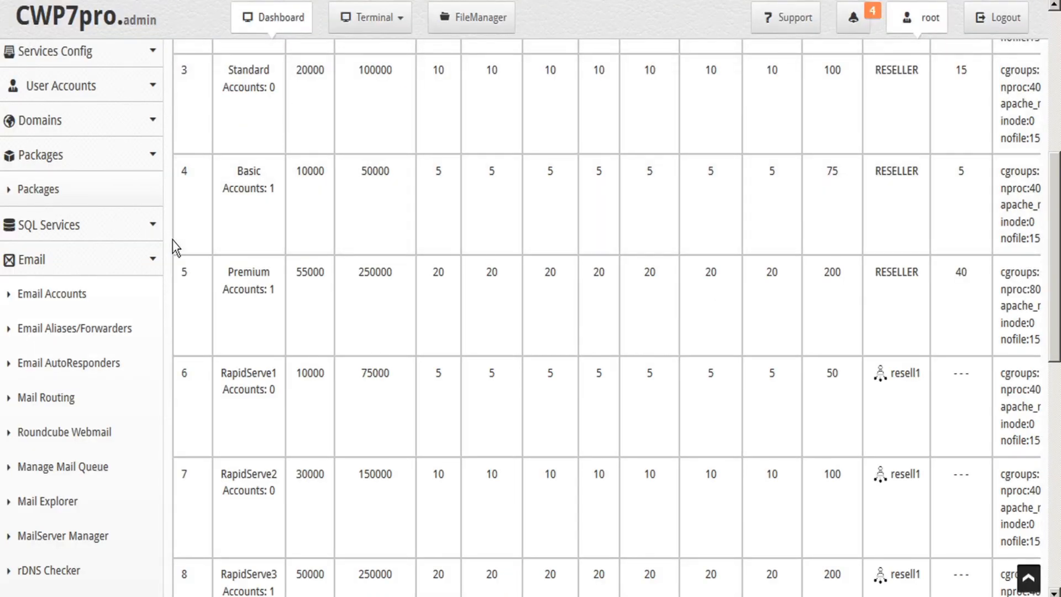
# Step: Go to CWP->Log Viewer under File Management and expand the Registry File list
pyautogui.scroll(-3)
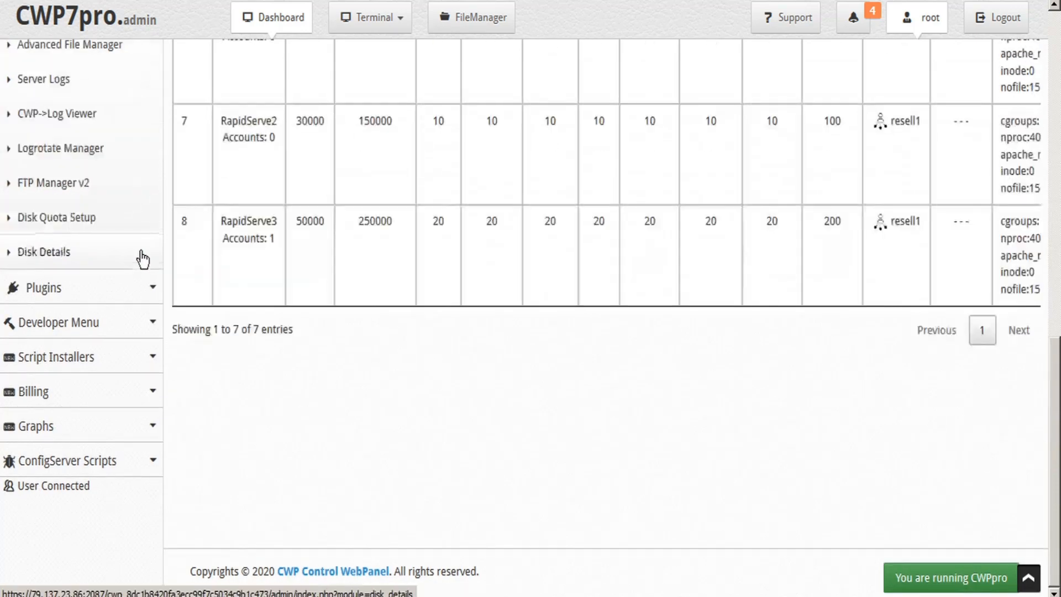
pyautogui.scroll(3)
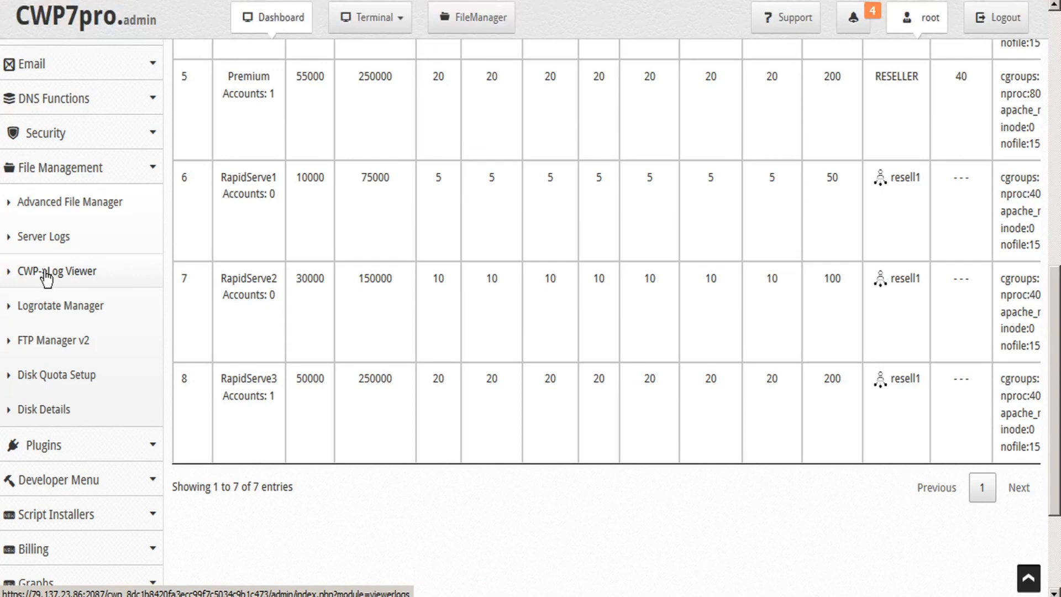
pyautogui.moveTo(73, 280)
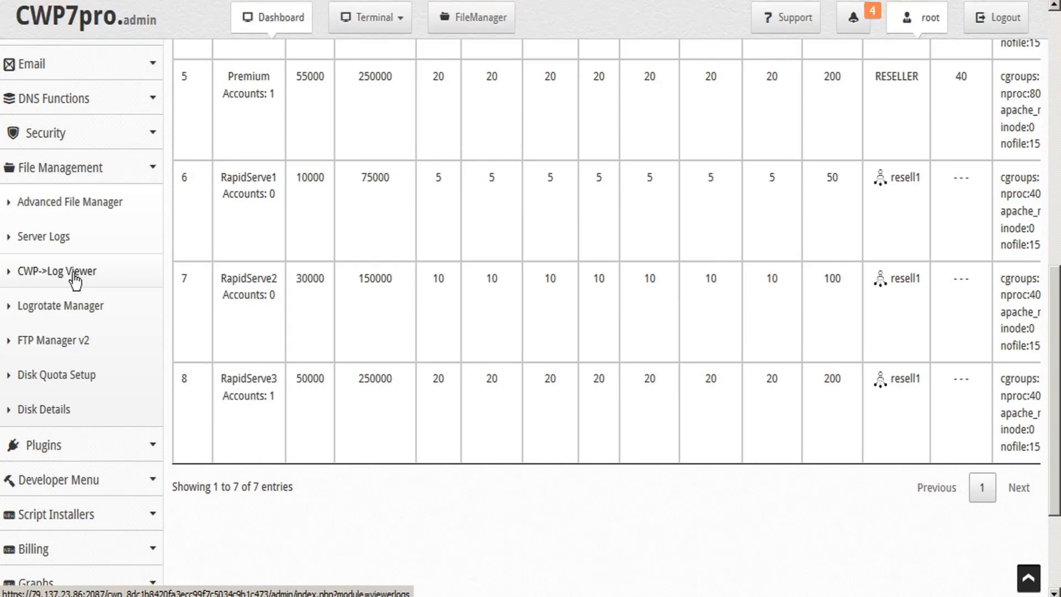
pyautogui.click(58, 270)
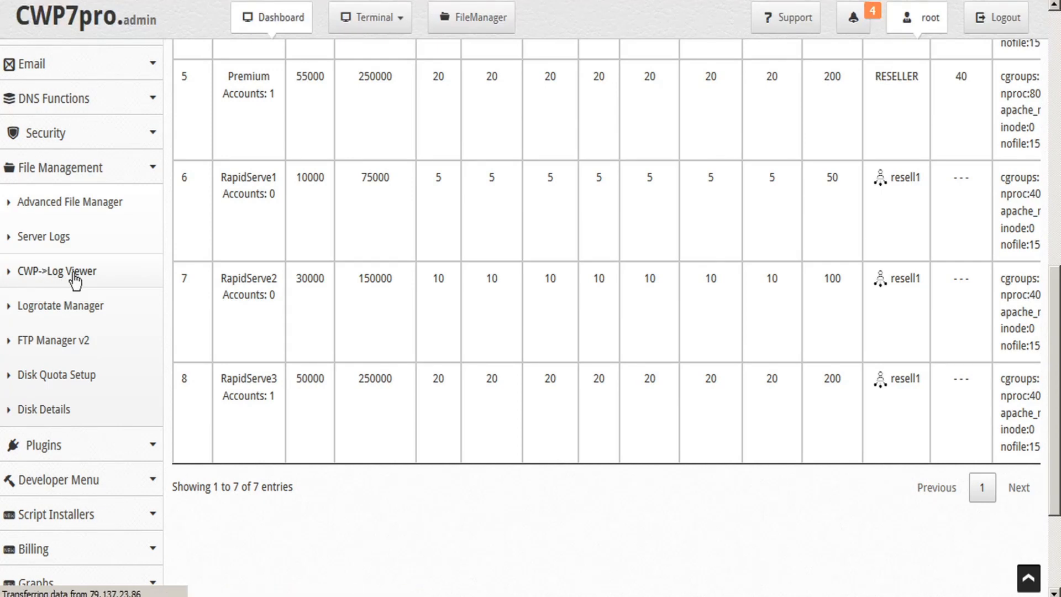
pyautogui.click(57, 271)
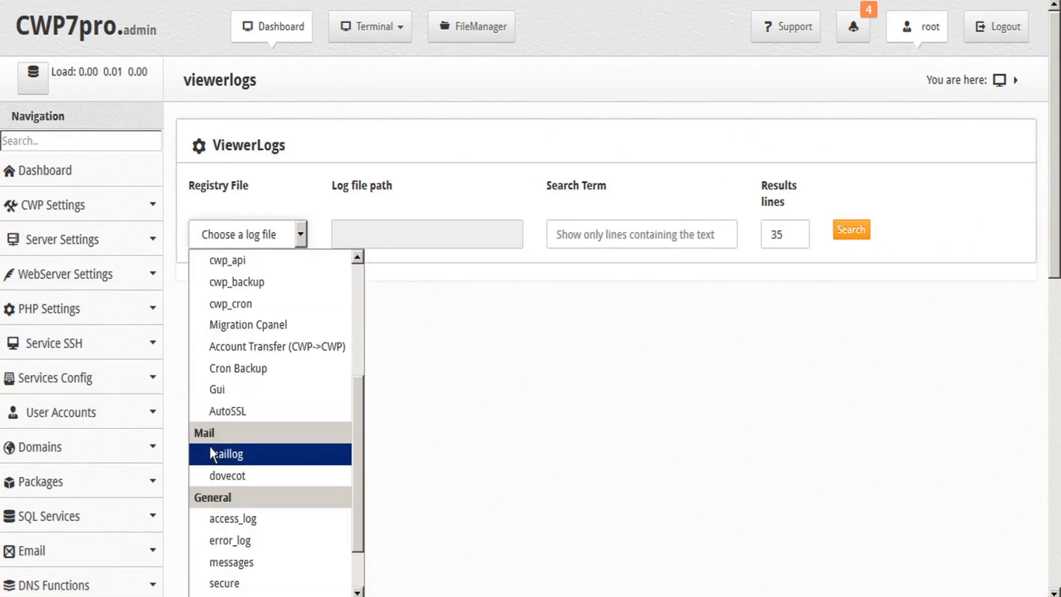
# Step: Show the last 100 lines of maillog and highlight the cbpolicyd quota value 1.00/75
pyautogui.click(226, 453)
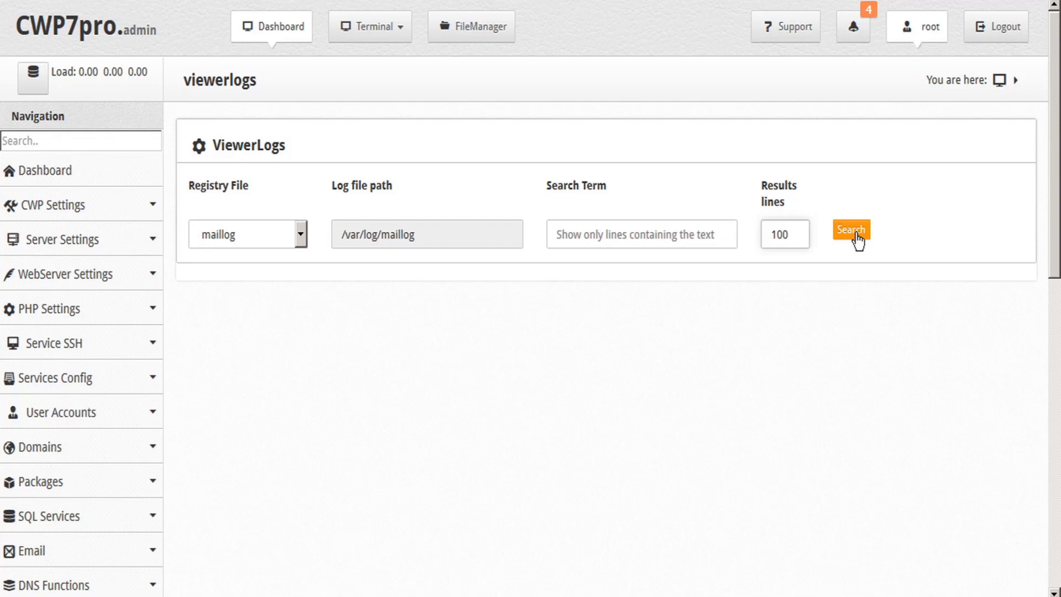
pyautogui.click(850, 230)
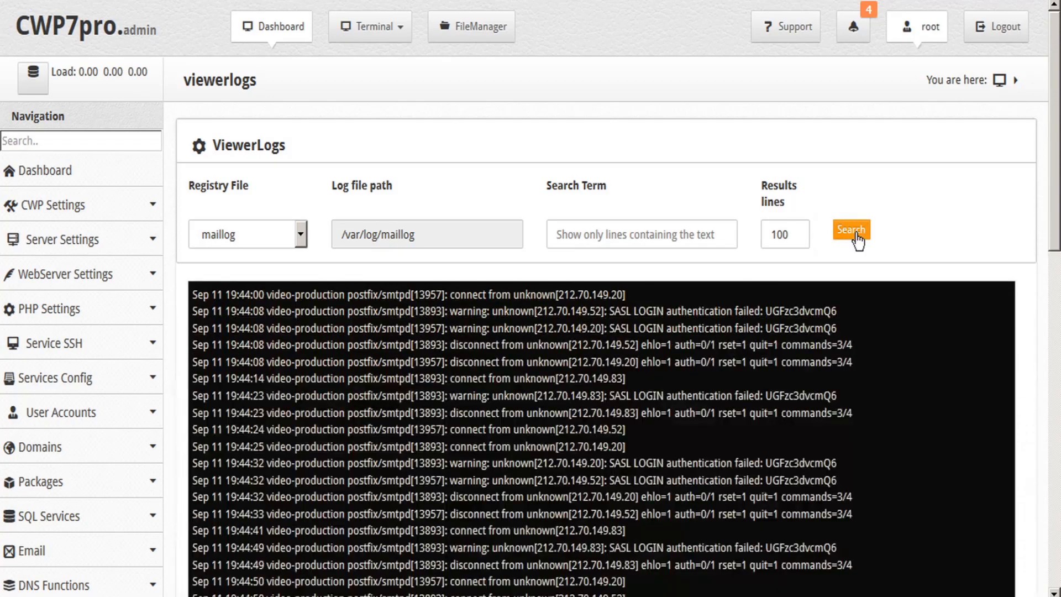
pyautogui.scroll(-3)
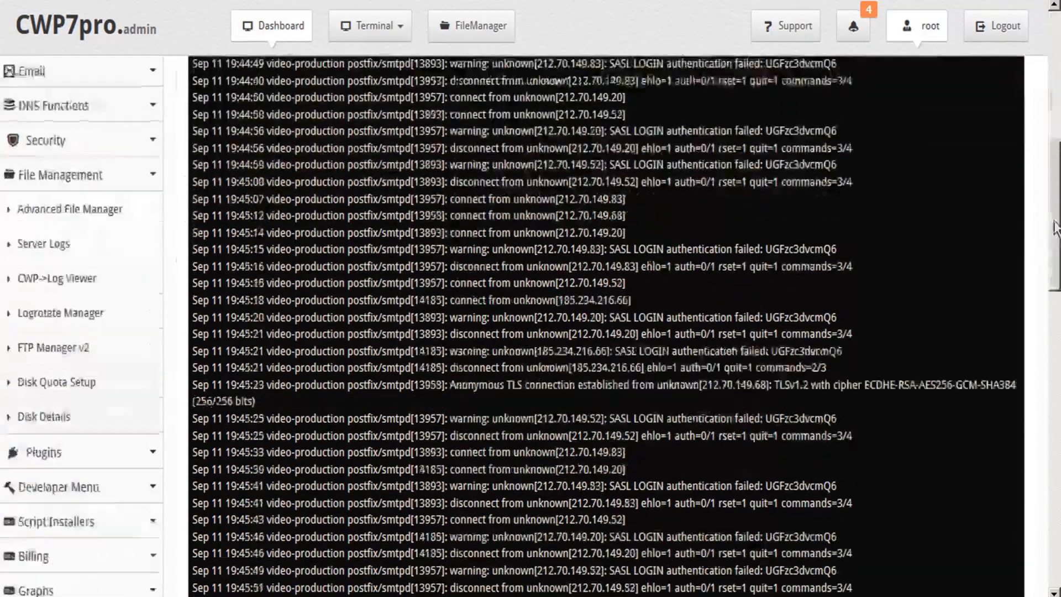
pyautogui.scroll(-3)
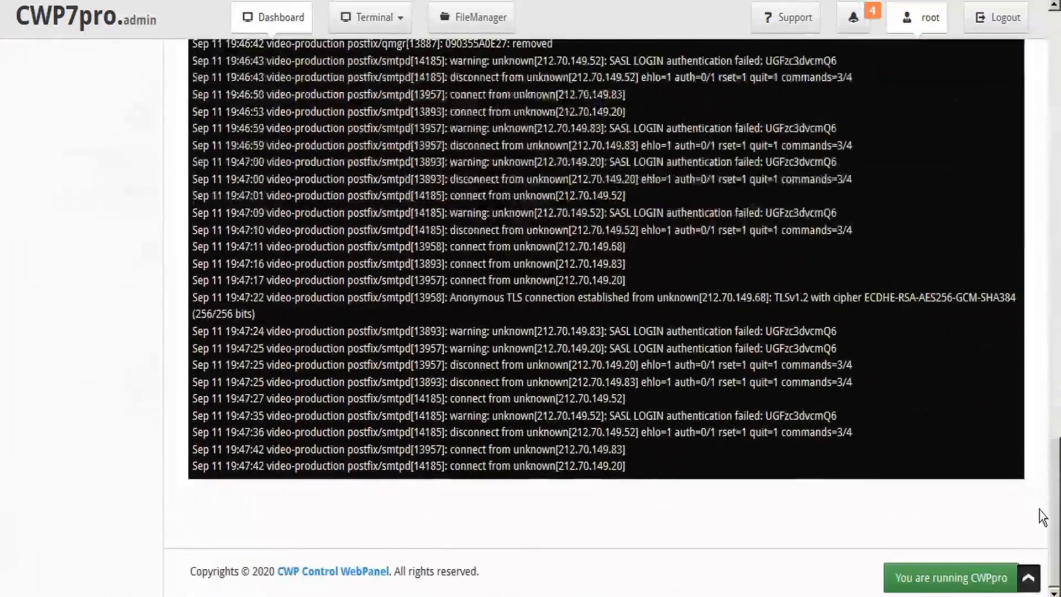
pyautogui.scroll(3)
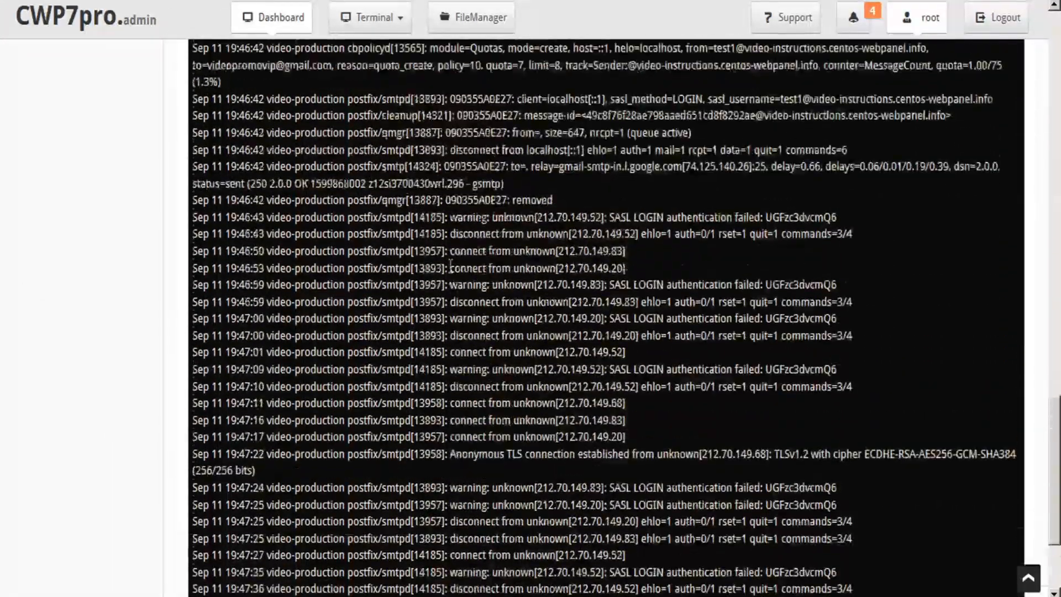
pyautogui.scroll(3)
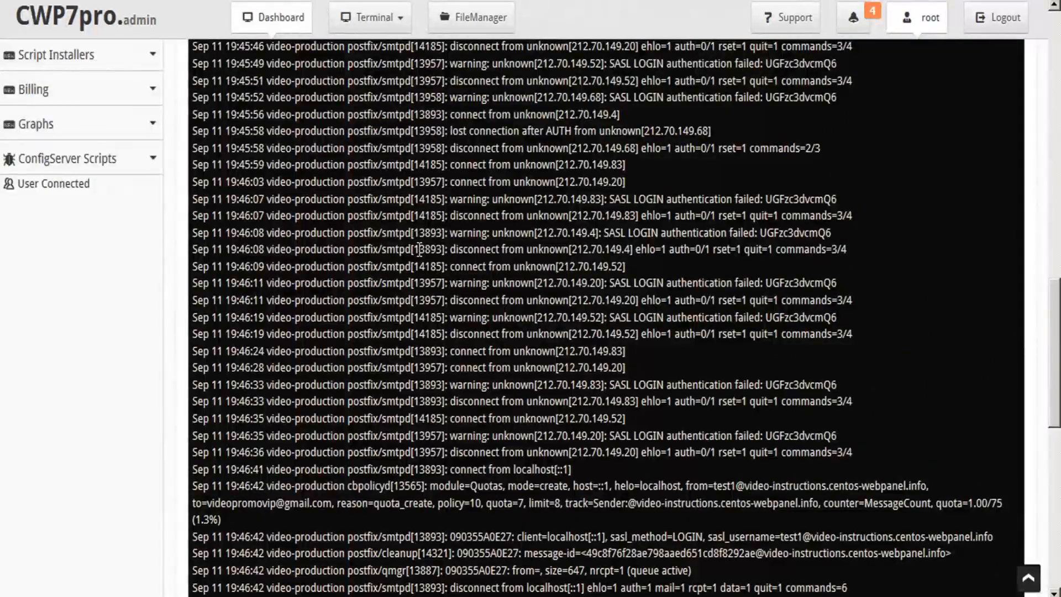
pyautogui.scroll(-3)
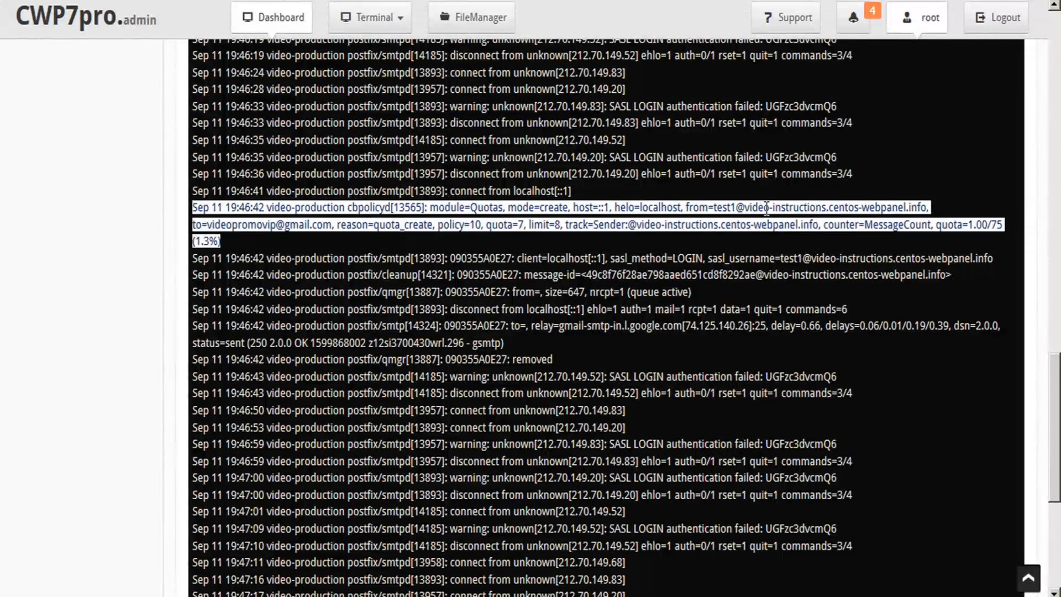
pyautogui.moveTo(292, 242)
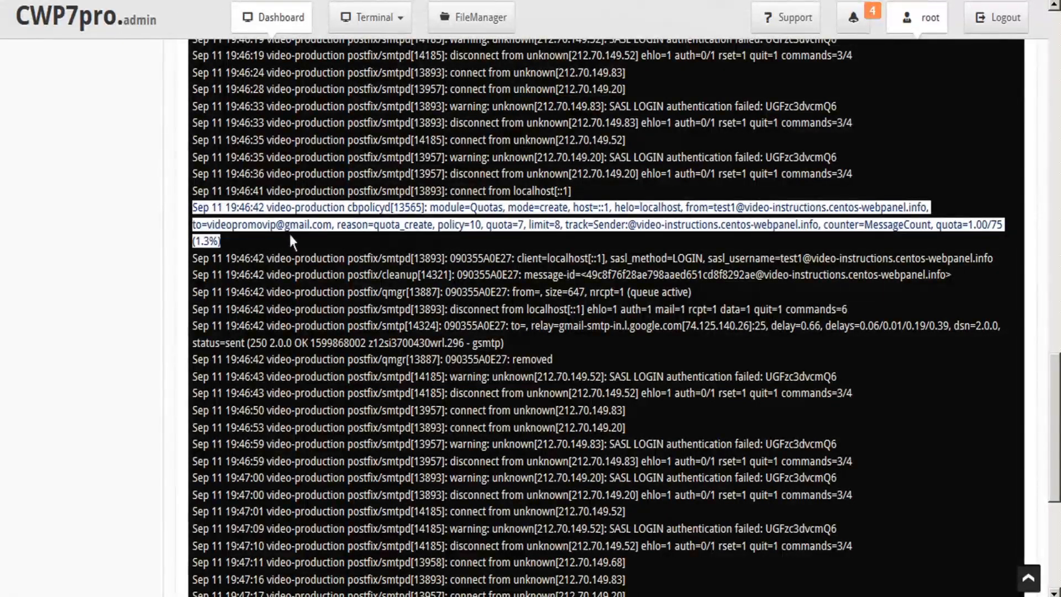
pyautogui.moveTo(872, 242)
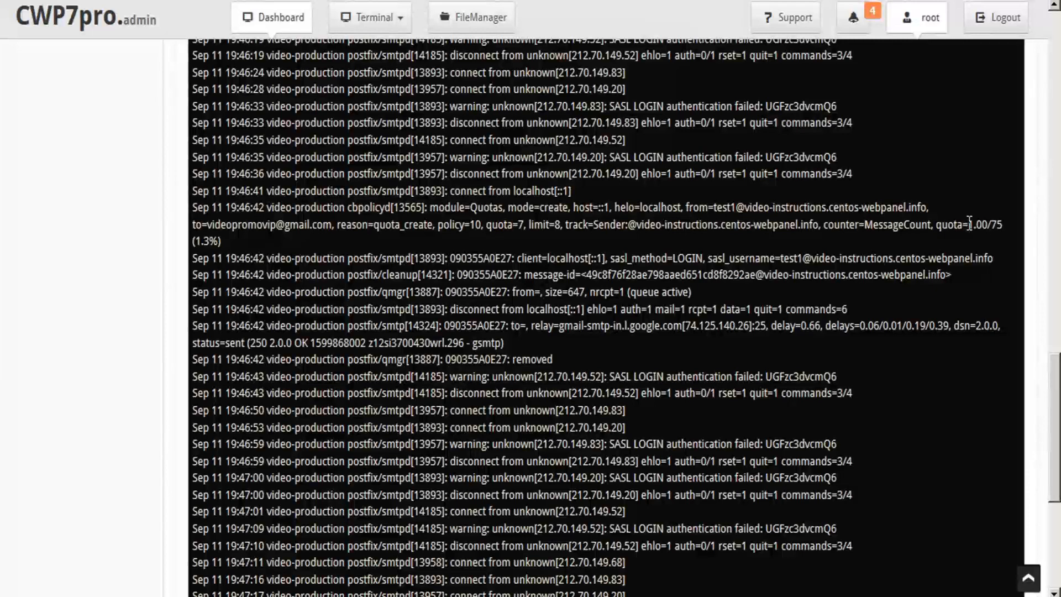
pyautogui.doubleClick(981, 224)
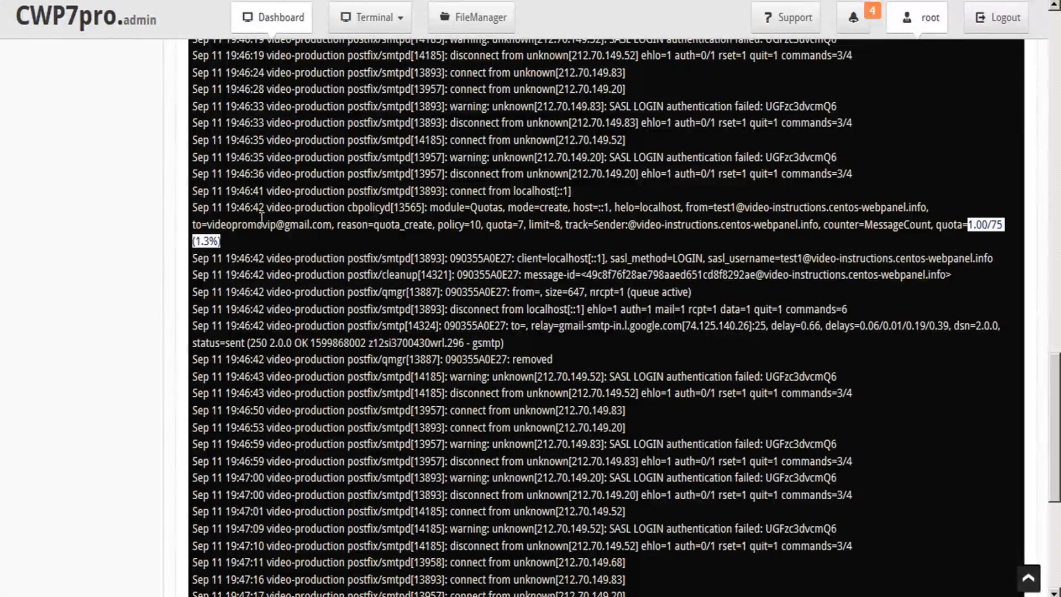
pyautogui.moveTo(223, 245)
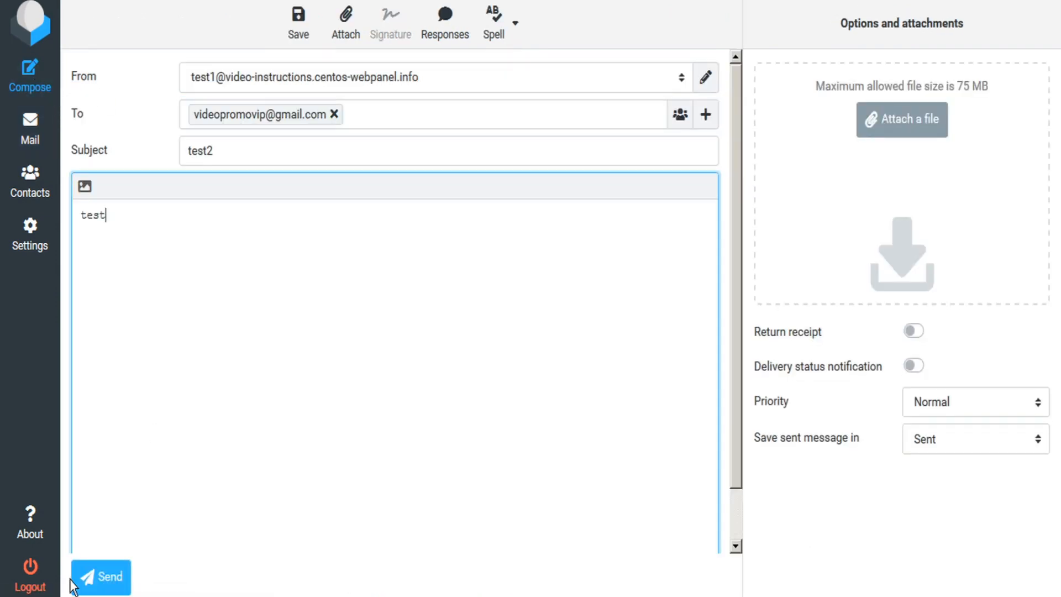
# Step: Send the second message 'test2' with body 'test' to the same Gmail address
pyautogui.click(101, 577)
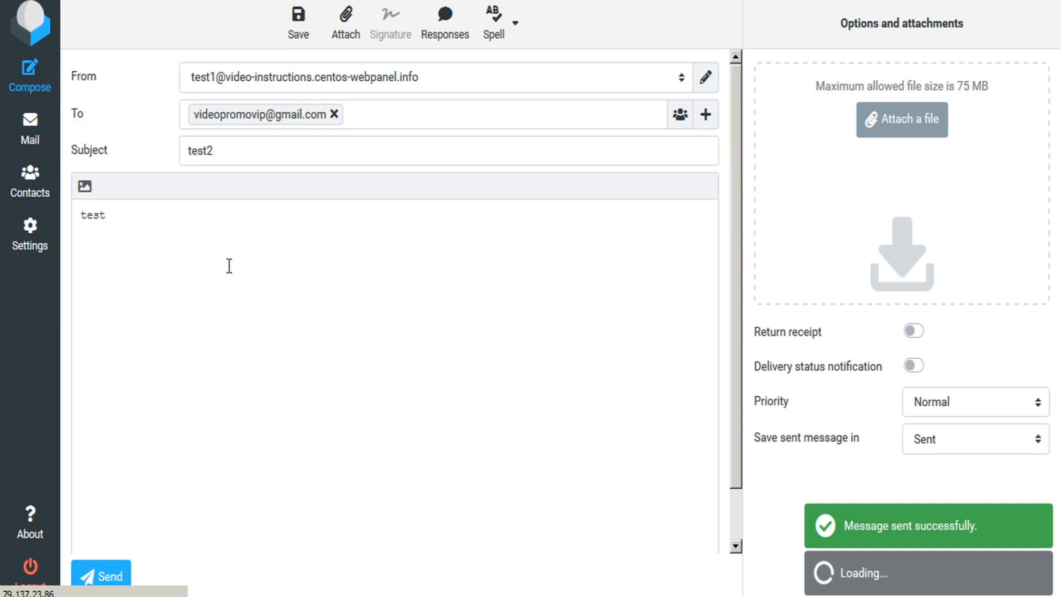
pyautogui.click(100, 576)
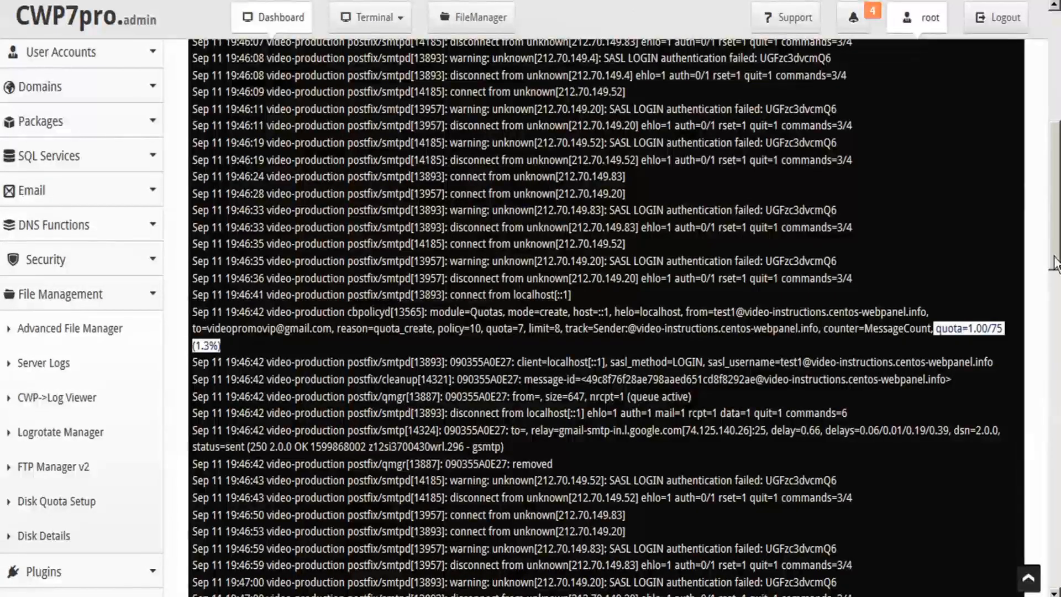
pyautogui.click(850, 230)
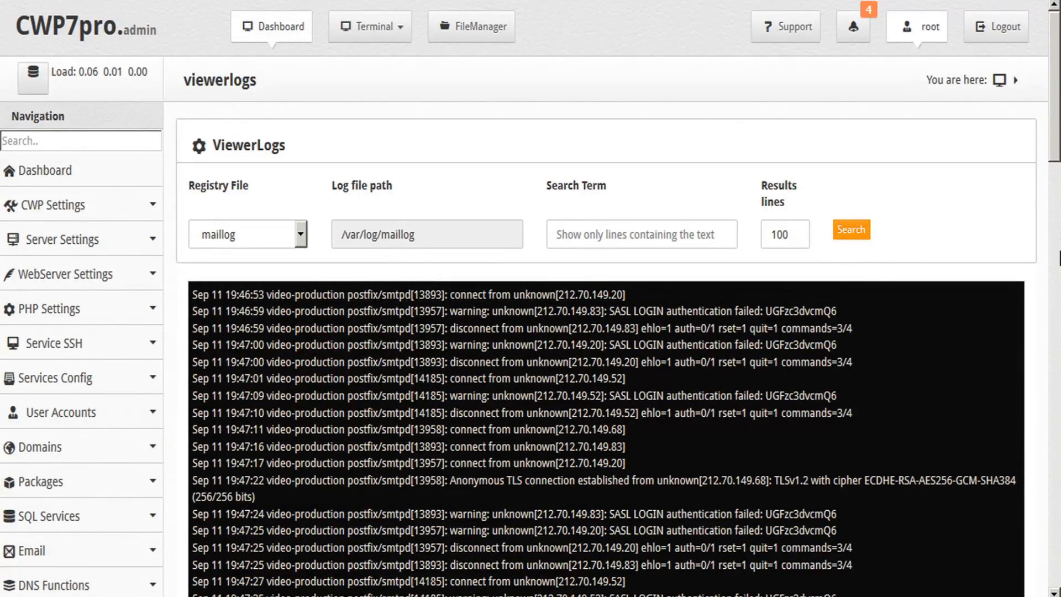
pyautogui.scroll(-3)
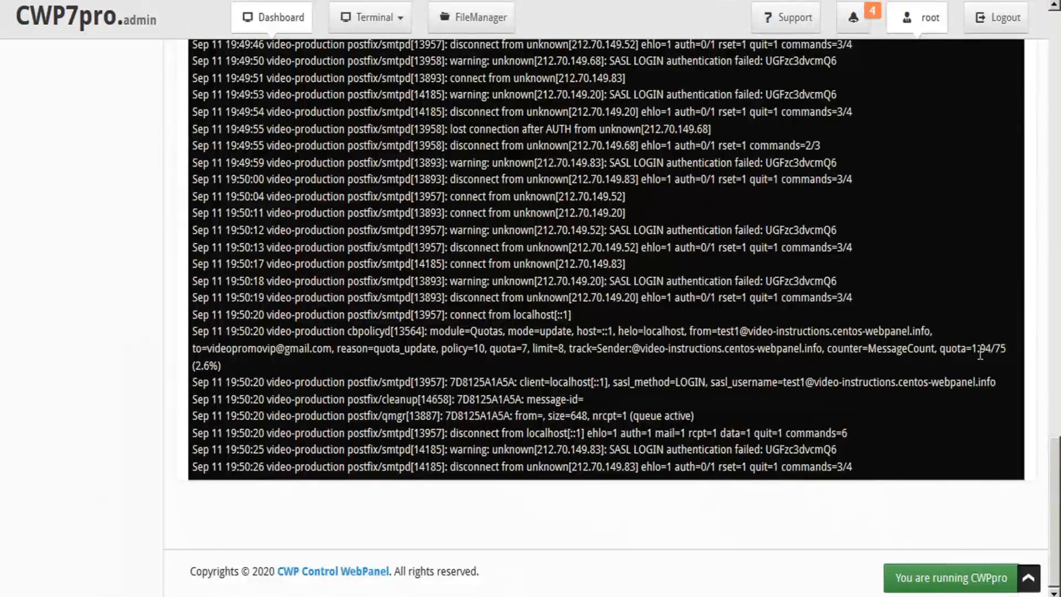
pyautogui.doubleClick(968, 349)
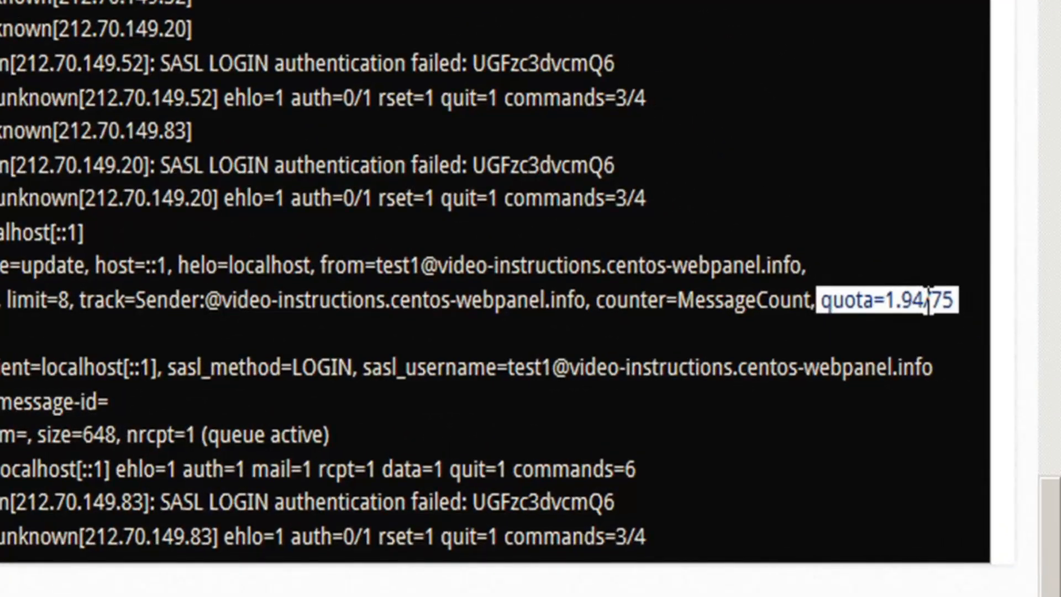
pyautogui.click(926, 313)
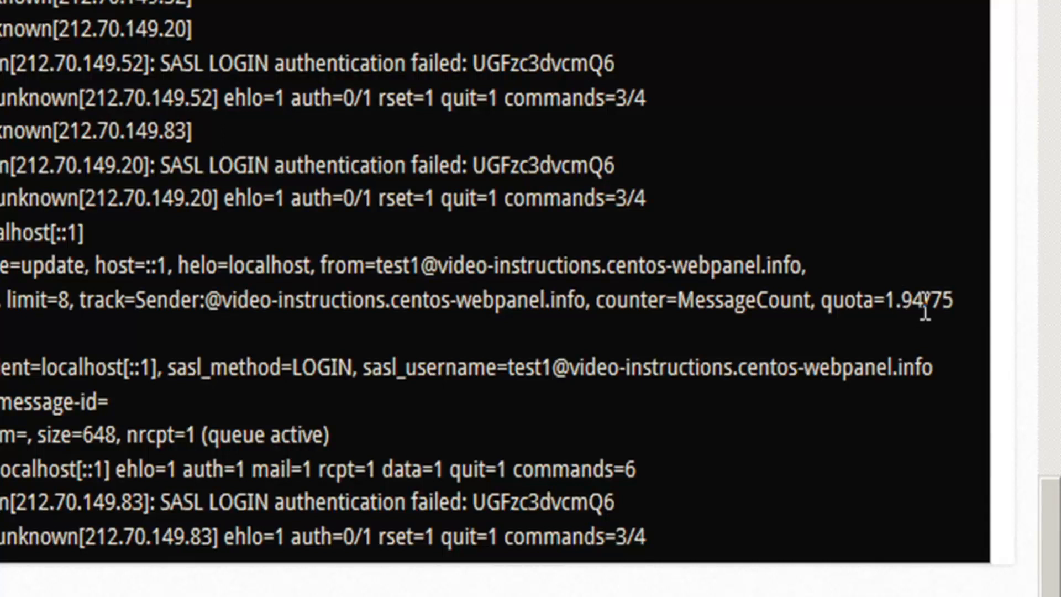
pyautogui.doubleClick(894, 301)
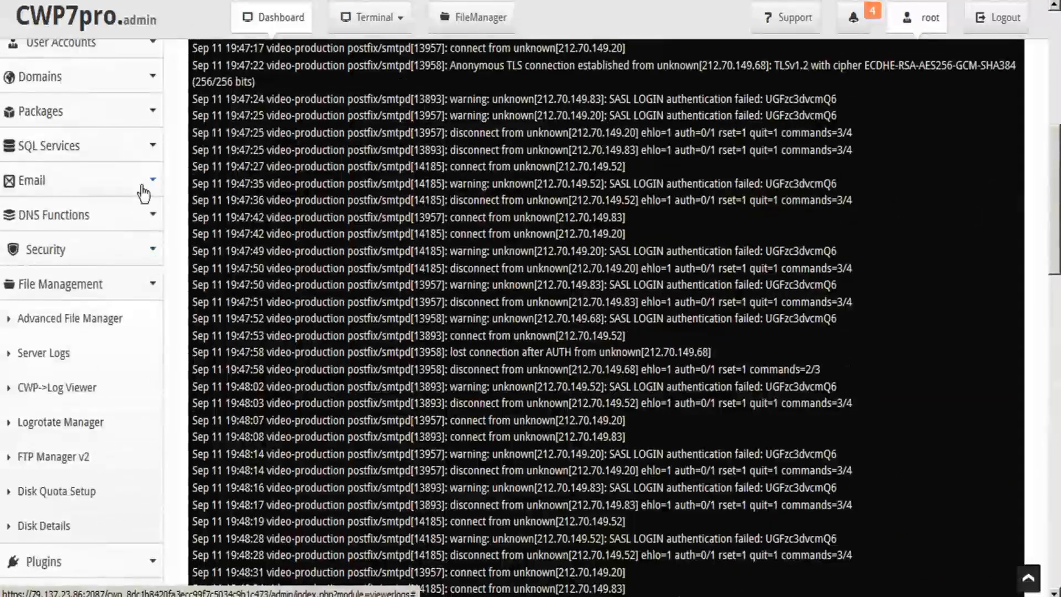
# Step: From Email > MailServer Manager, rebuild the Postfix mail server and confirm the prompt
pyautogui.click(31, 180)
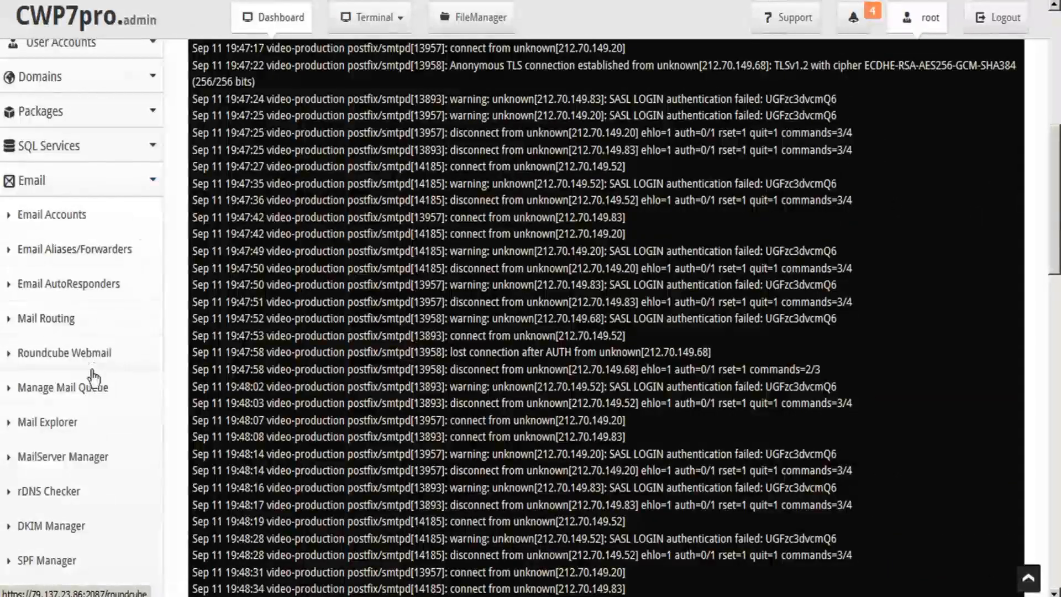
pyautogui.moveTo(86, 466)
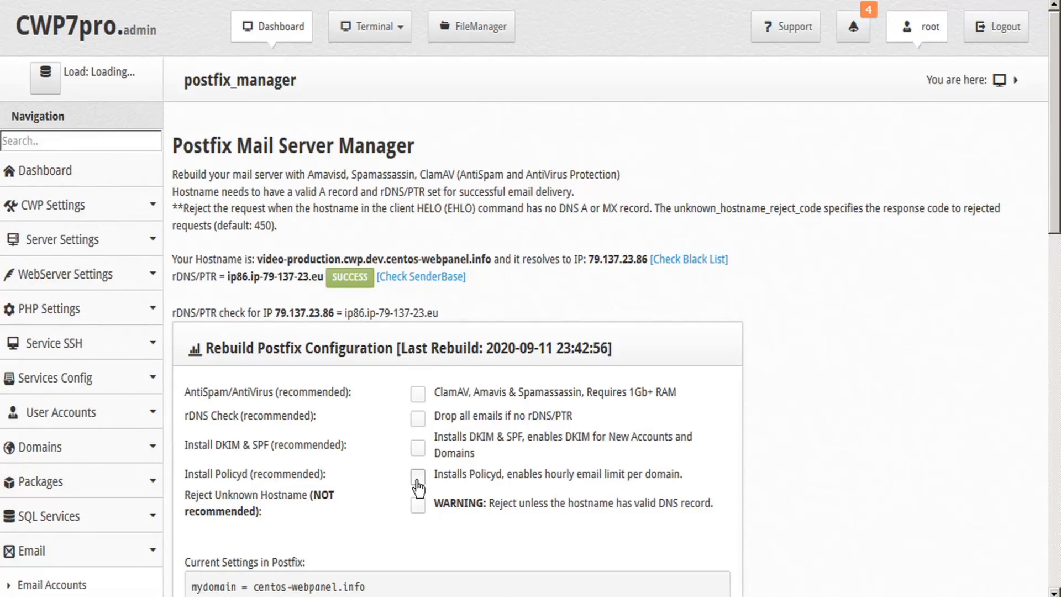
pyautogui.scroll(-3)
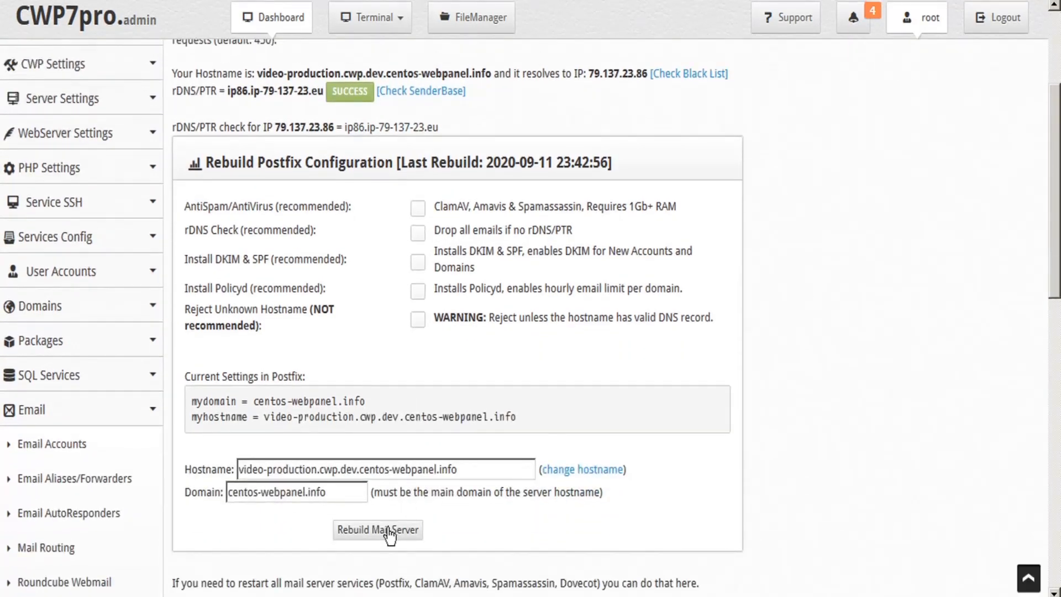
pyautogui.click(378, 530)
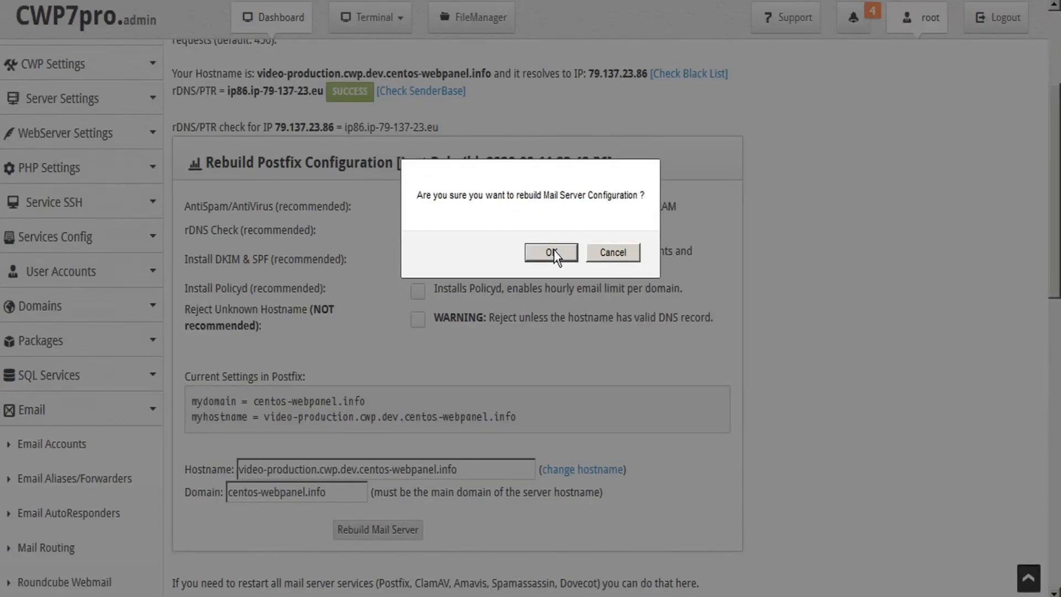
pyautogui.click(549, 252)
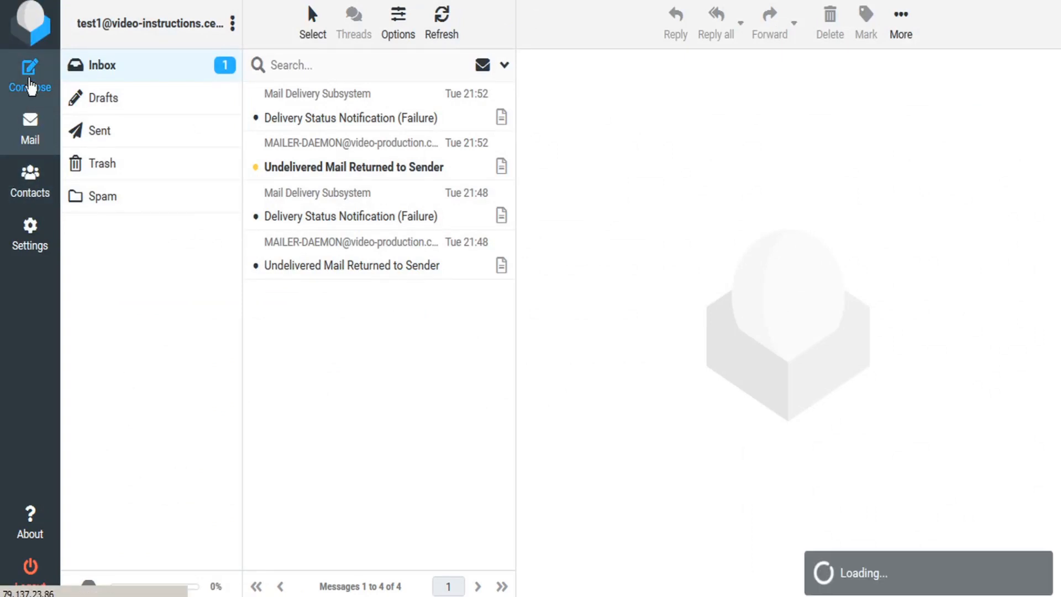
# Step: Send a test message with subject test3 and body test to the Gmail recipient
pyautogui.click(30, 74)
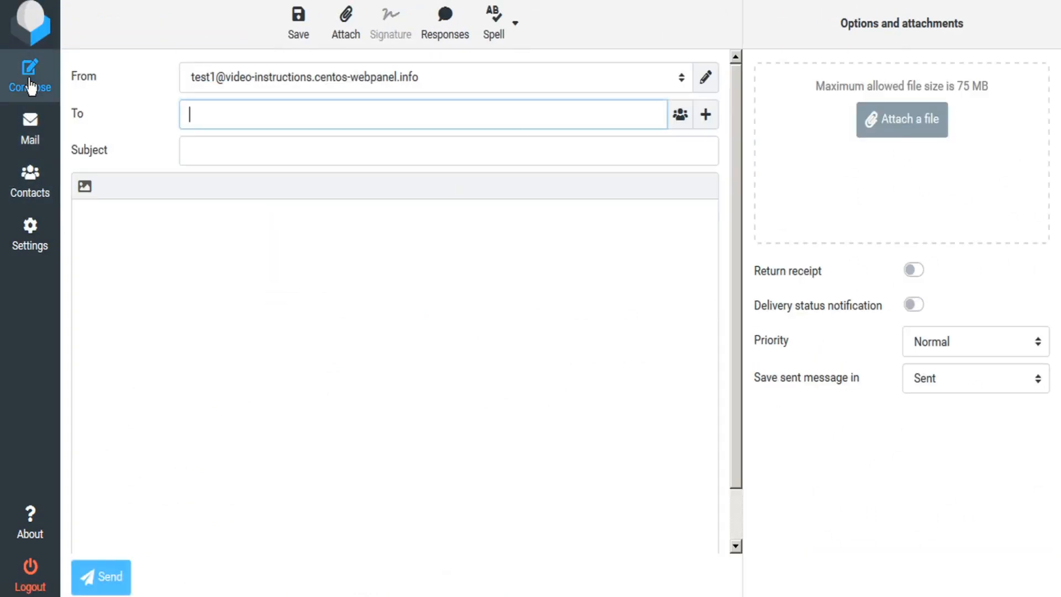
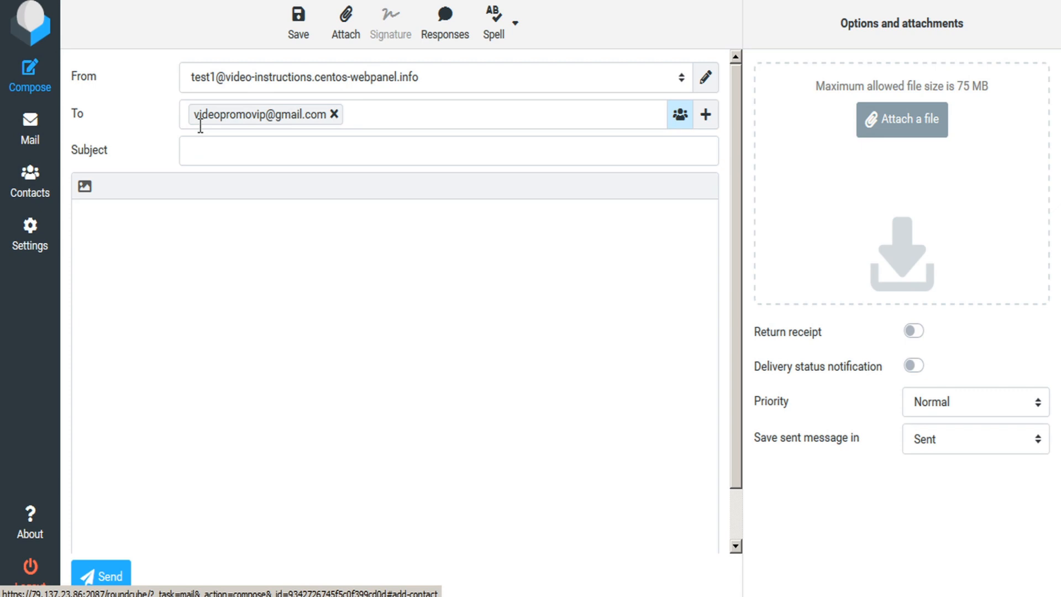
pyautogui.write('test3')
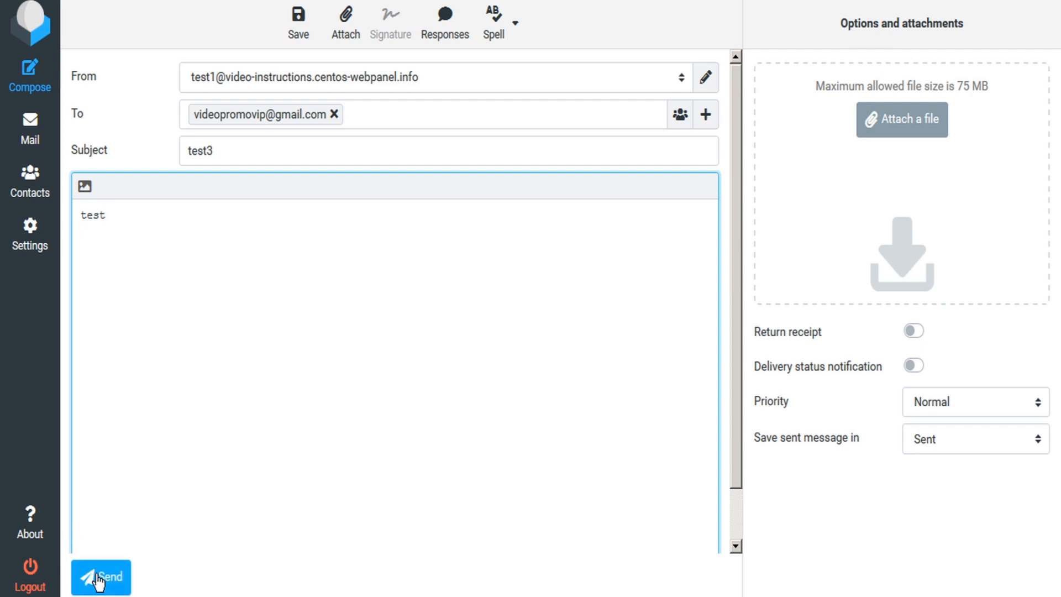
pyautogui.click(100, 577)
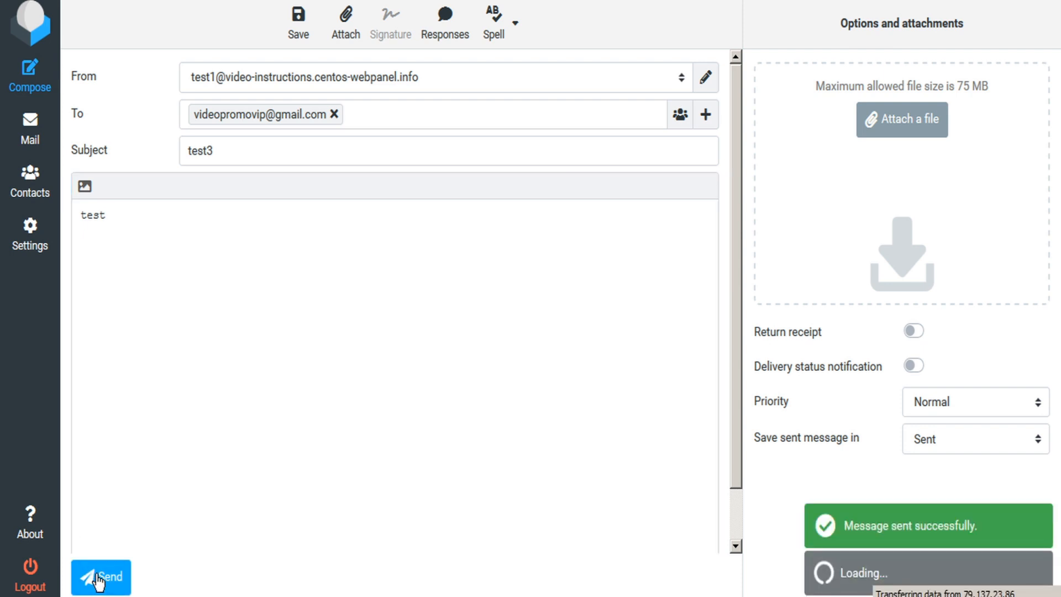
pyautogui.click(100, 577)
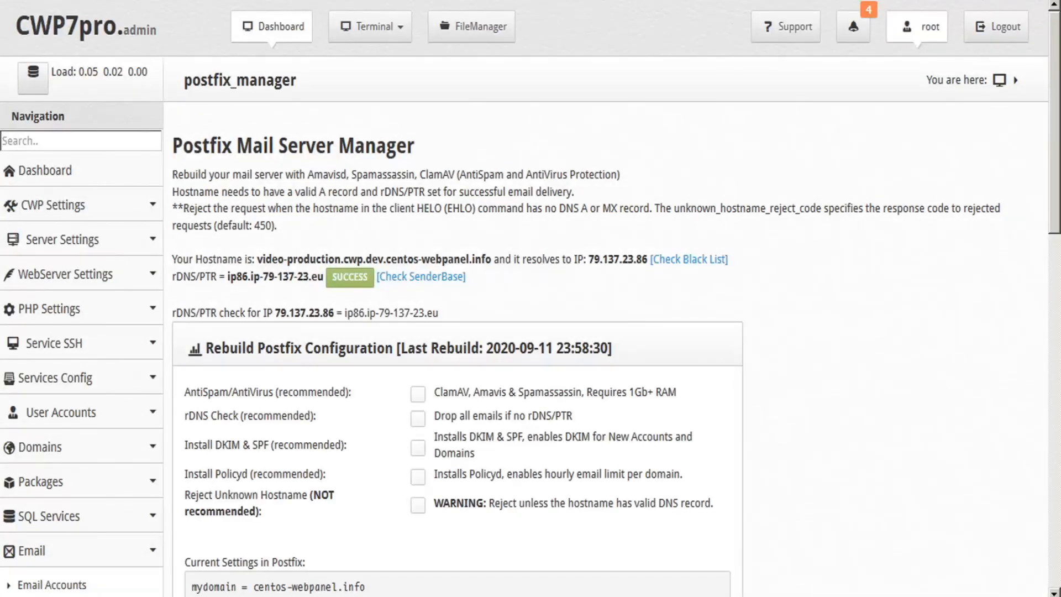
# Step: Load the maillog registry file in the CWP Log Viewer via File Management
pyautogui.scroll(-3)
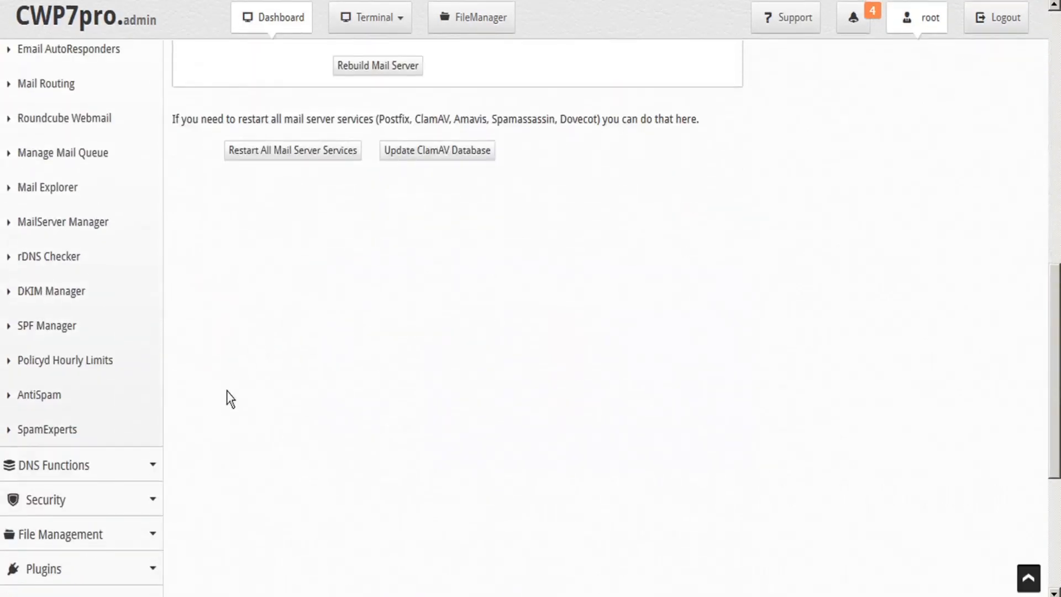
pyautogui.scroll(-3)
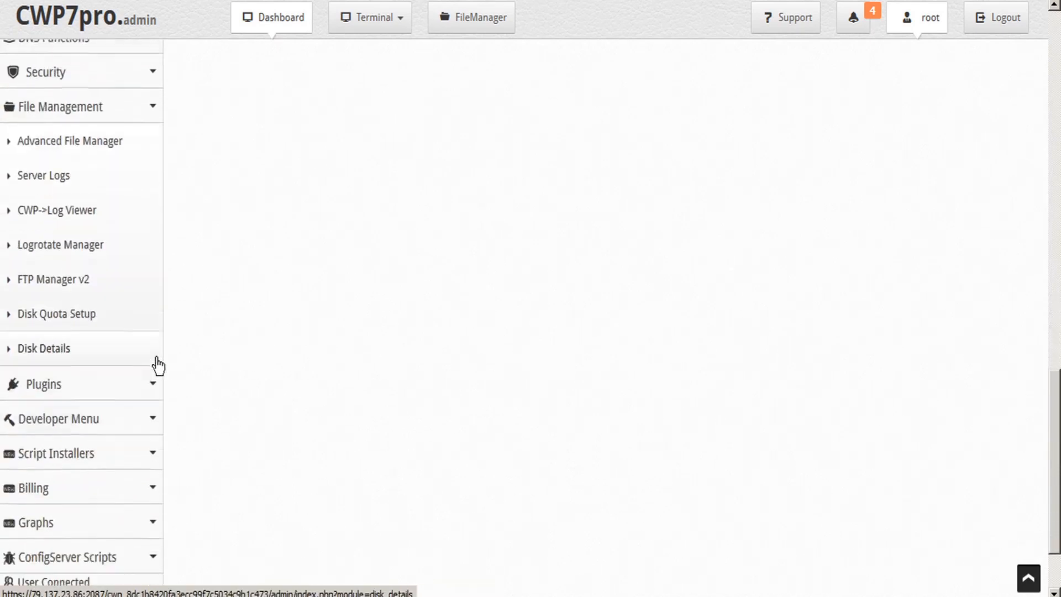
pyautogui.scroll(-3)
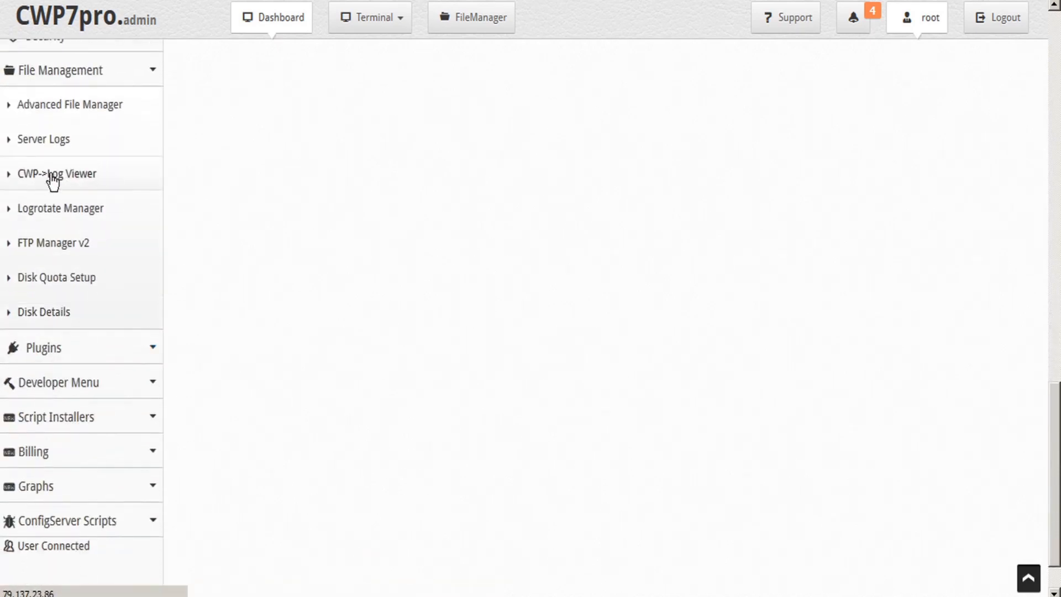
pyautogui.click(56, 173)
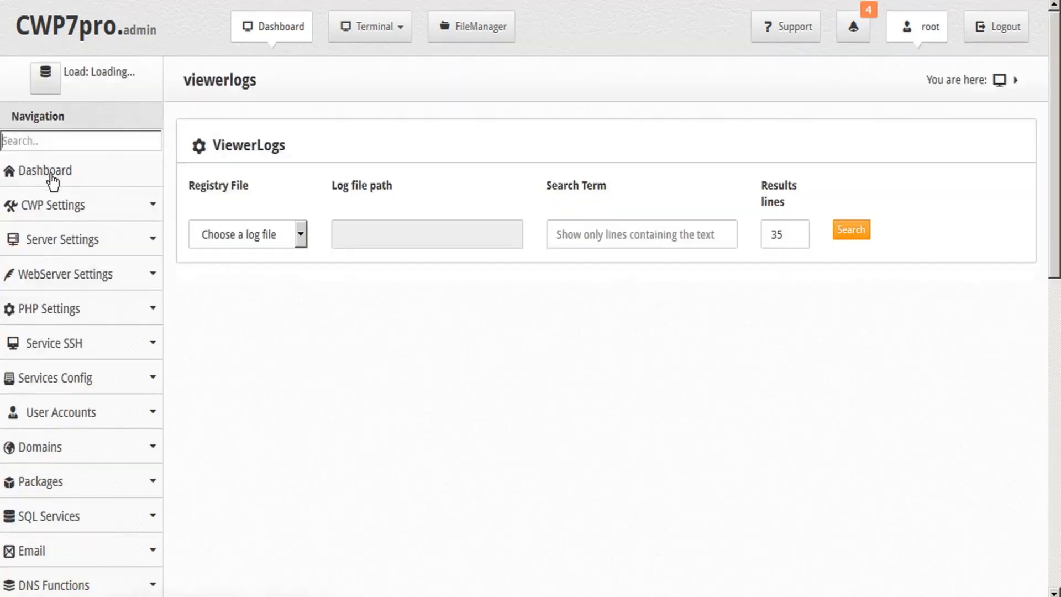
pyautogui.moveTo(301, 234)
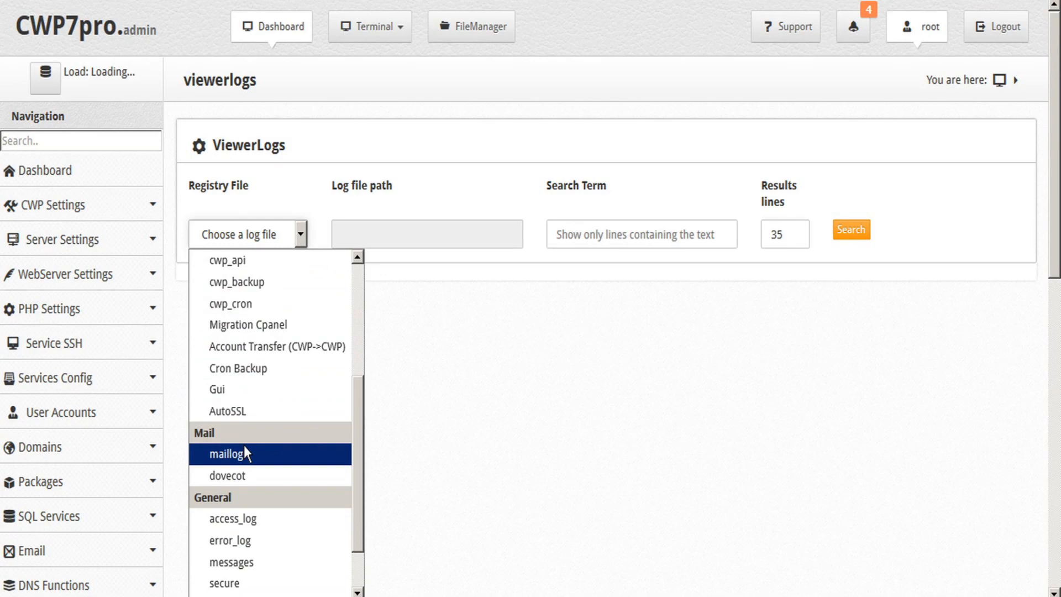
pyautogui.click(226, 454)
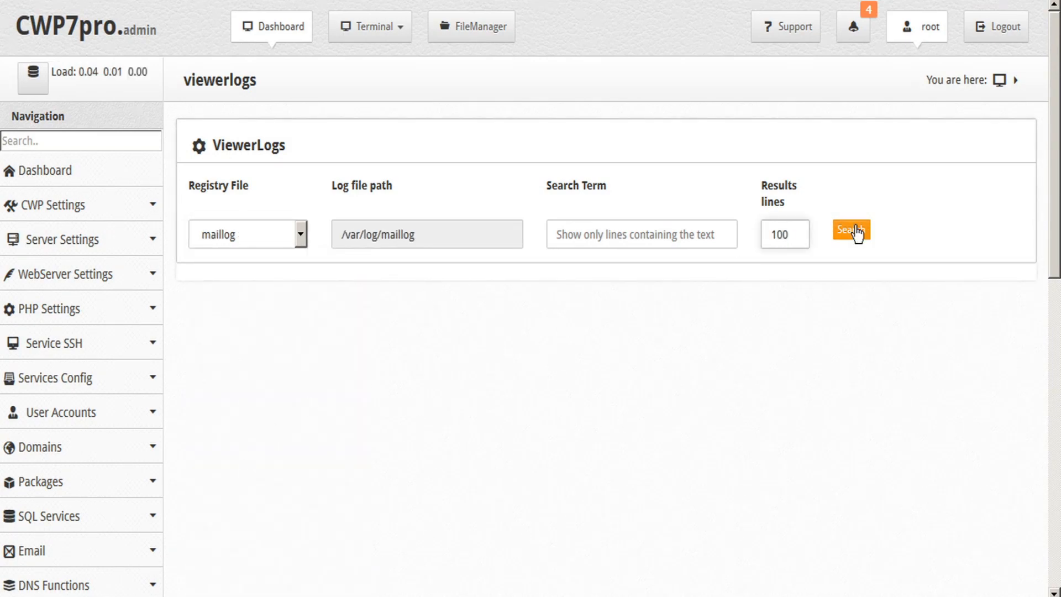
pyautogui.click(850, 230)
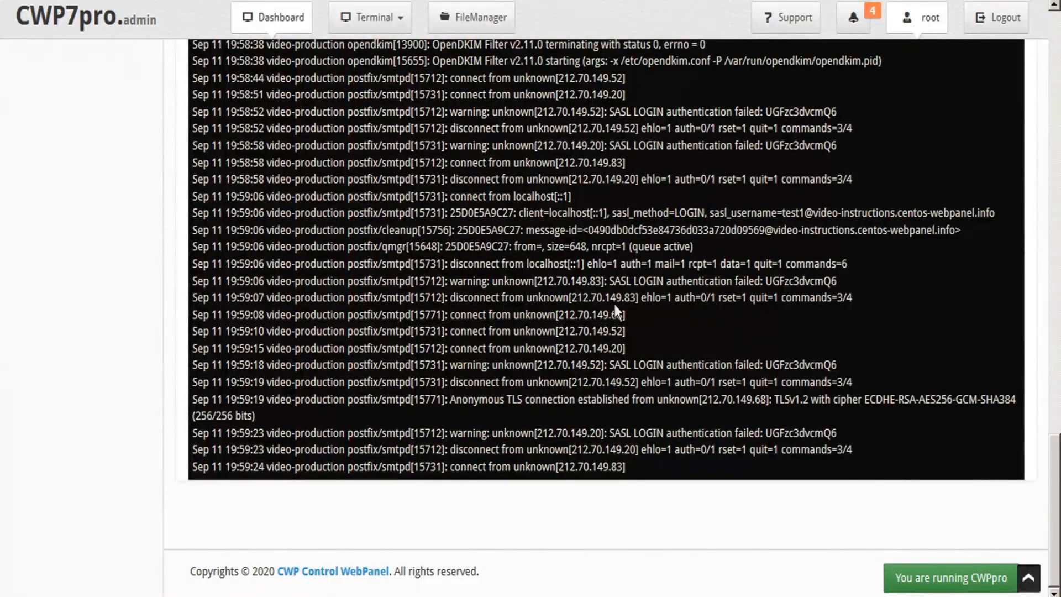
# Step: Scroll through the mail log to confirm test3 was delivered, then expand the Email menu
pyautogui.scroll(-3)
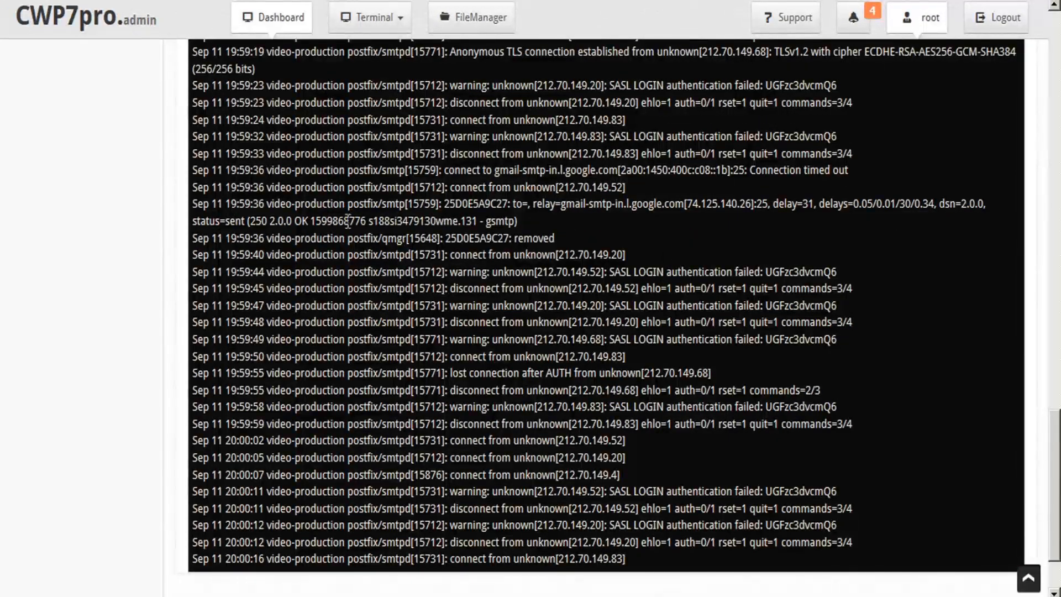
pyautogui.moveTo(528, 229)
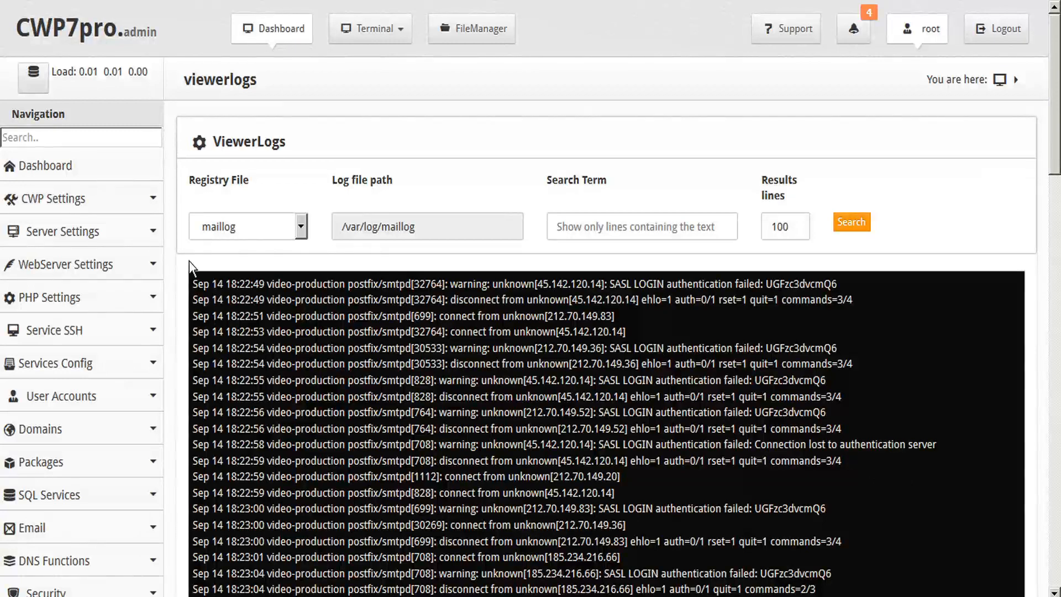
pyautogui.scroll(-3)
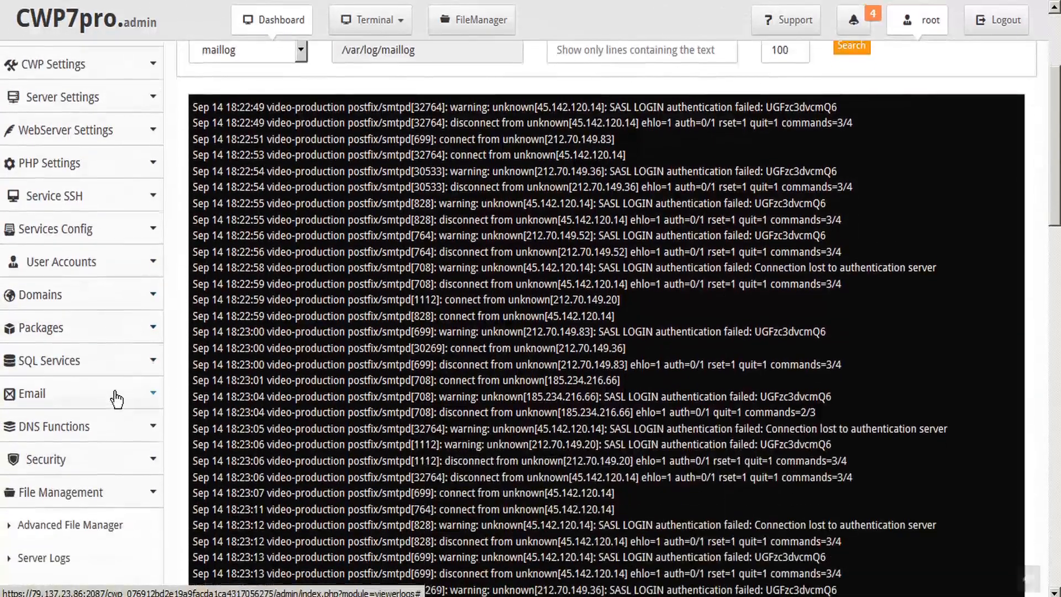
pyautogui.scroll(-3)
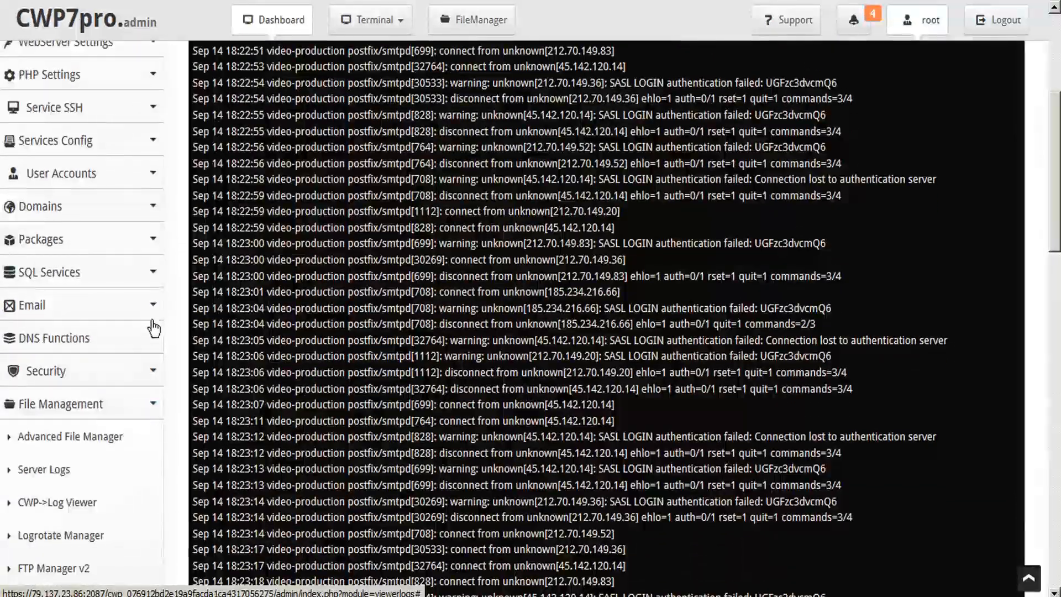
pyautogui.click(32, 305)
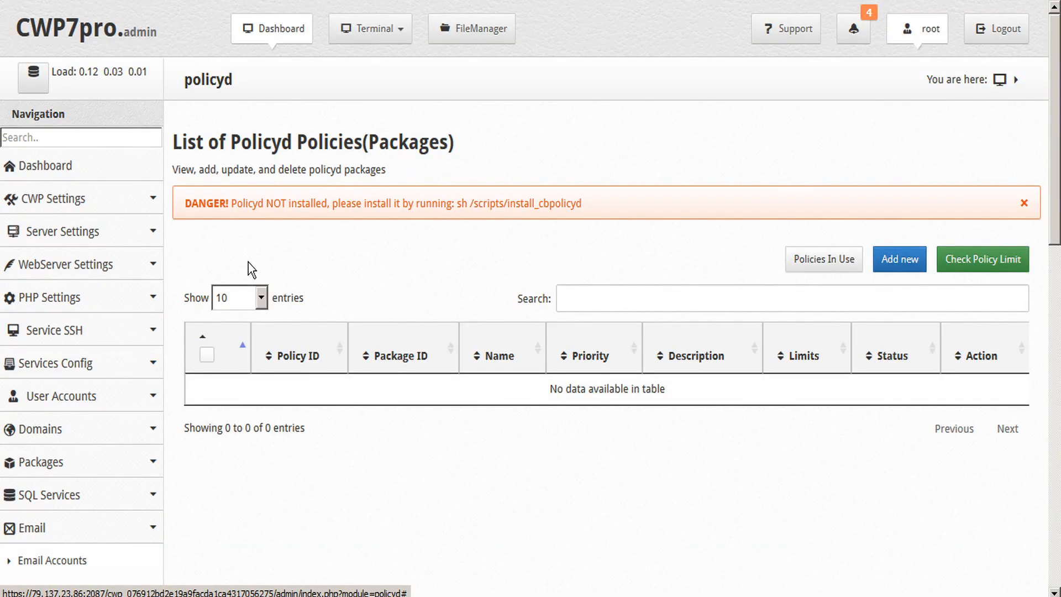
pyautogui.moveTo(337, 234)
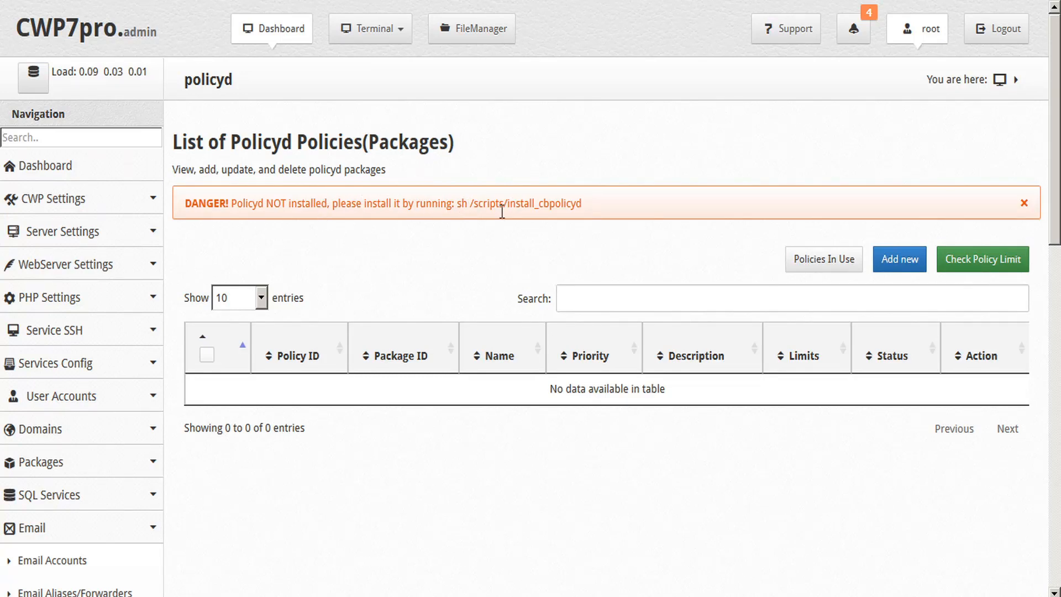
pyautogui.scroll(-3)
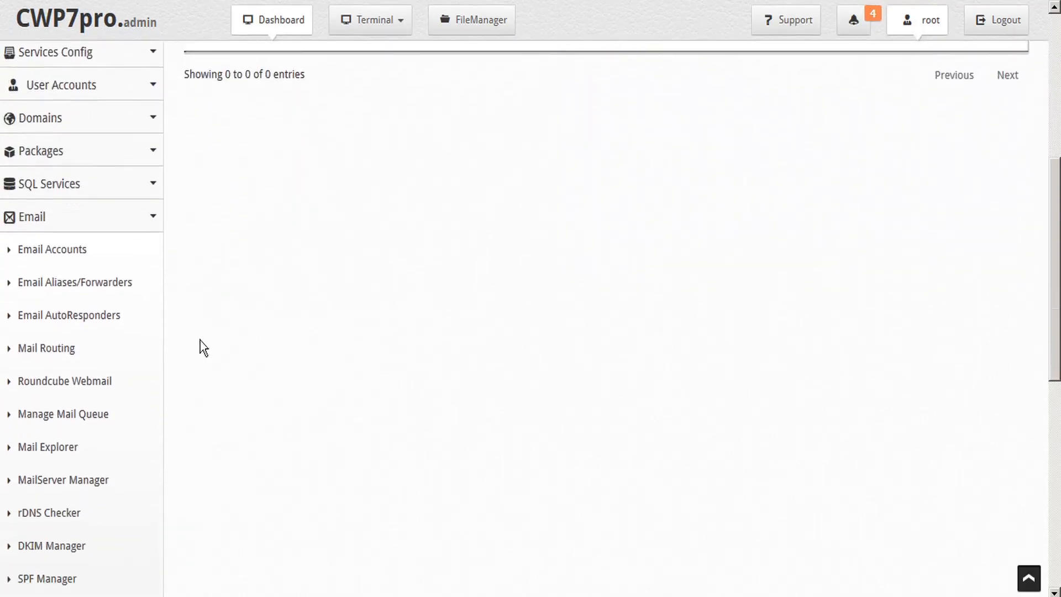
pyautogui.moveTo(63, 480)
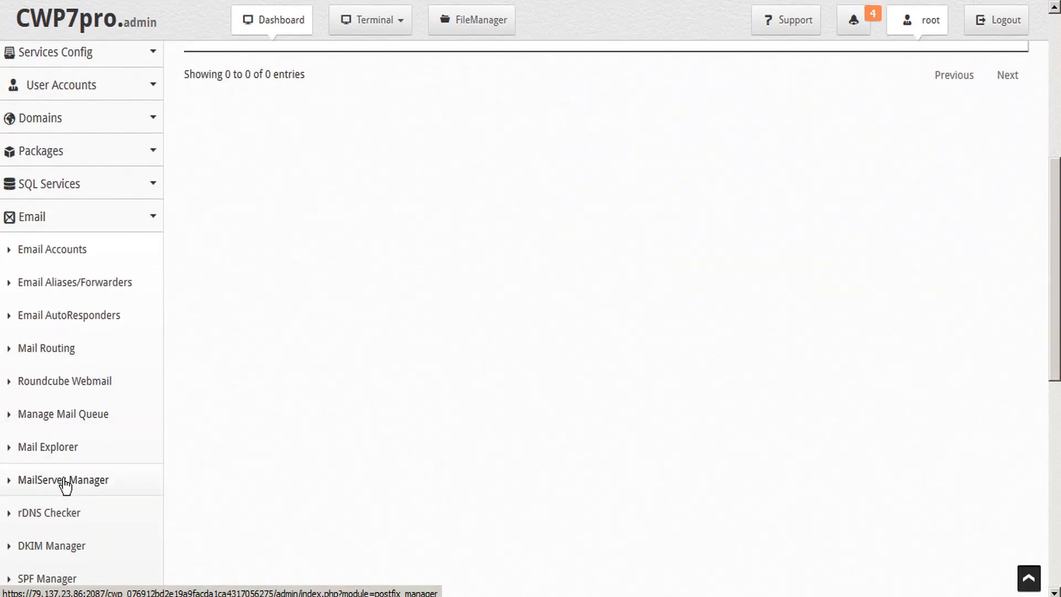
# Step: Rebuild the mail server from MailServer Manager with Install Policyd ticked and confirmed
pyautogui.click(64, 478)
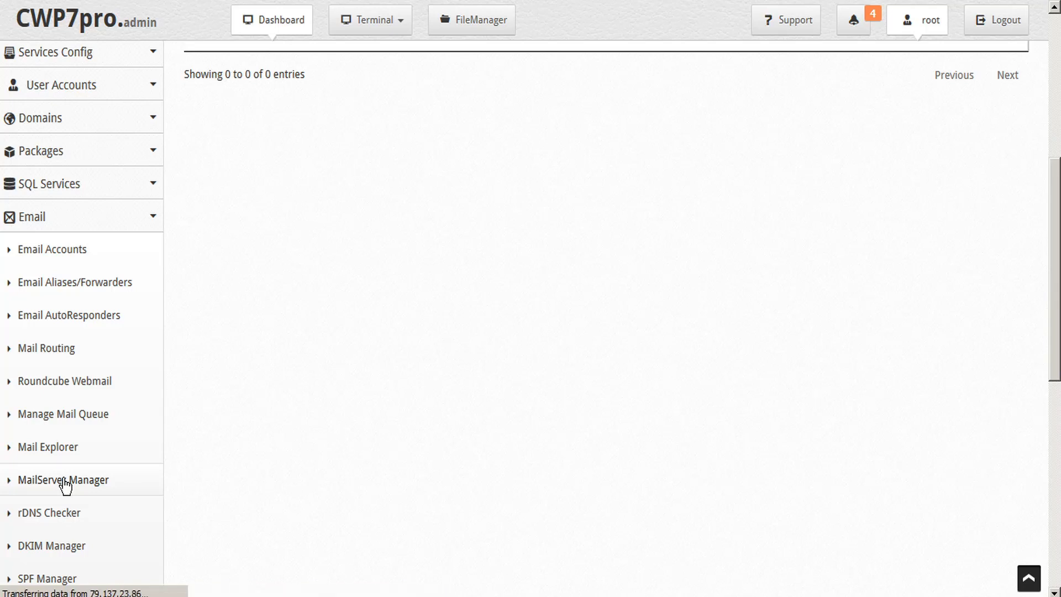
pyautogui.click(64, 480)
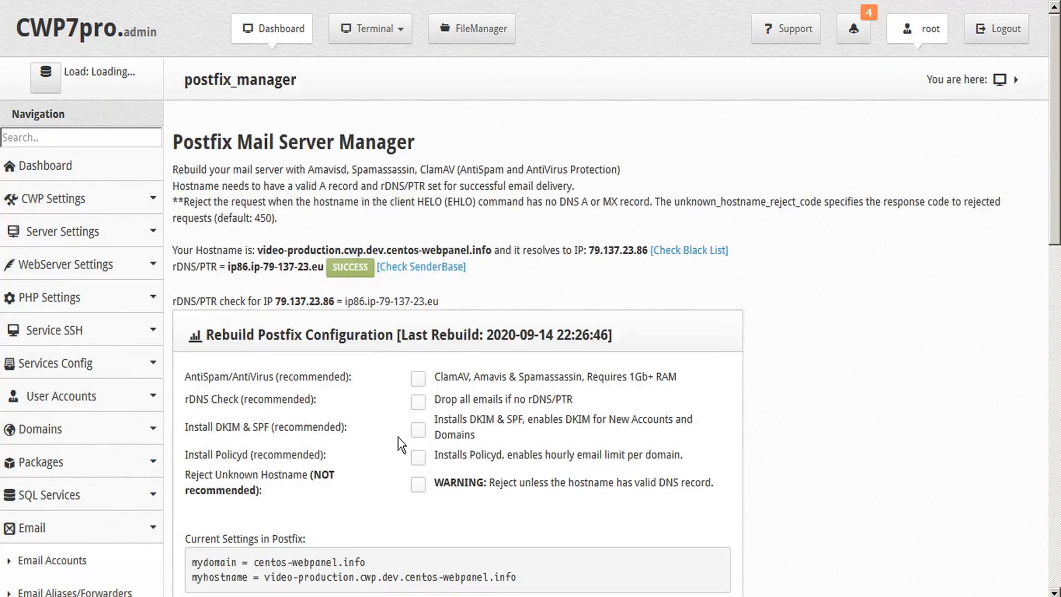
pyautogui.click(418, 458)
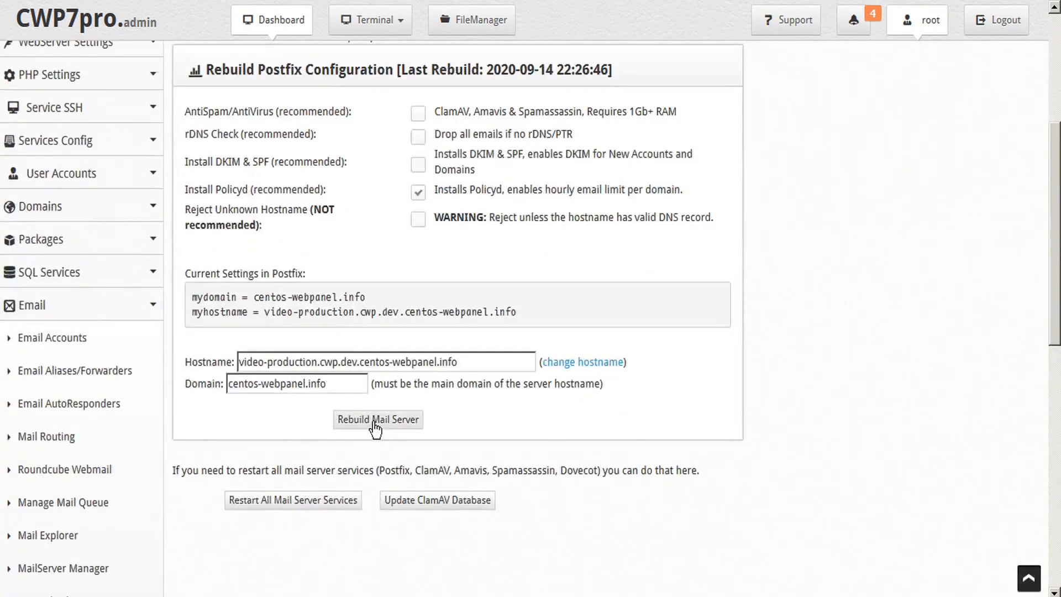
pyautogui.click(378, 418)
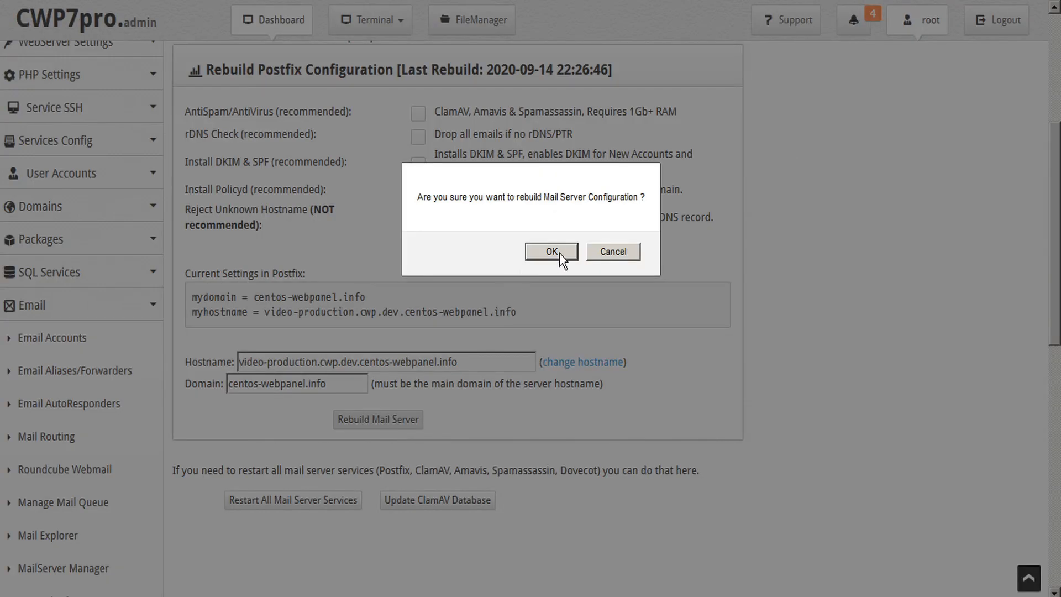
pyautogui.click(550, 251)
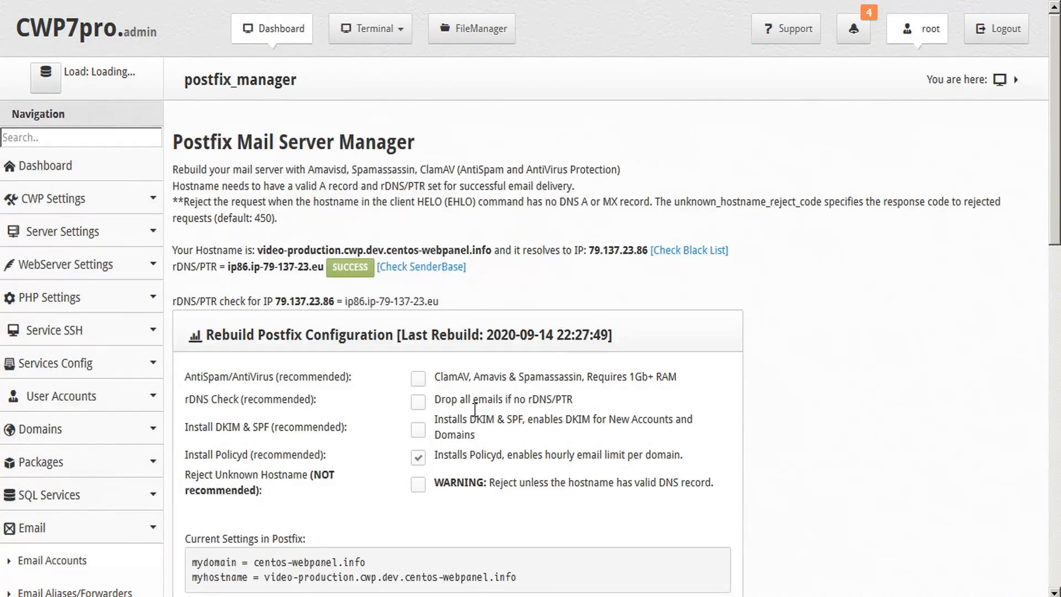
pyautogui.scroll(-3)
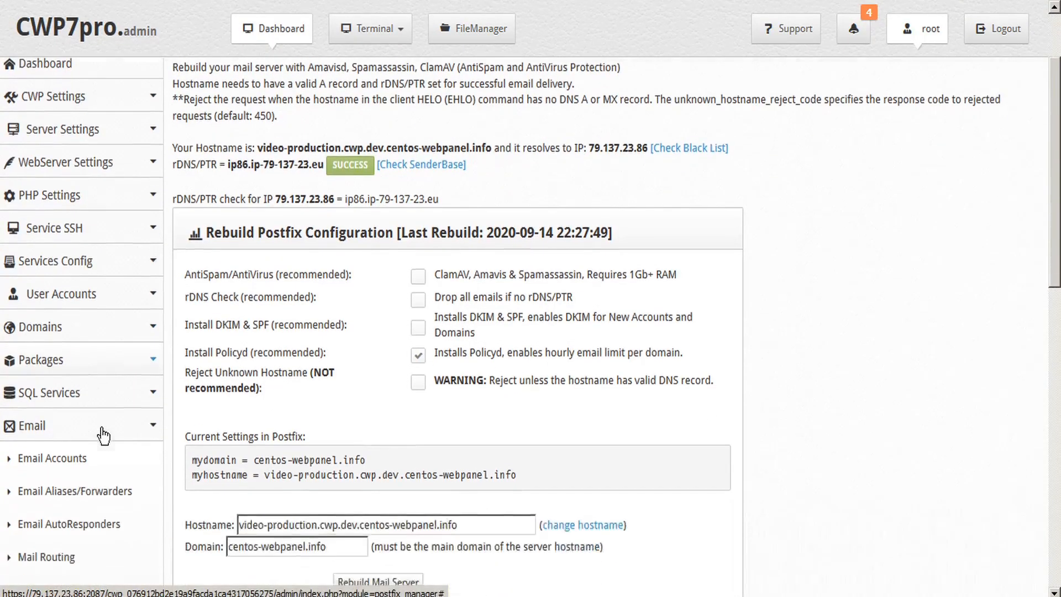
pyautogui.scroll(-3)
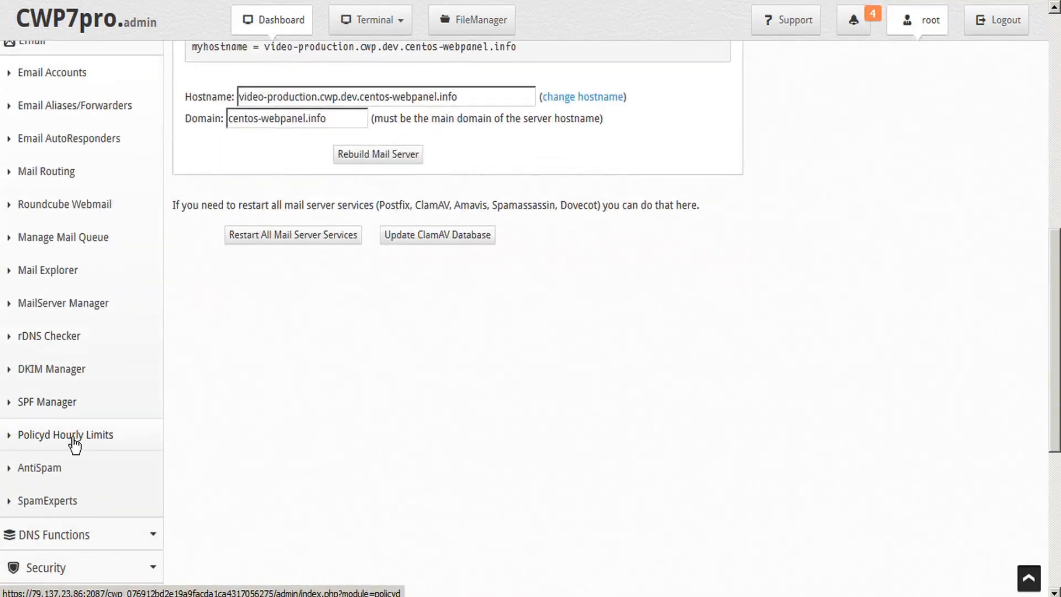
# Step: Show the Policyd Hourly Limits policies list with 25 entries per page and review the 13 policies
pyautogui.click(64, 434)
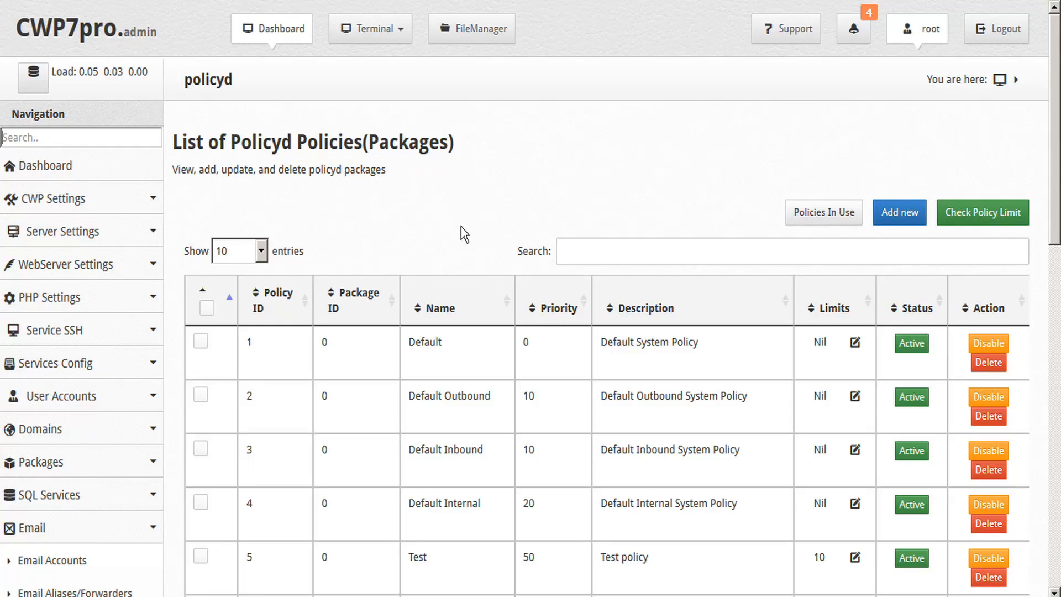
pyautogui.moveTo(390, 230)
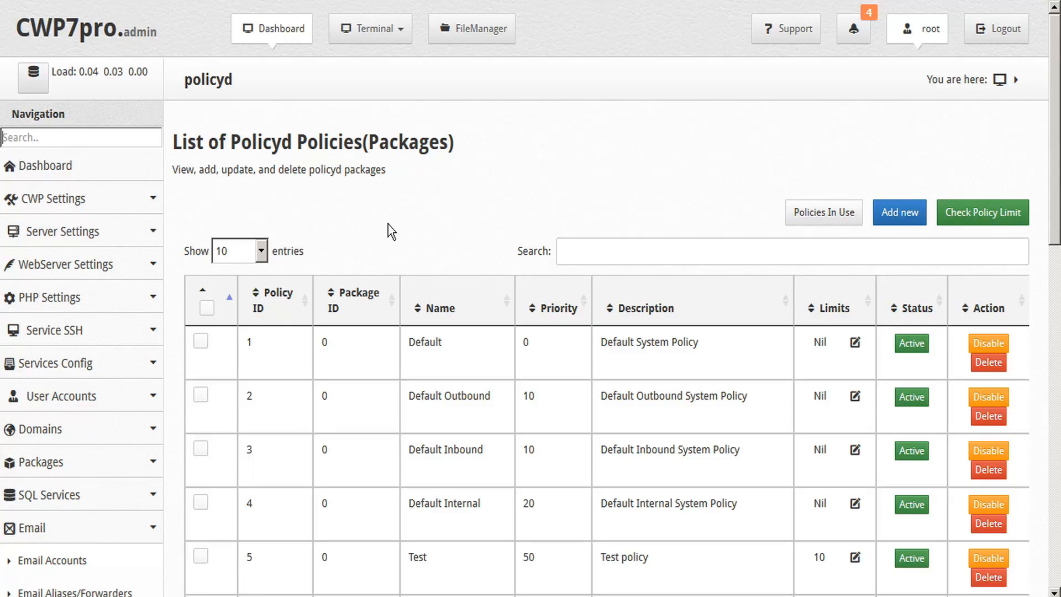
pyautogui.moveTo(436, 221)
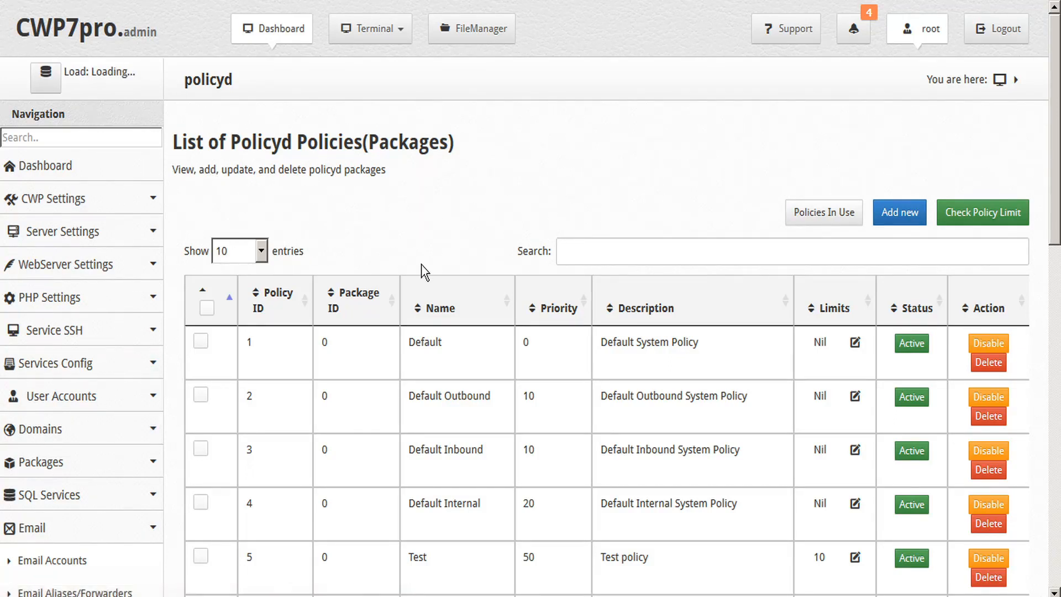
pyautogui.moveTo(467, 209)
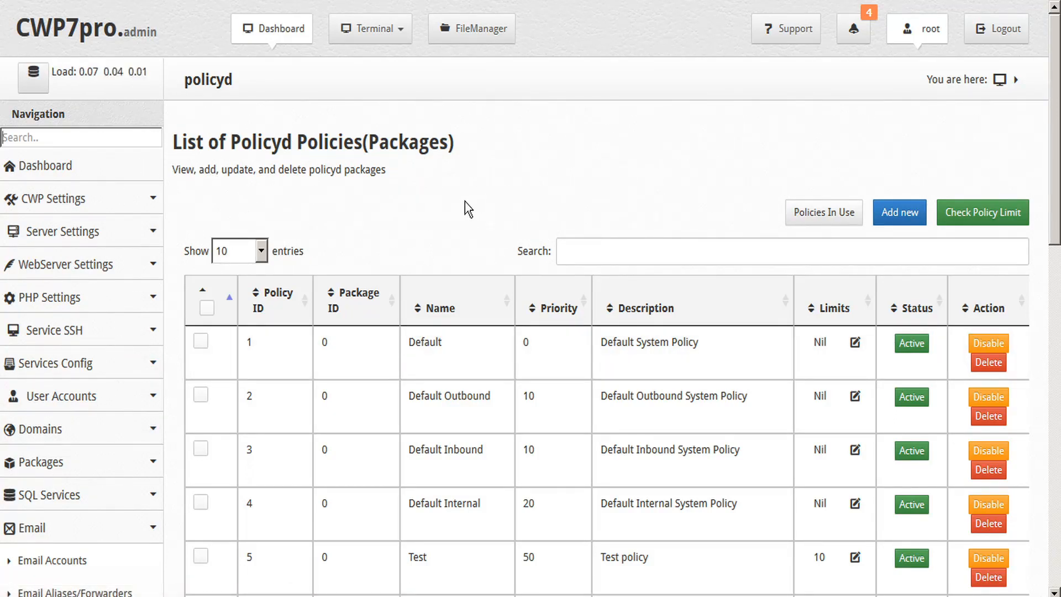
pyautogui.moveTo(560, 290)
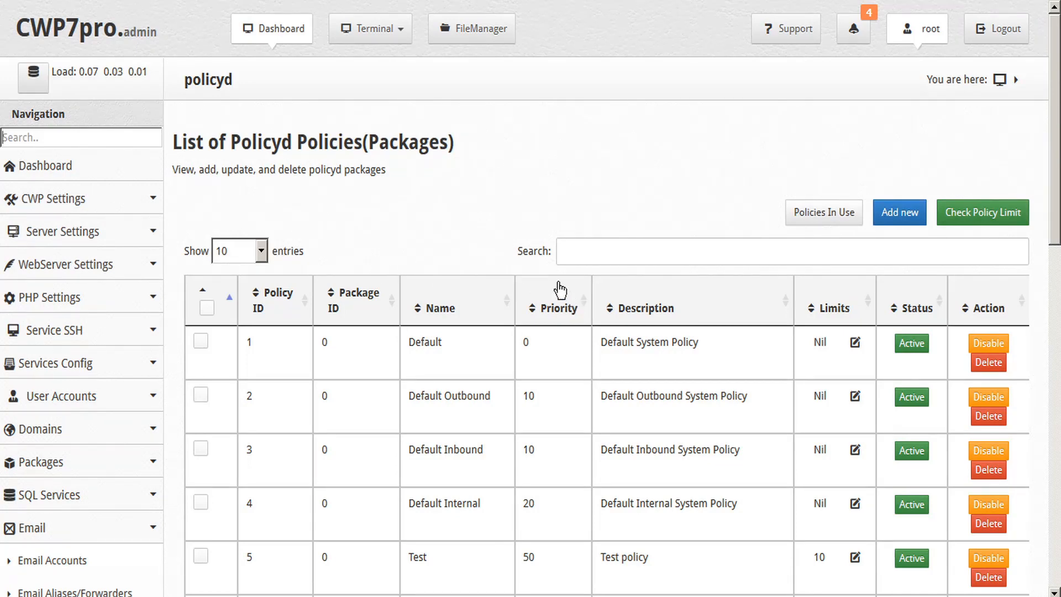
pyautogui.moveTo(306, 330)
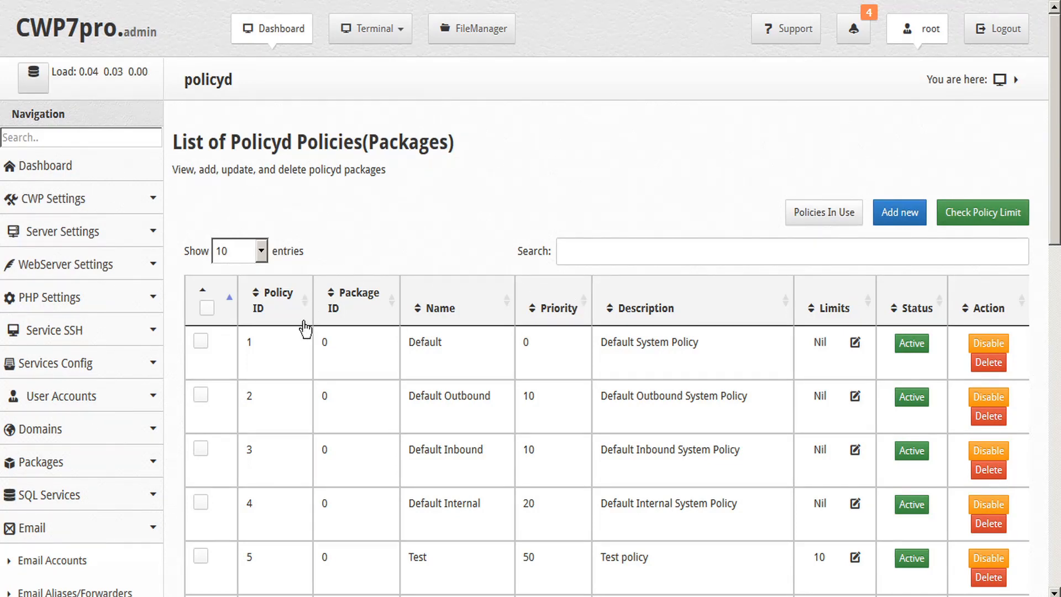
pyautogui.moveTo(395, 220)
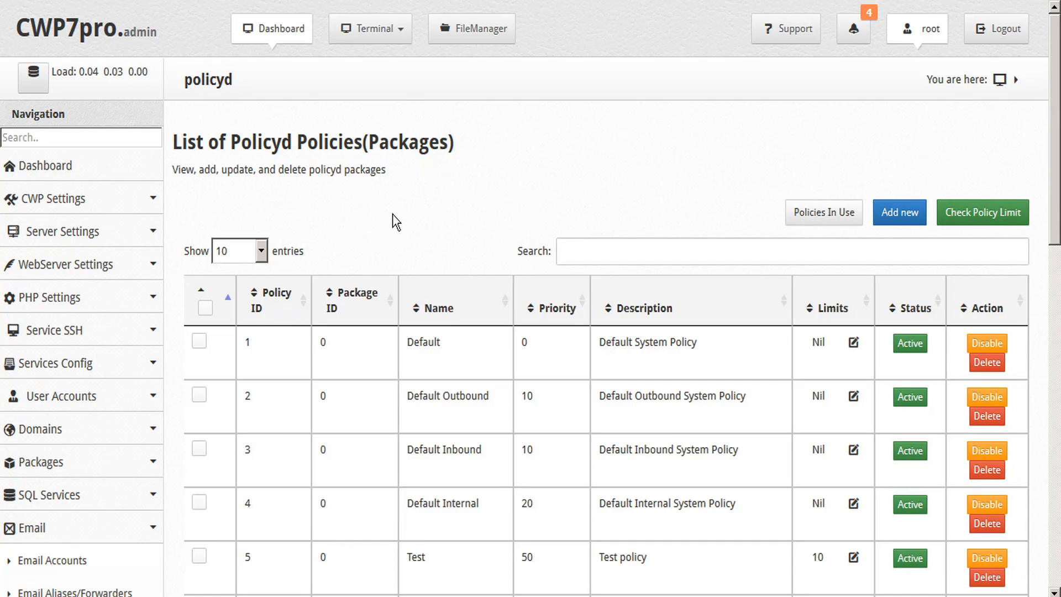
pyautogui.scroll(-3)
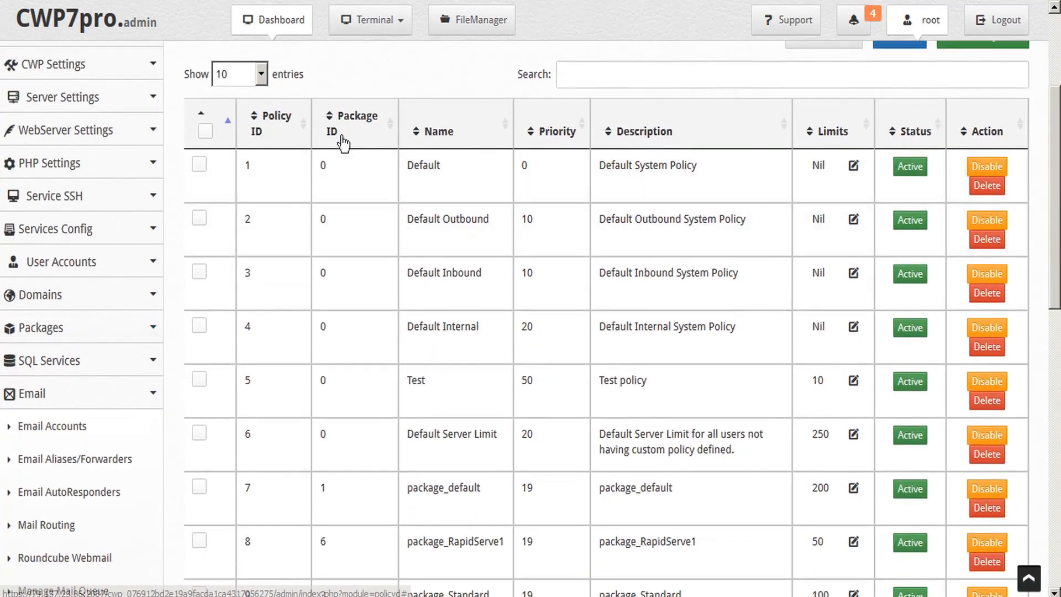
pyautogui.moveTo(332, 499)
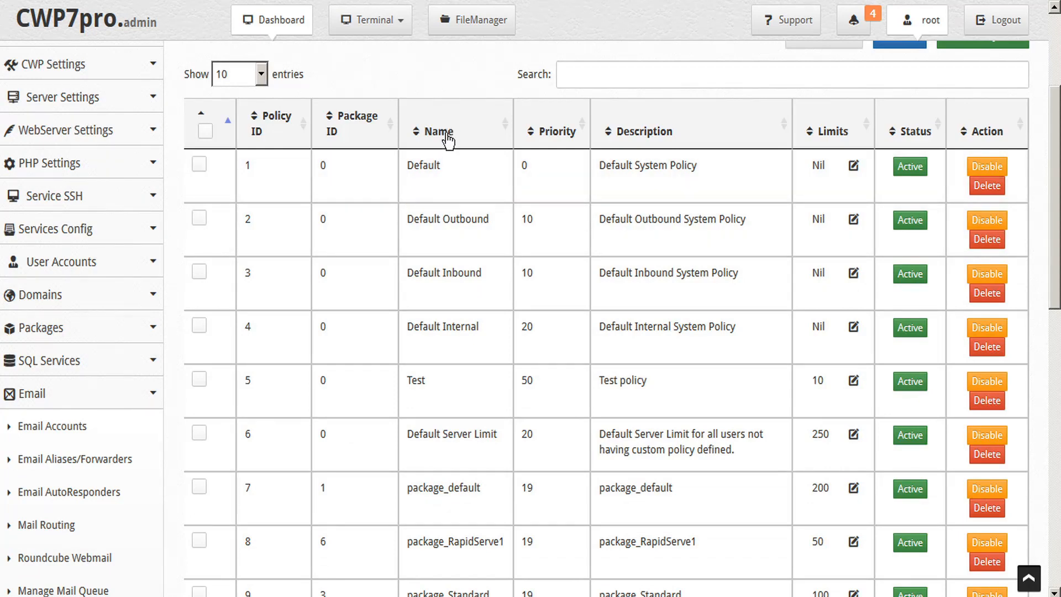
pyautogui.moveTo(539, 376)
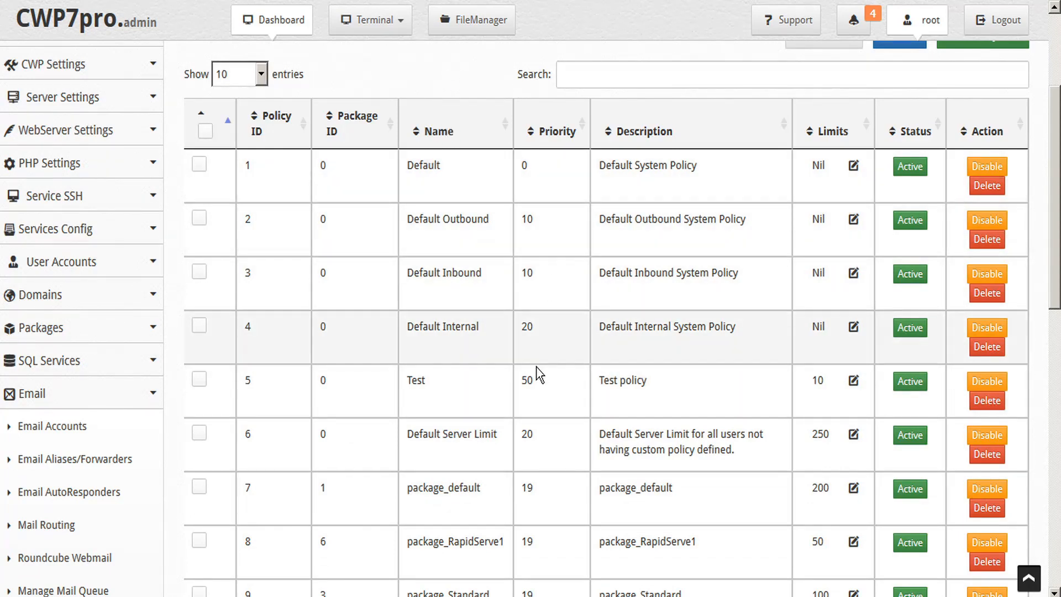
pyautogui.moveTo(561, 153)
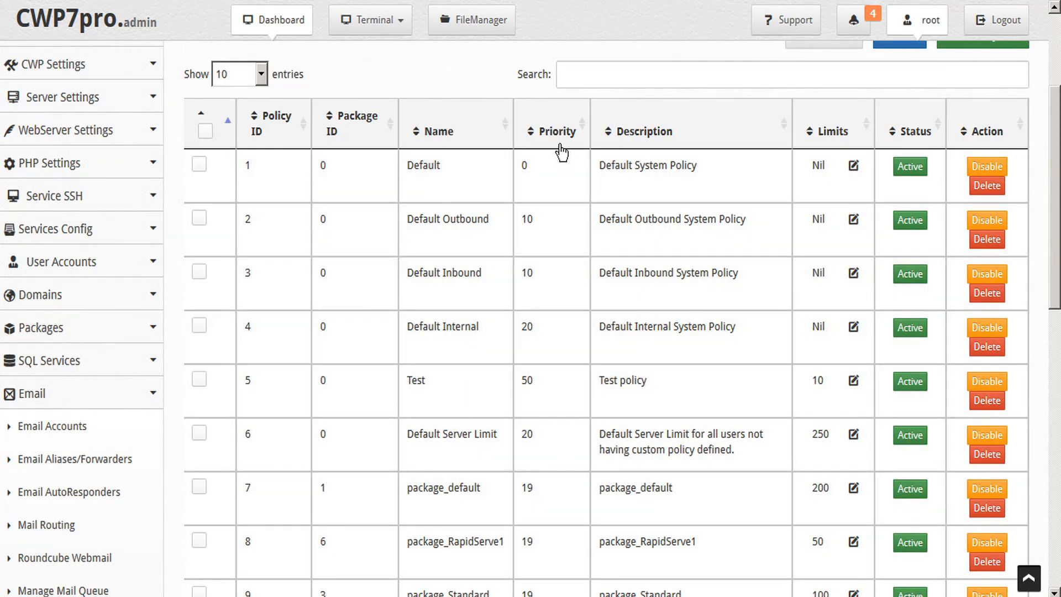
pyautogui.moveTo(794, 301)
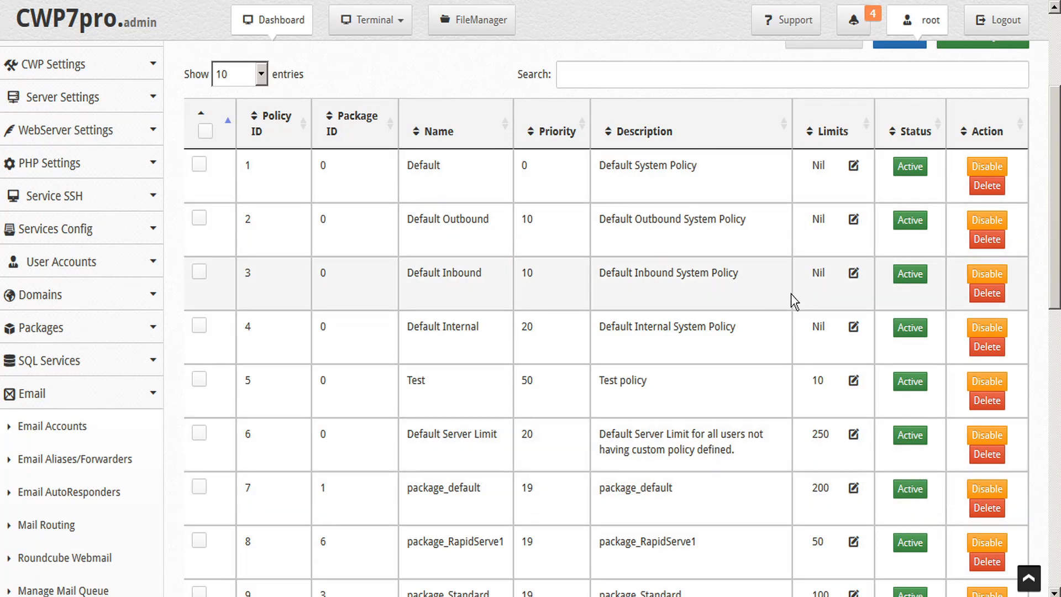
pyautogui.moveTo(943, 309)
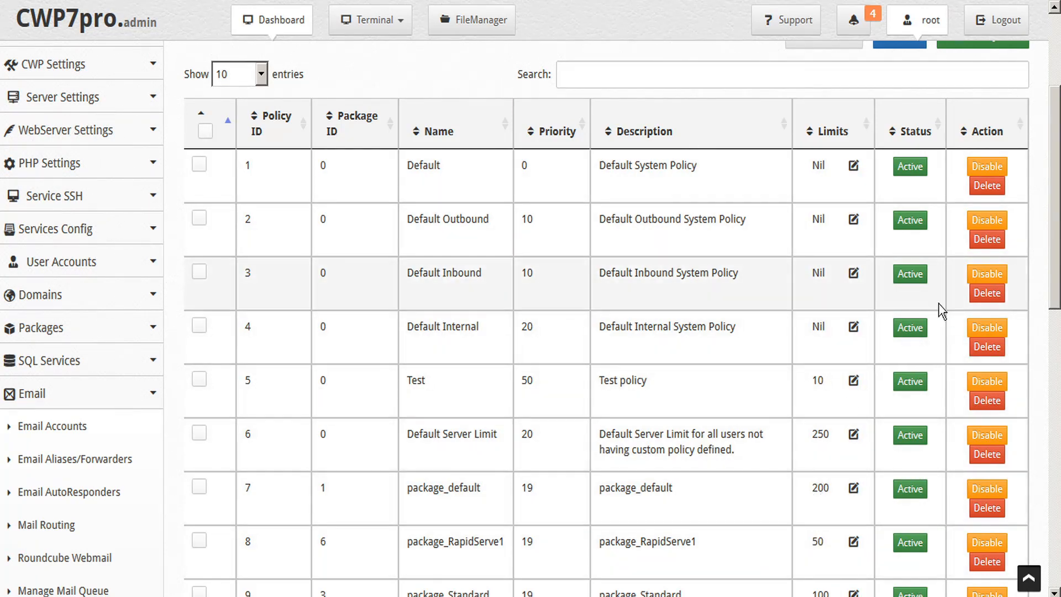
pyautogui.scroll(-3)
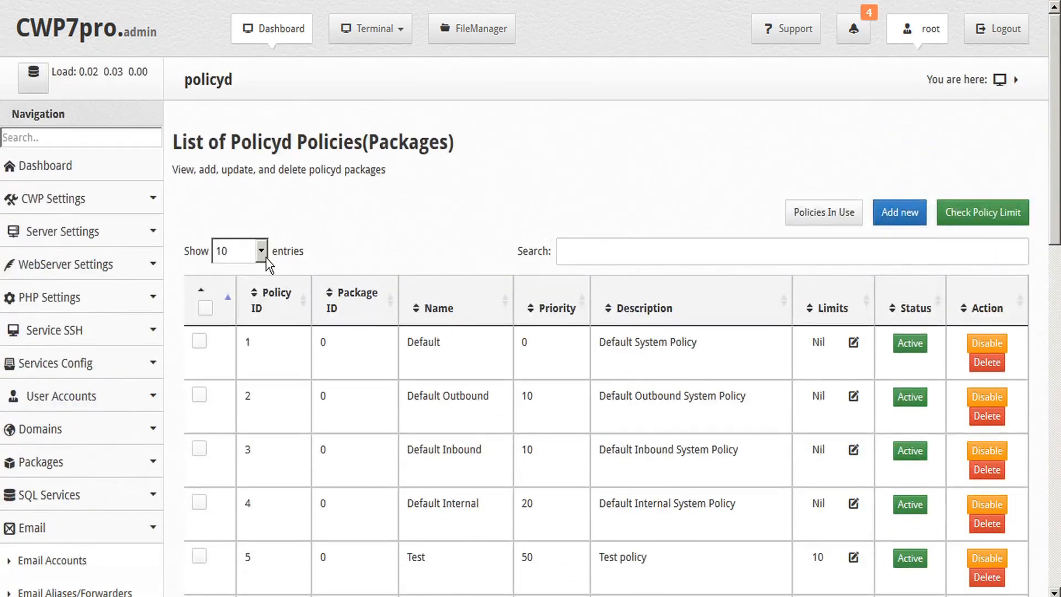
pyautogui.click(239, 251)
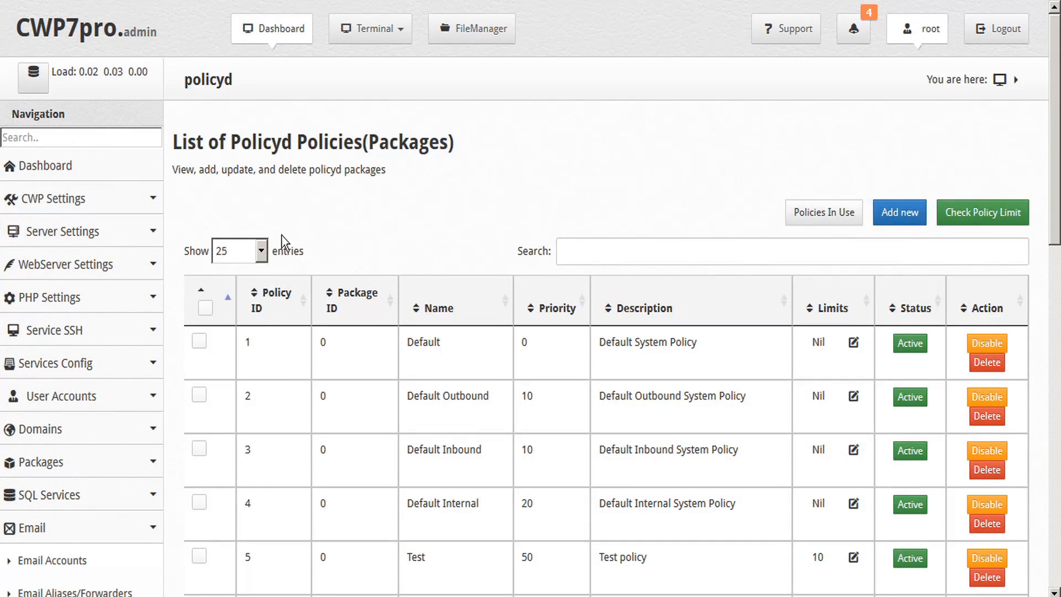
pyautogui.scroll(-3)
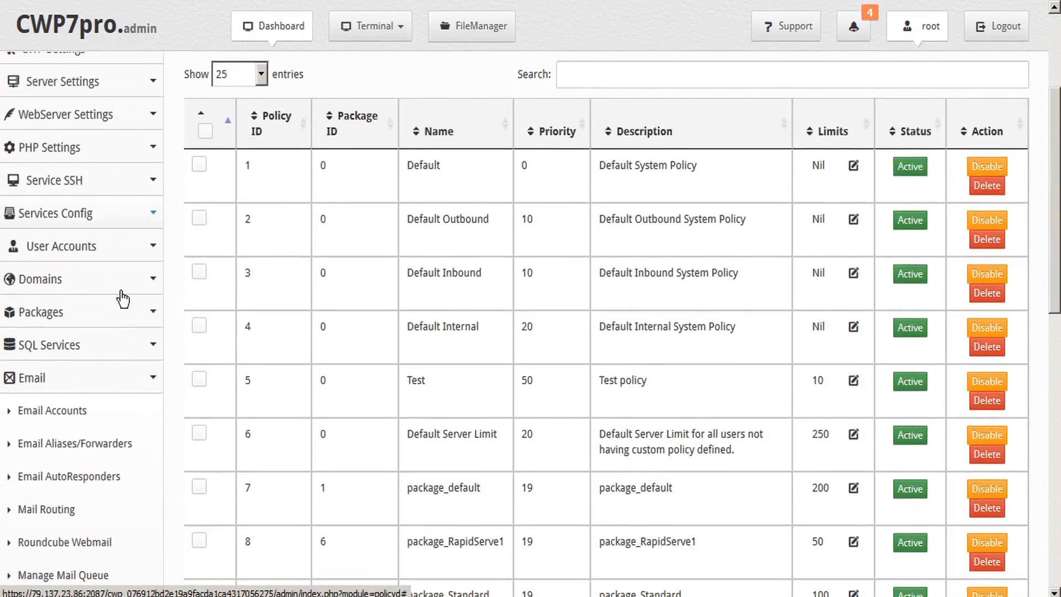
pyautogui.scroll(-3)
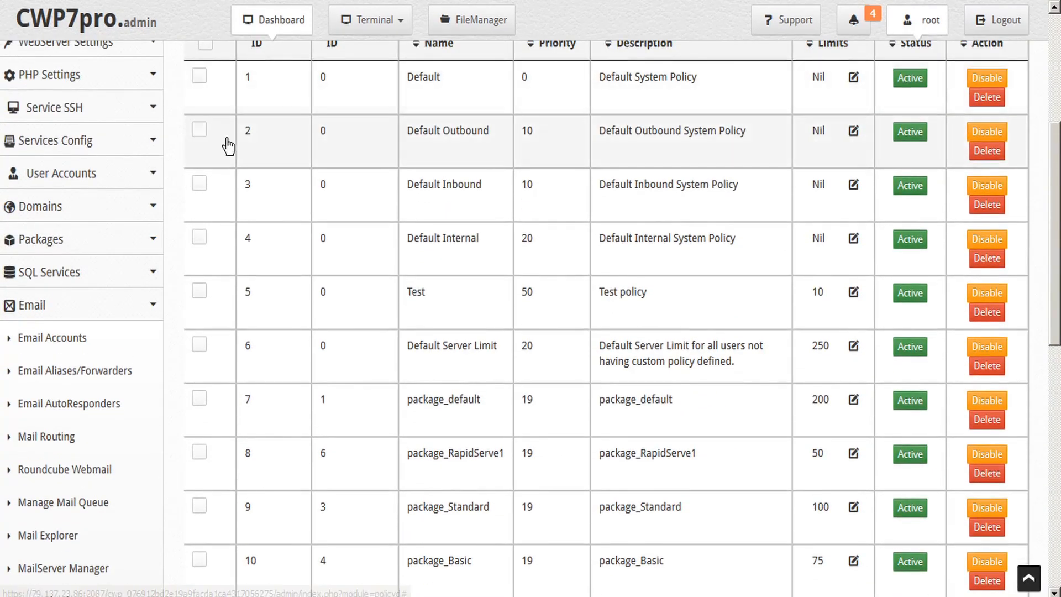
pyautogui.scroll(-3)
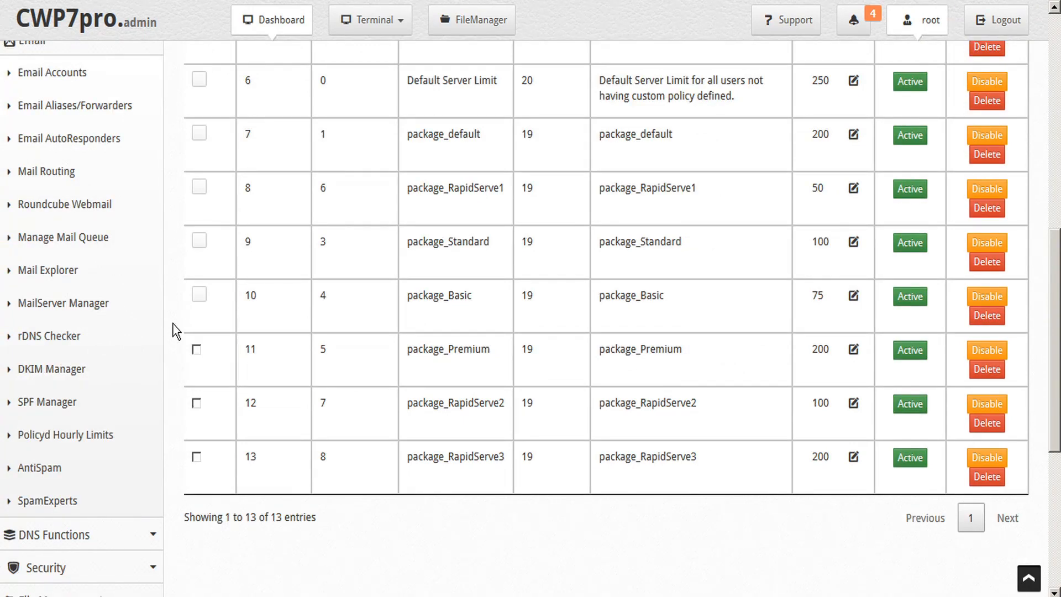
pyautogui.scroll(3)
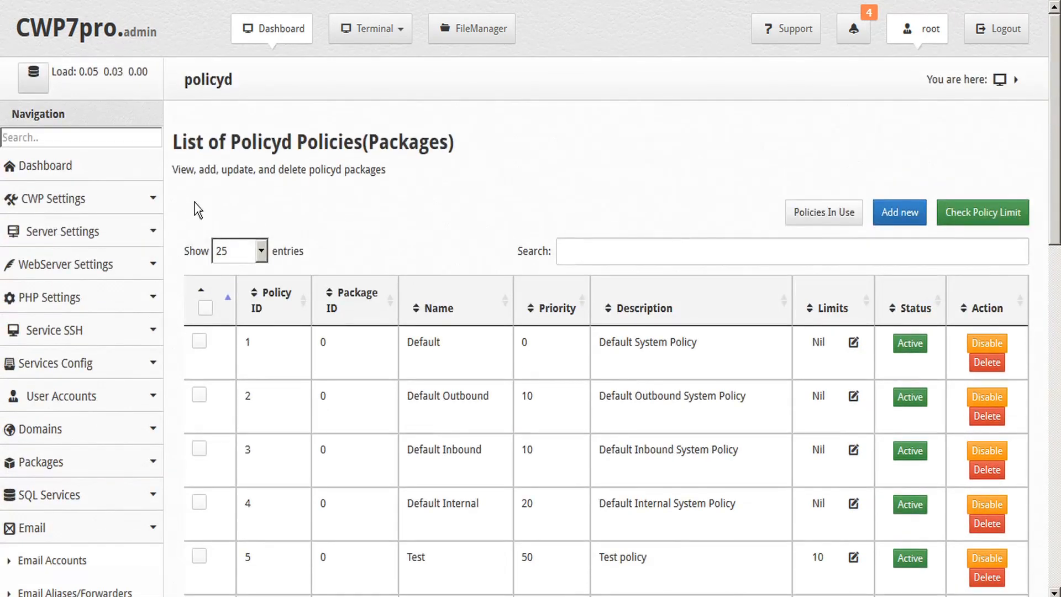
pyautogui.moveTo(677, 212)
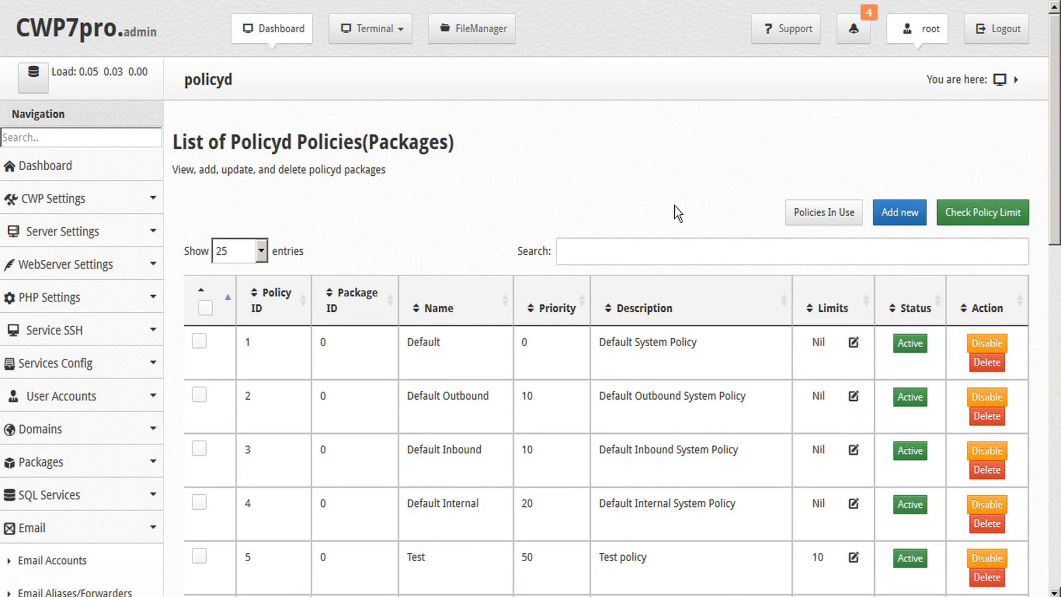
pyautogui.click(822, 212)
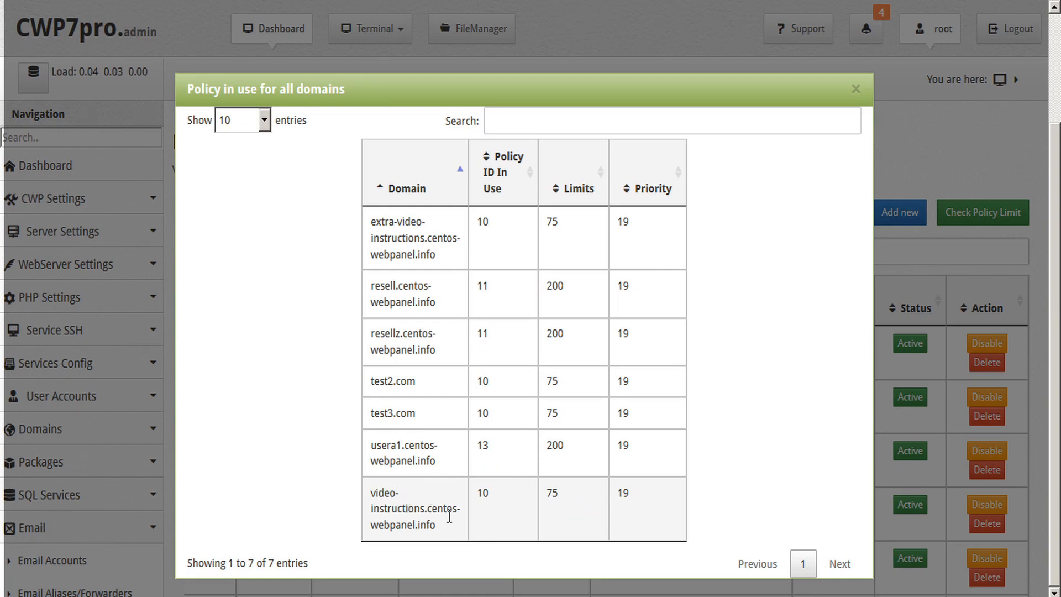
pyautogui.moveTo(517, 174)
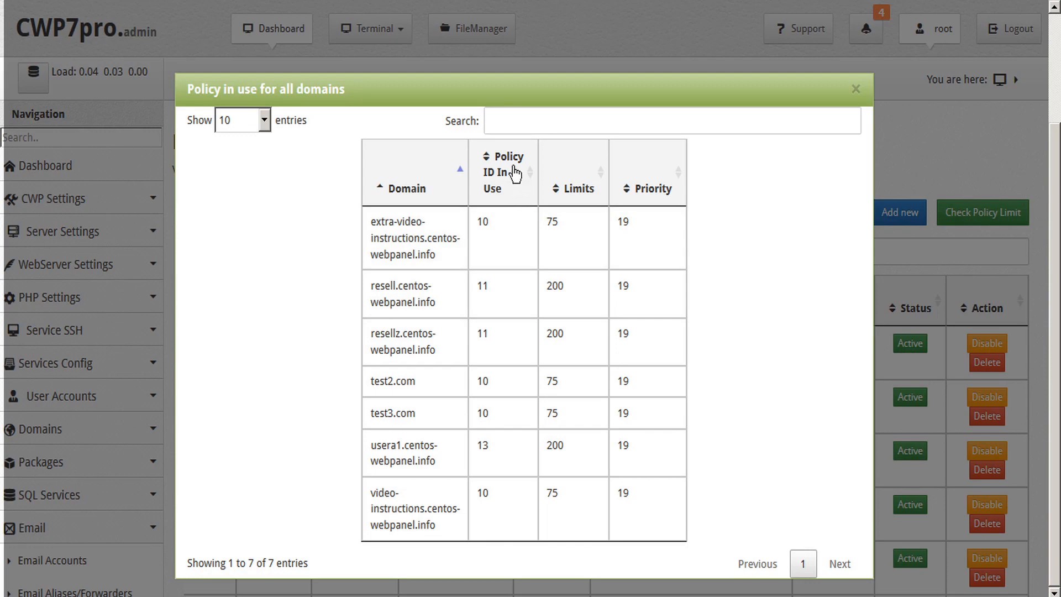
pyautogui.moveTo(483, 500)
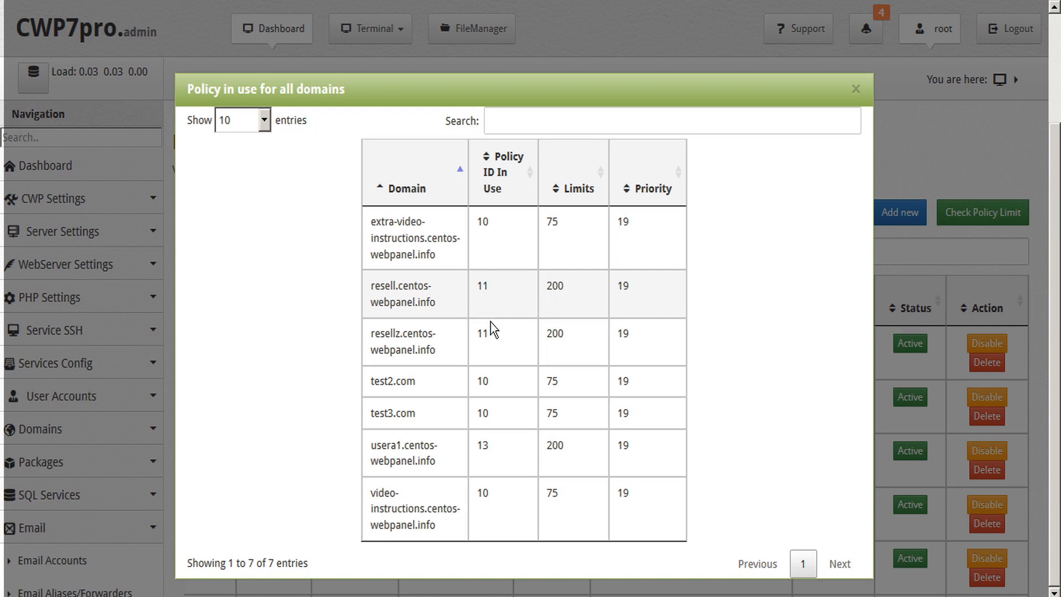
pyautogui.moveTo(497, 452)
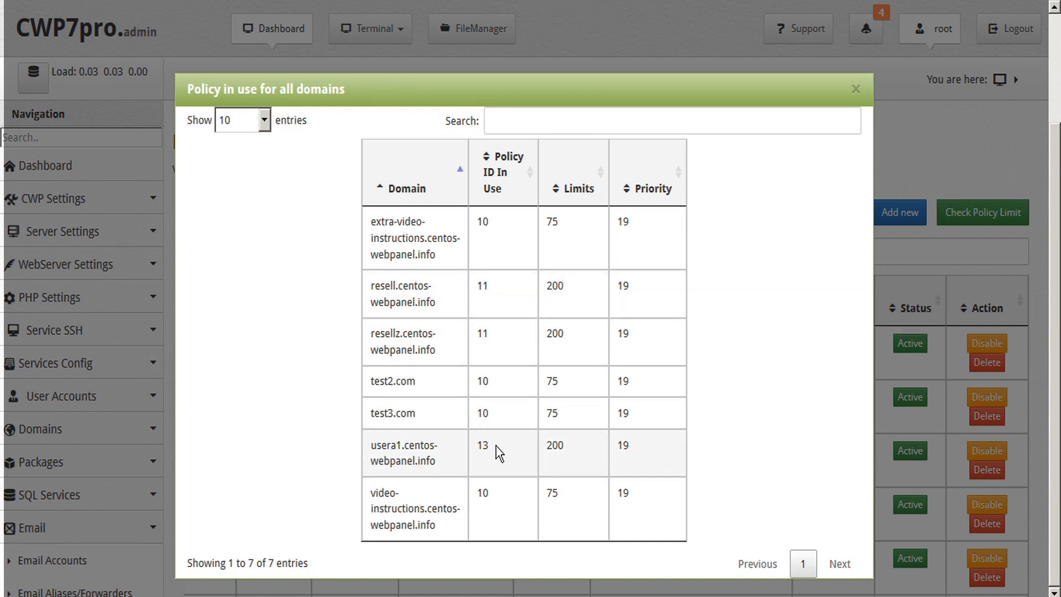
pyautogui.moveTo(540, 354)
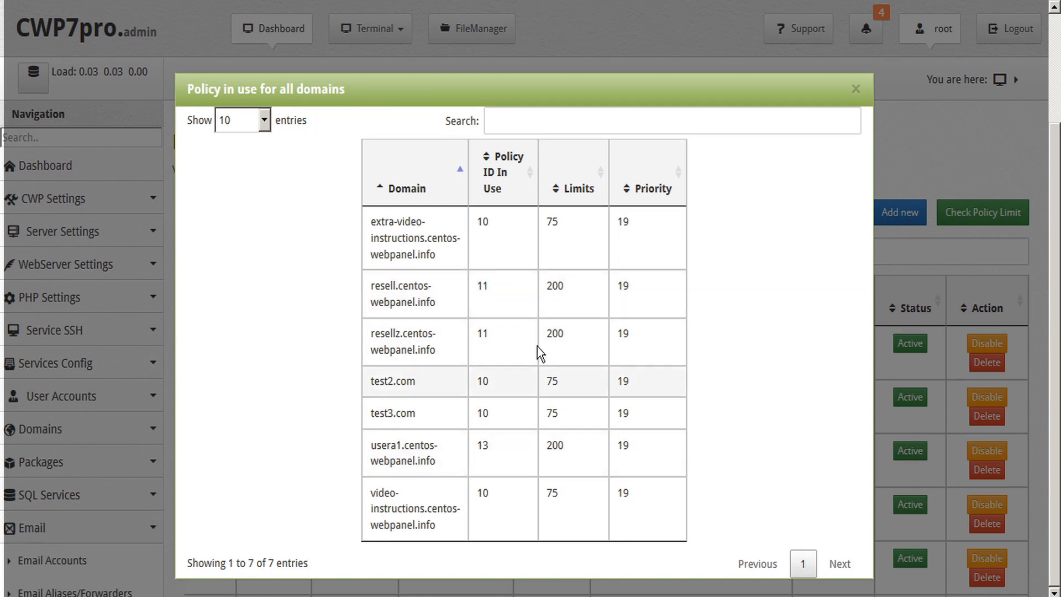
pyautogui.moveTo(626, 273)
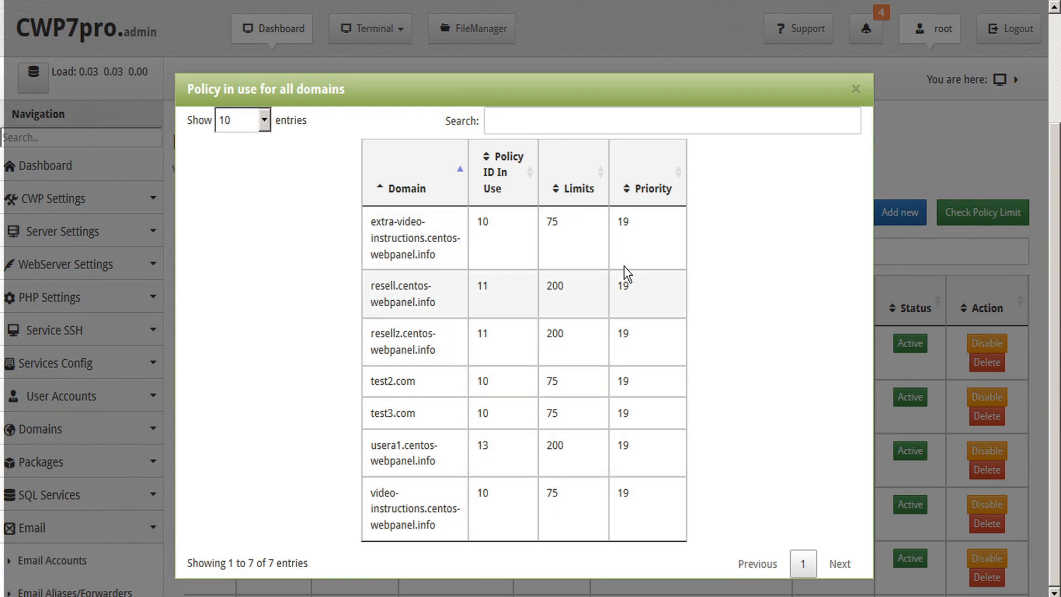
pyautogui.moveTo(637, 514)
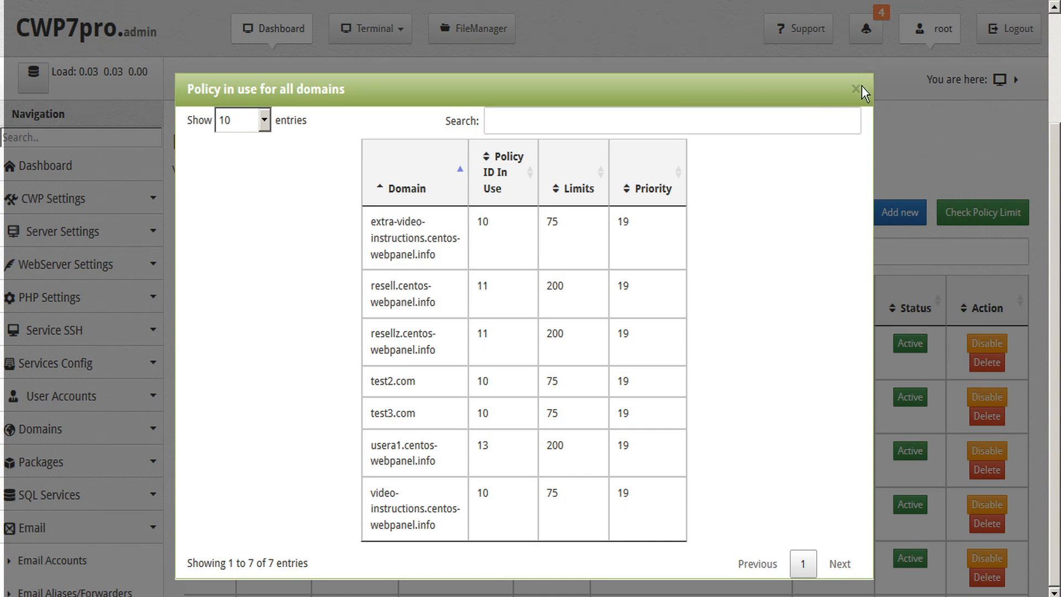
pyautogui.click(854, 88)
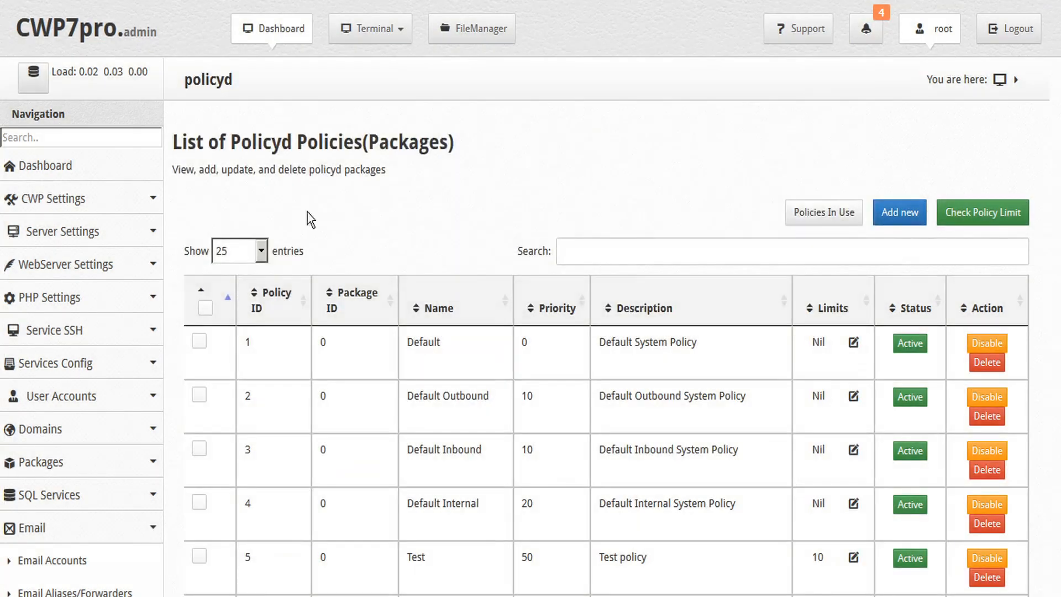
pyautogui.scroll(-3)
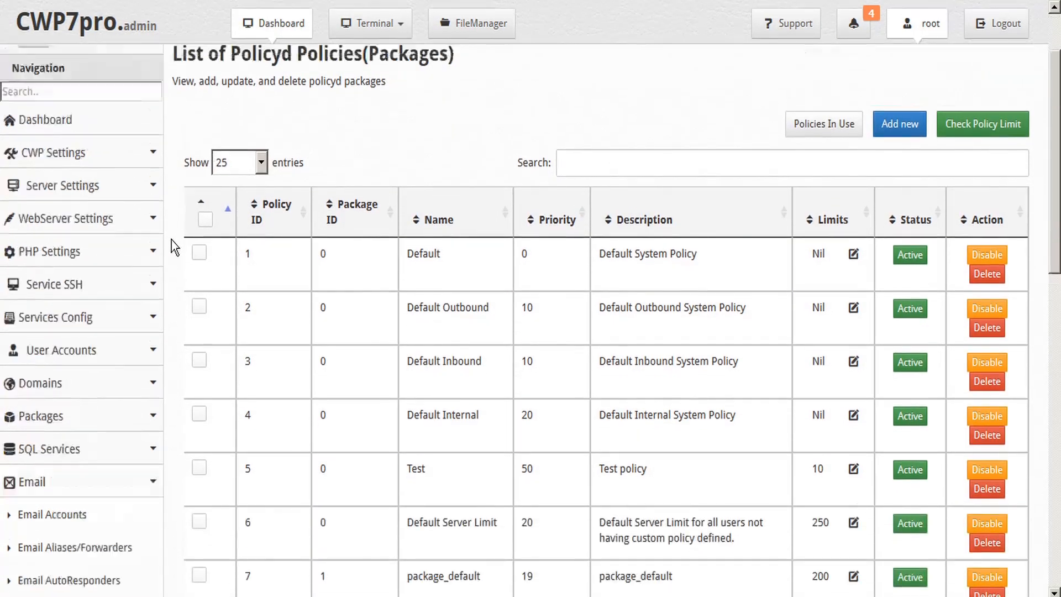
pyautogui.scroll(-3)
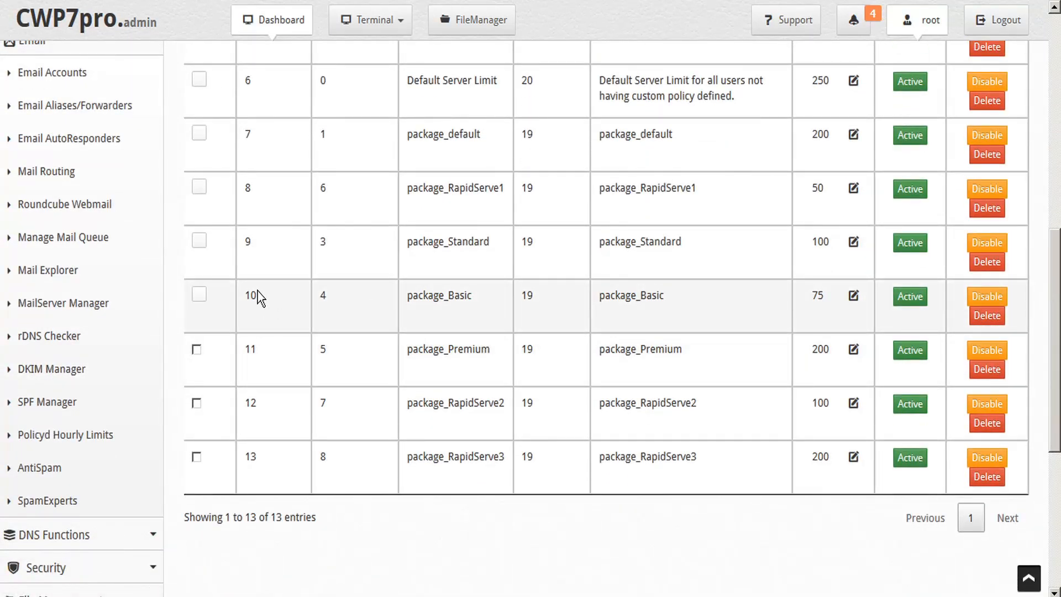
pyautogui.moveTo(256, 462)
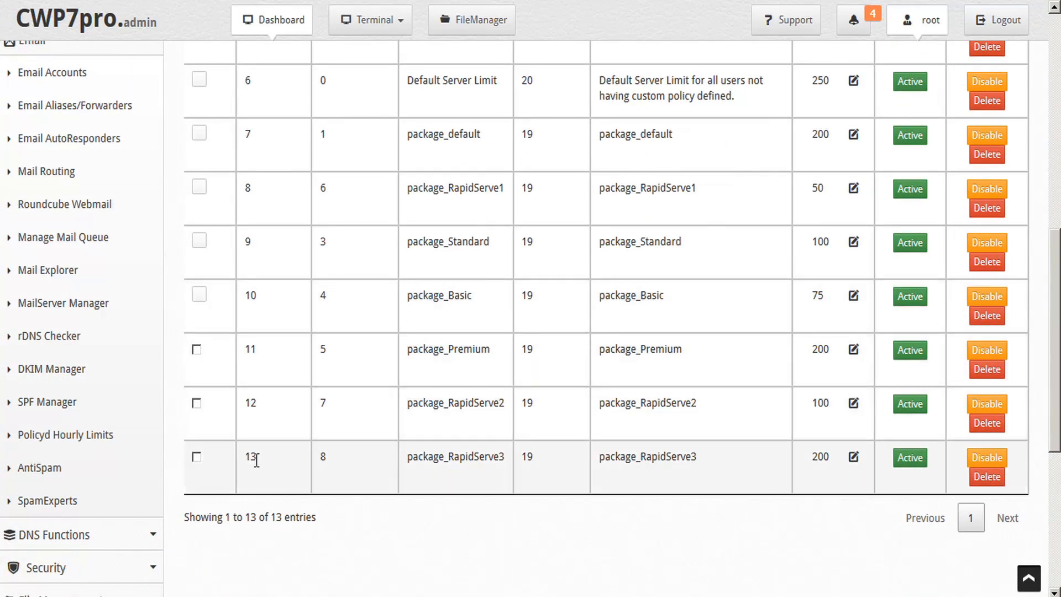
pyautogui.moveTo(256, 440)
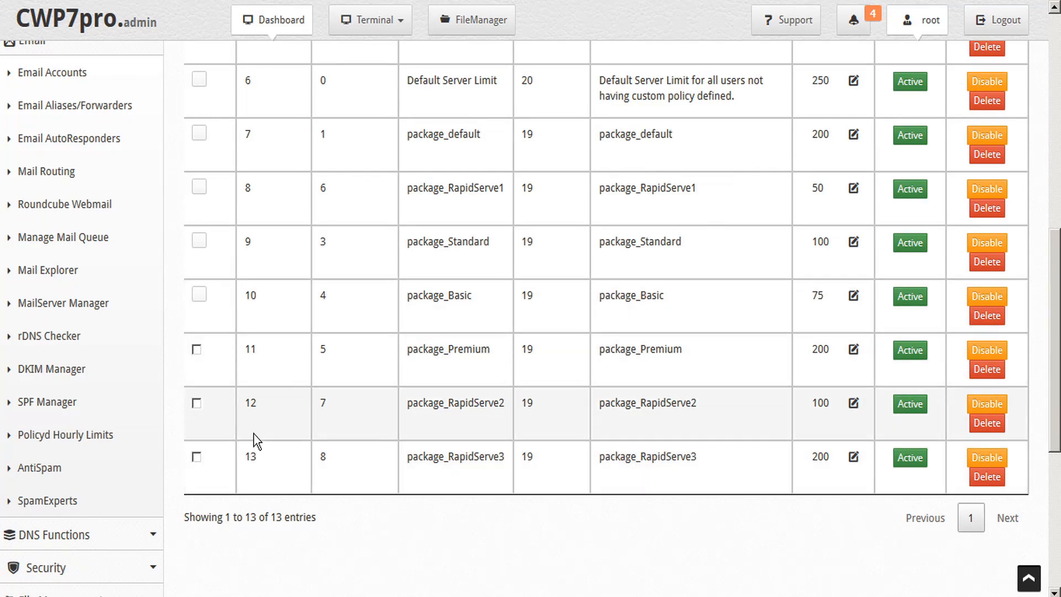
pyautogui.moveTo(430, 310)
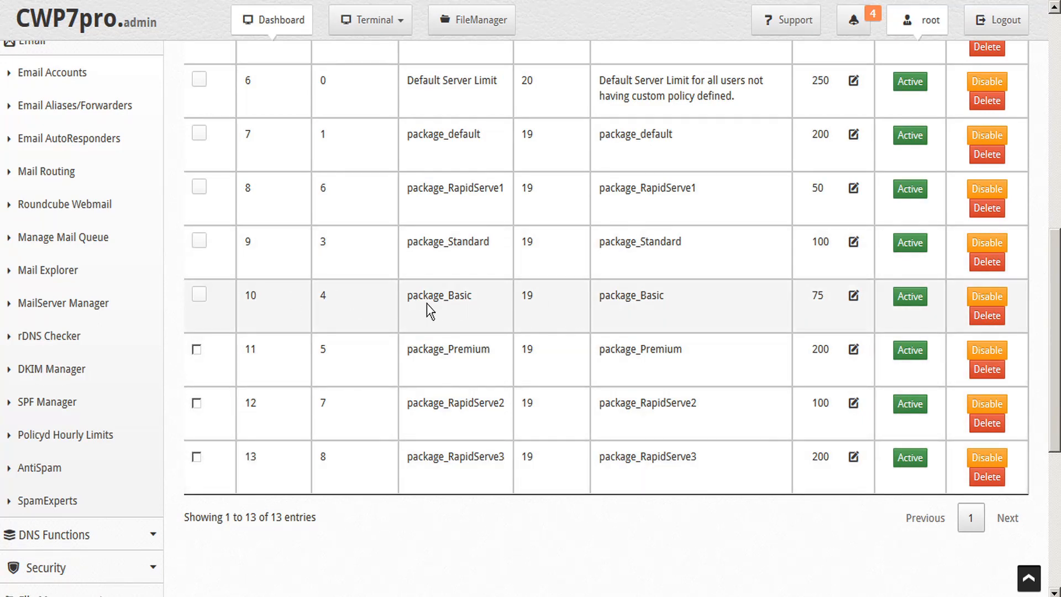
pyautogui.moveTo(590, 379)
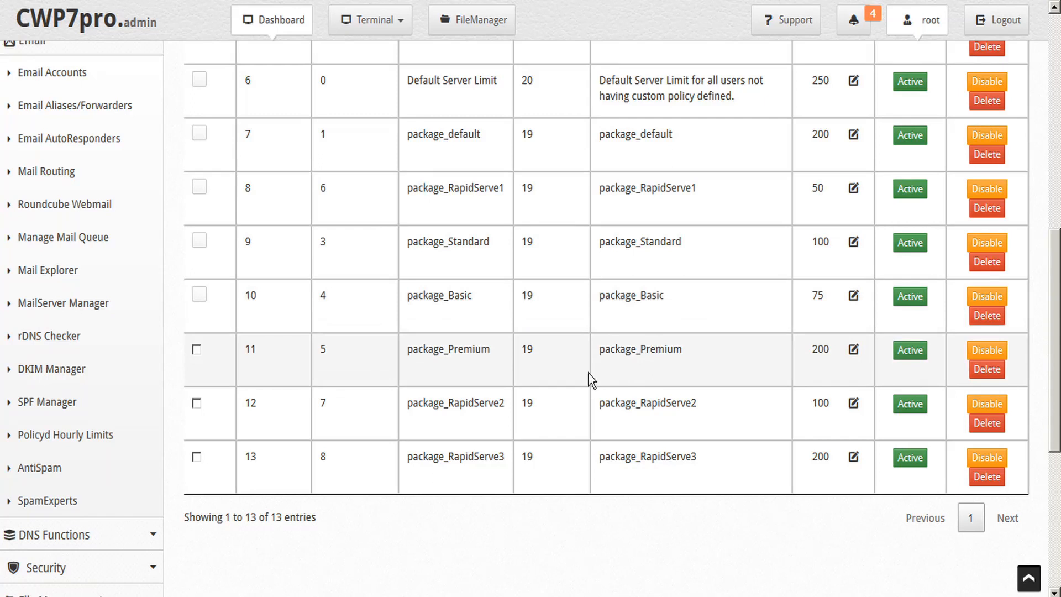
pyautogui.moveTo(691, 472)
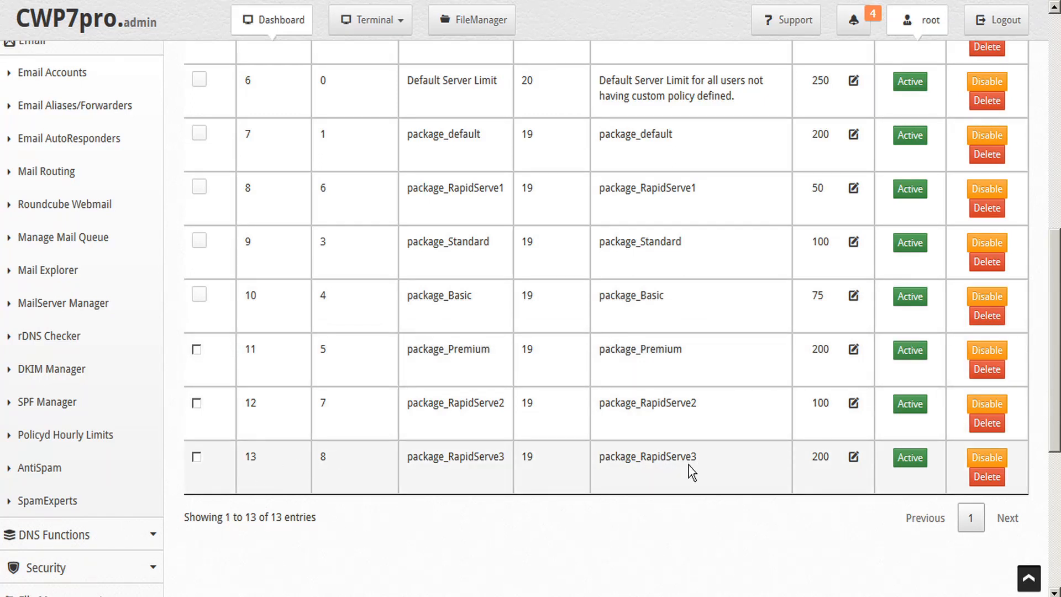
pyautogui.moveTo(601, 472)
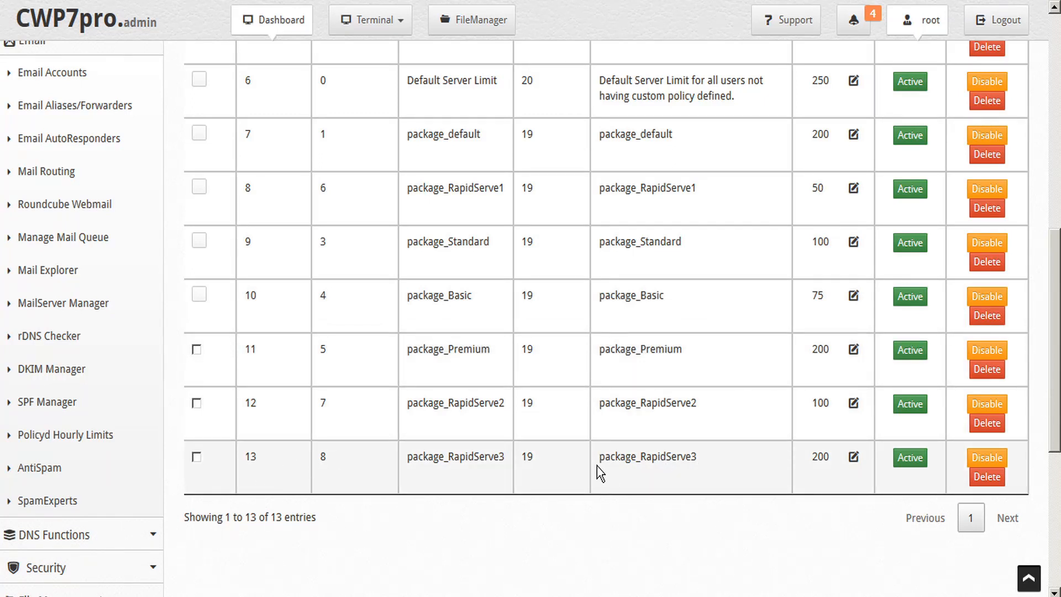
pyautogui.moveTo(245, 318)
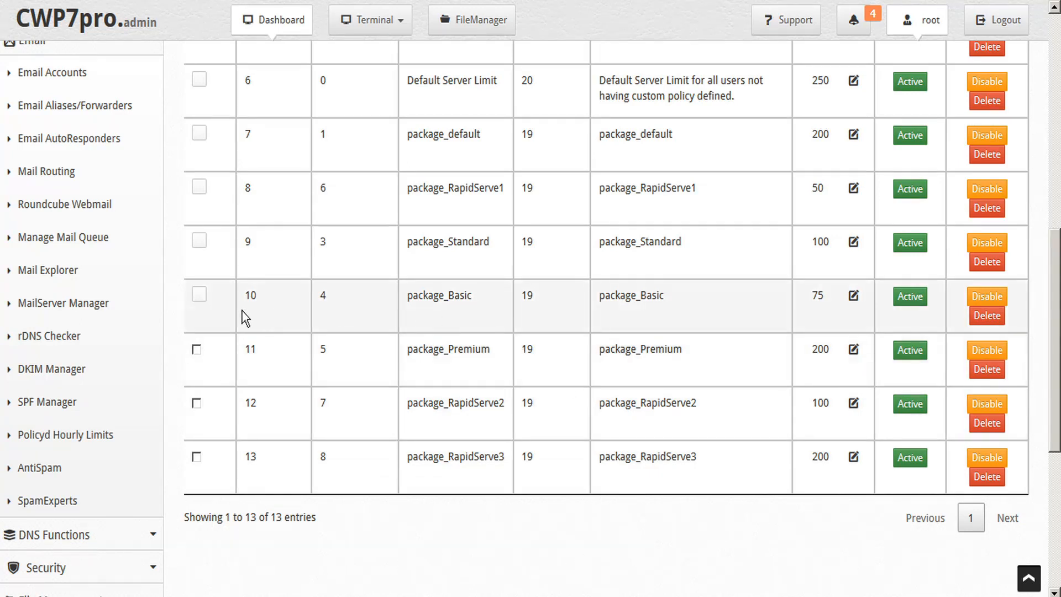
pyautogui.moveTo(357, 303)
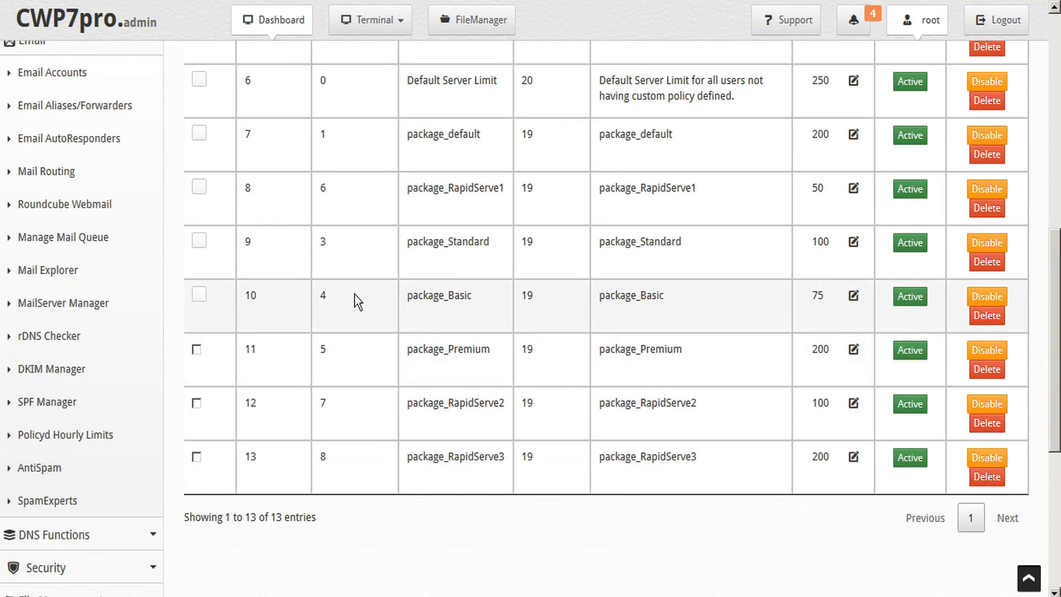
pyautogui.moveTo(417, 300)
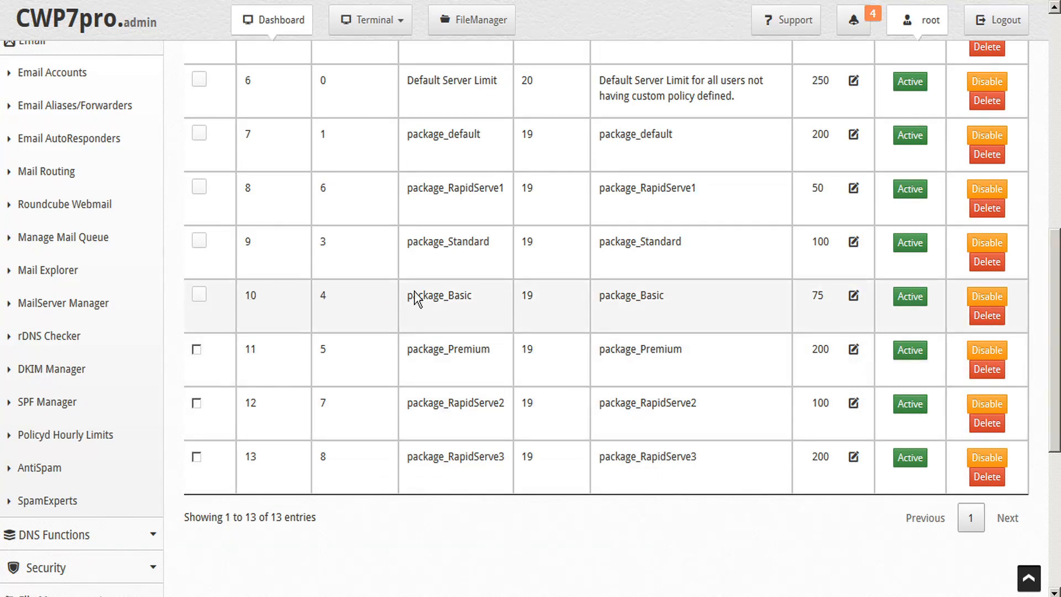
pyautogui.moveTo(831, 306)
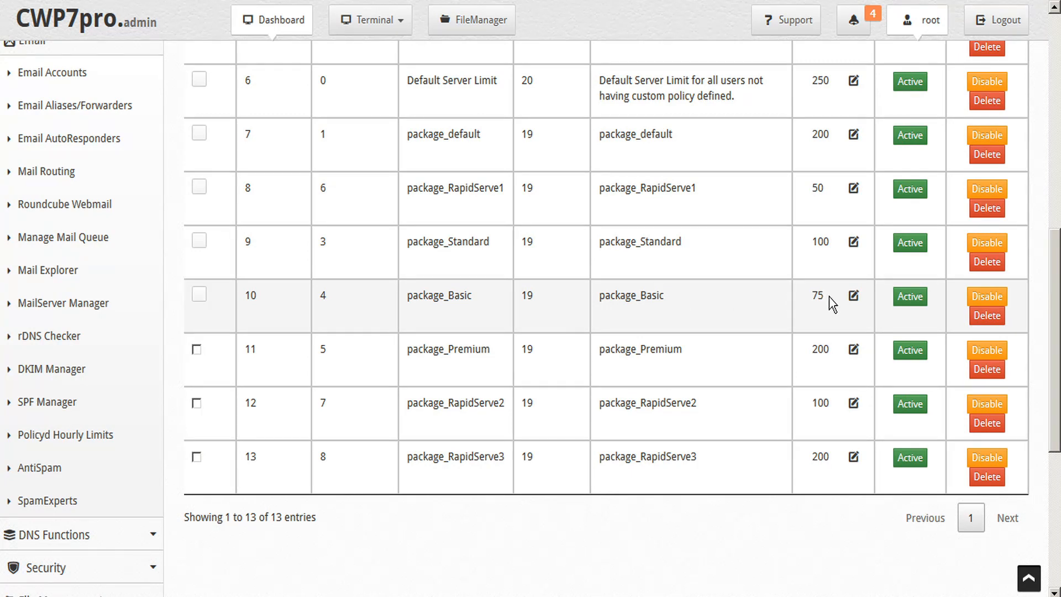
pyautogui.moveTo(801, 333)
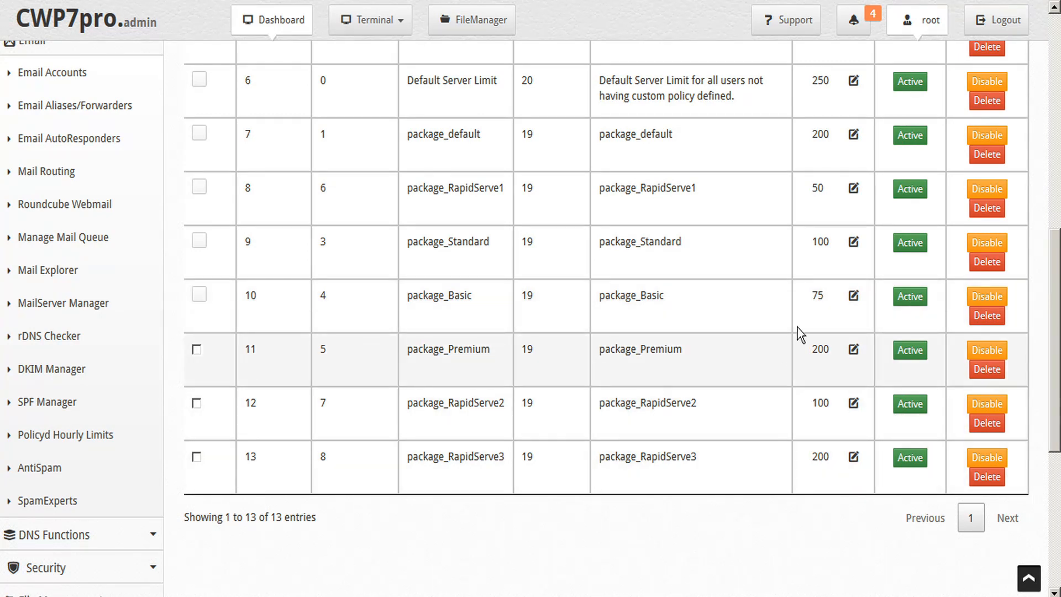
pyautogui.moveTo(559, 115)
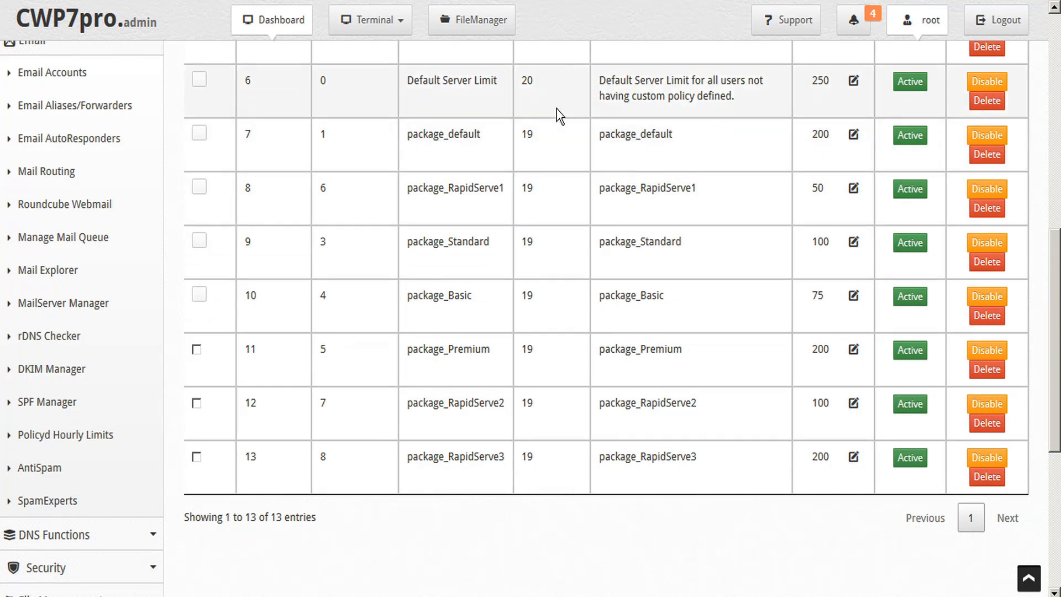
pyautogui.moveTo(283, 137)
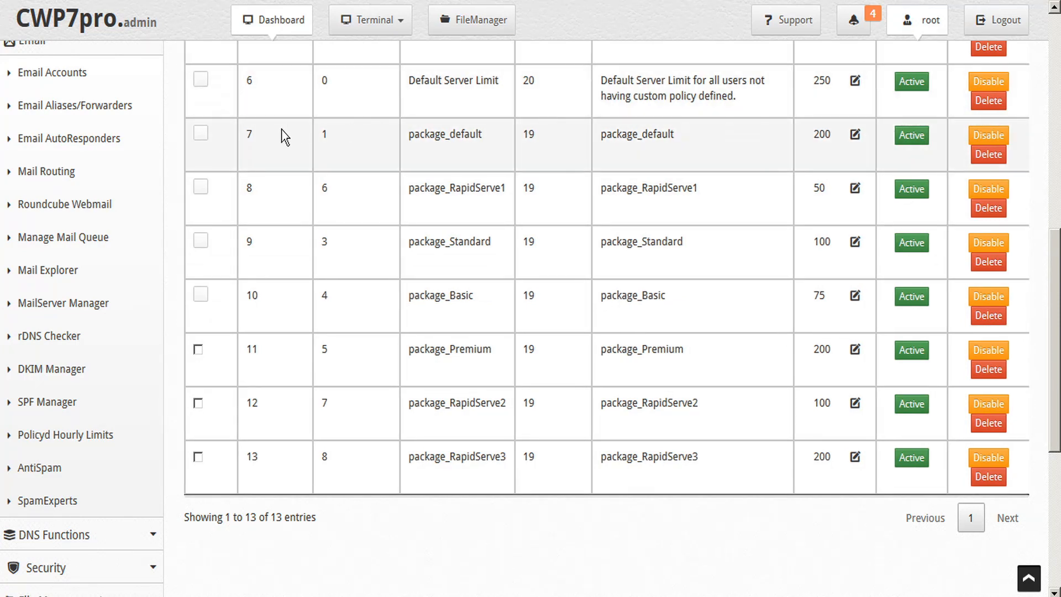
pyautogui.moveTo(174, 185)
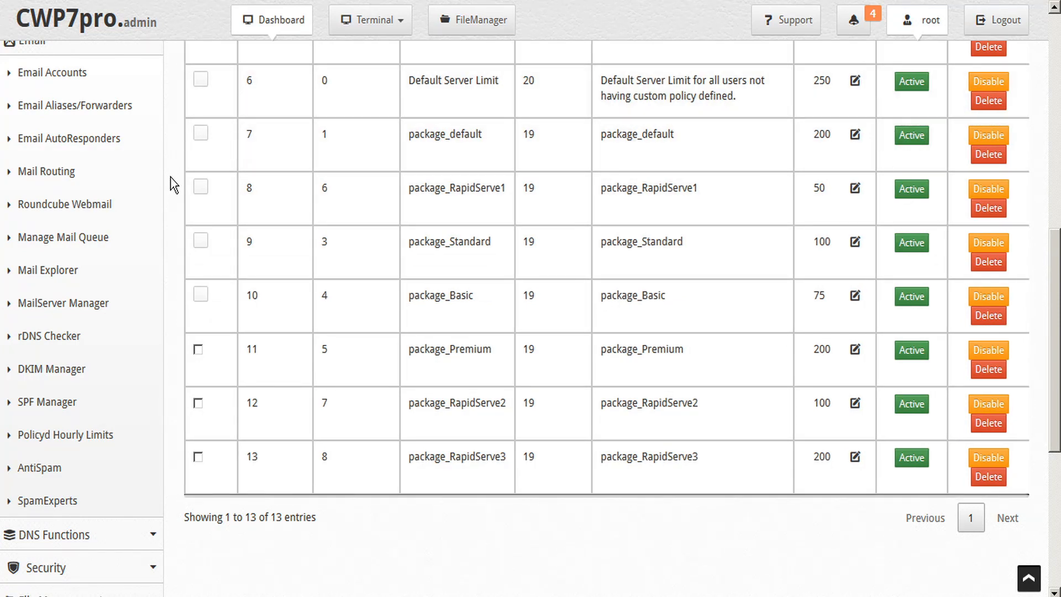
pyautogui.scroll(3)
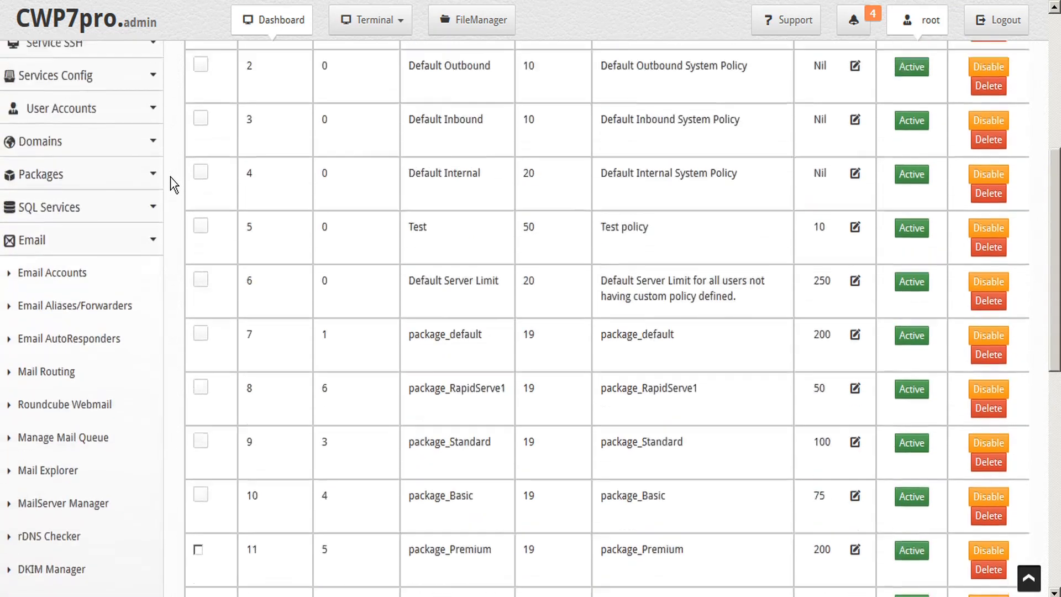
pyautogui.scroll(3)
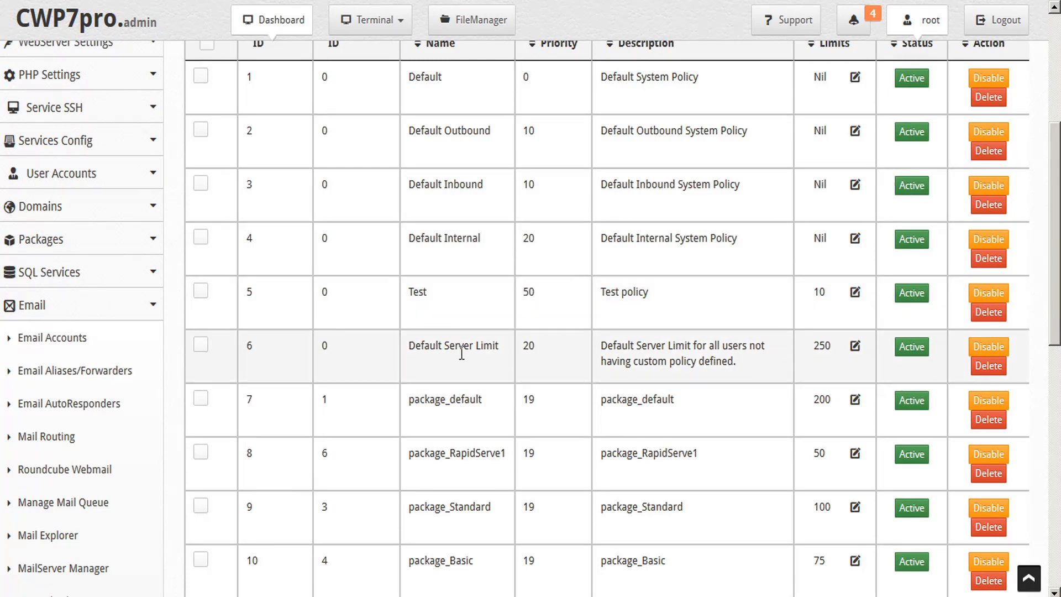
pyautogui.moveTo(542, 353)
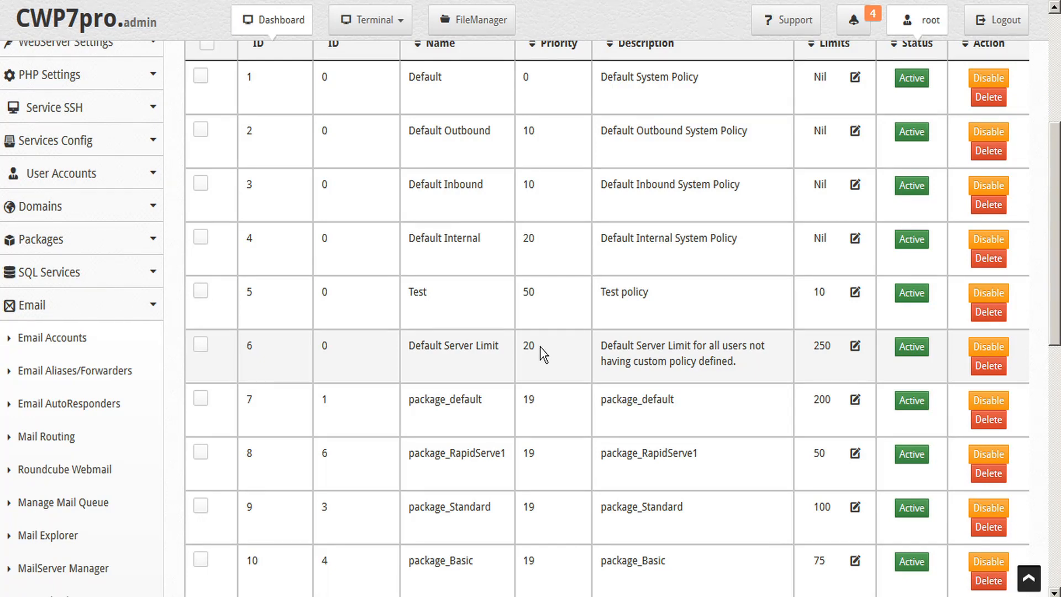
pyautogui.moveTo(520, 408)
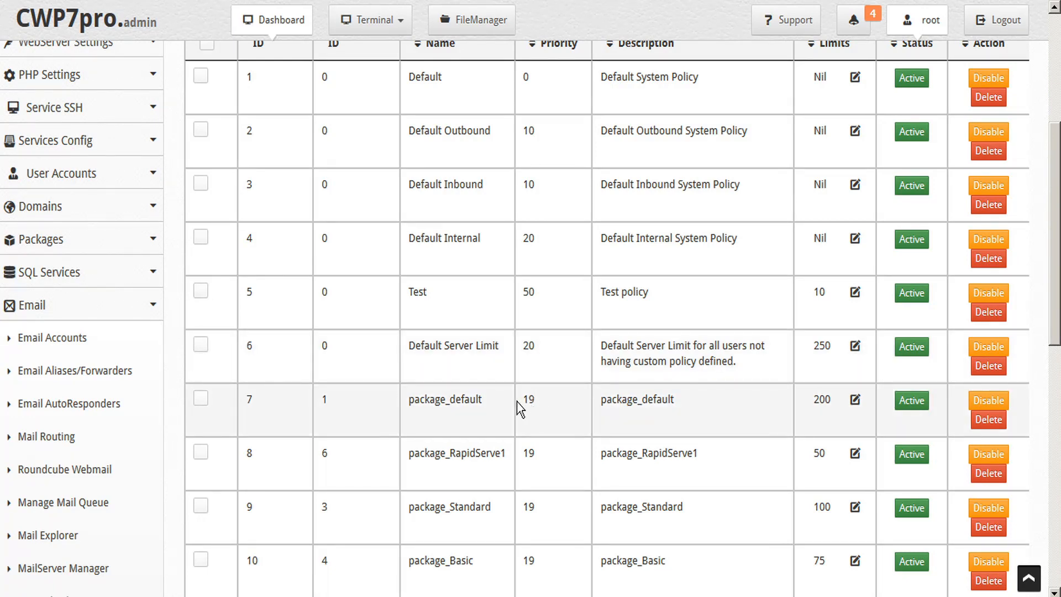
pyautogui.moveTo(538, 411)
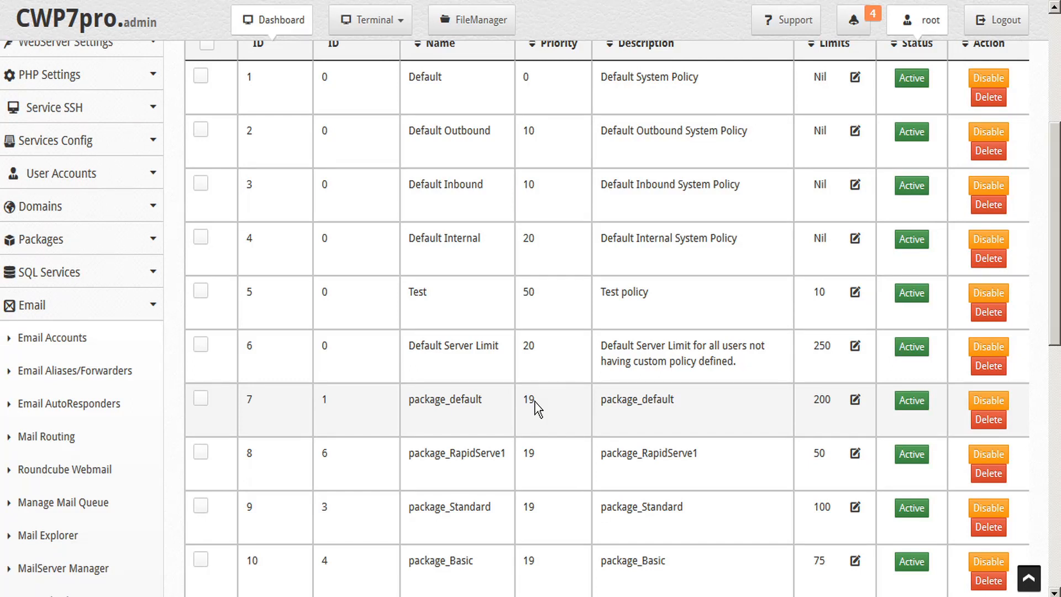
pyautogui.moveTo(555, 480)
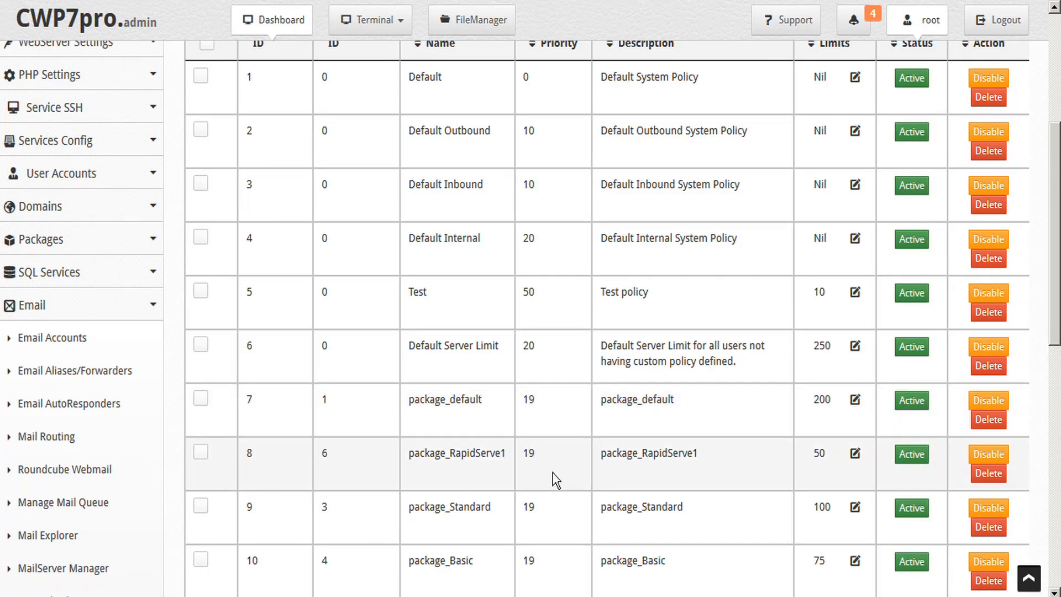
pyautogui.moveTo(1053, 338)
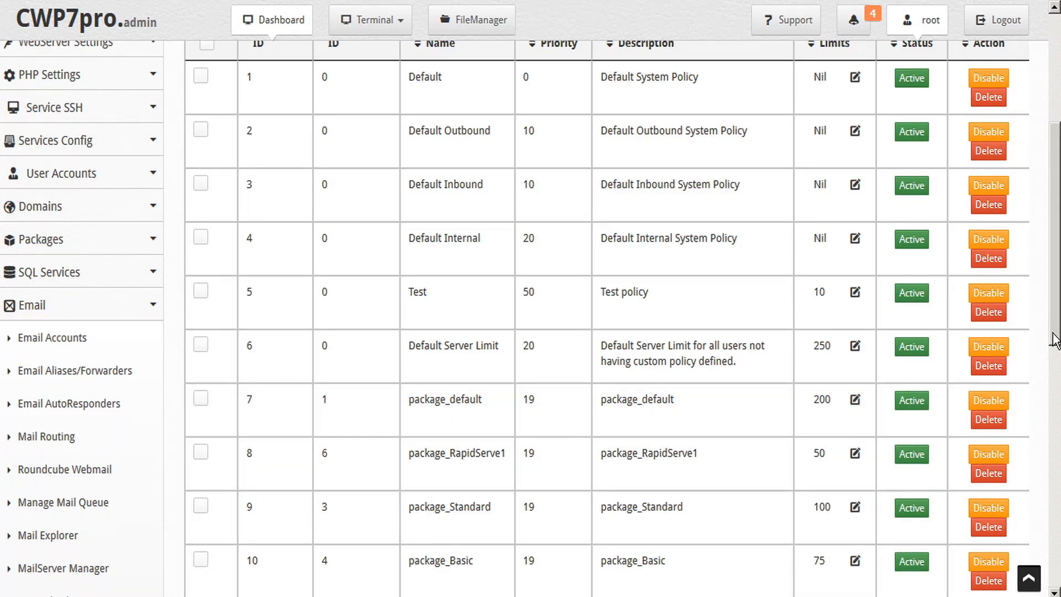
pyautogui.scroll(-3)
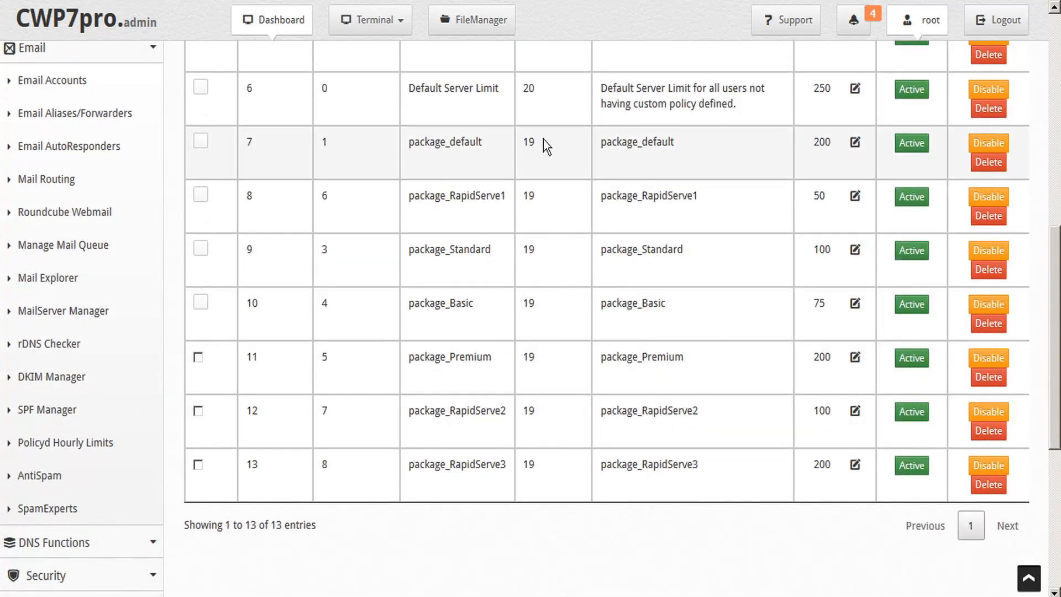
pyautogui.moveTo(454, 264)
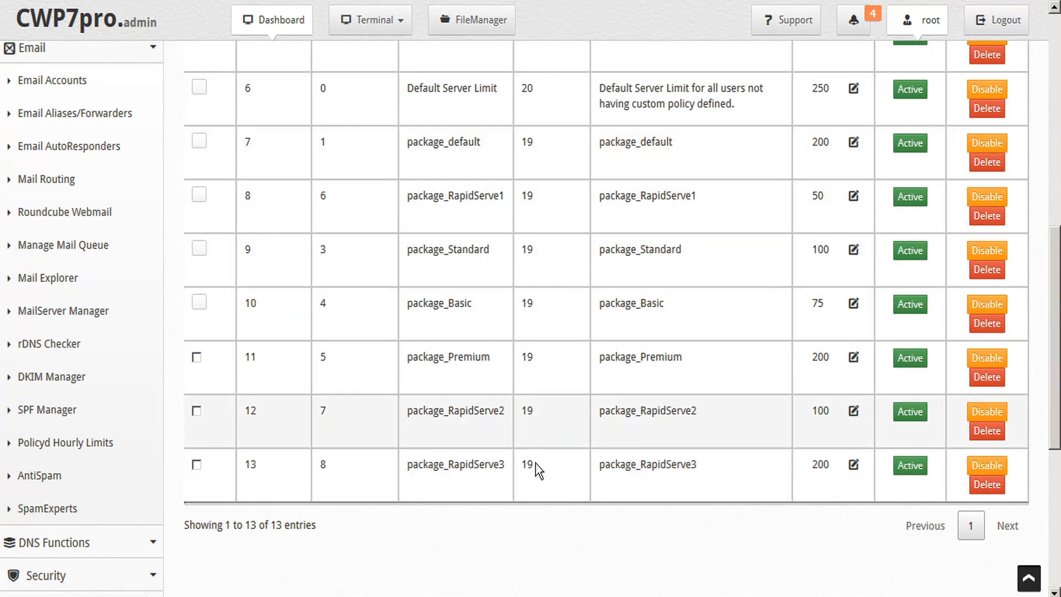
pyautogui.moveTo(532, 523)
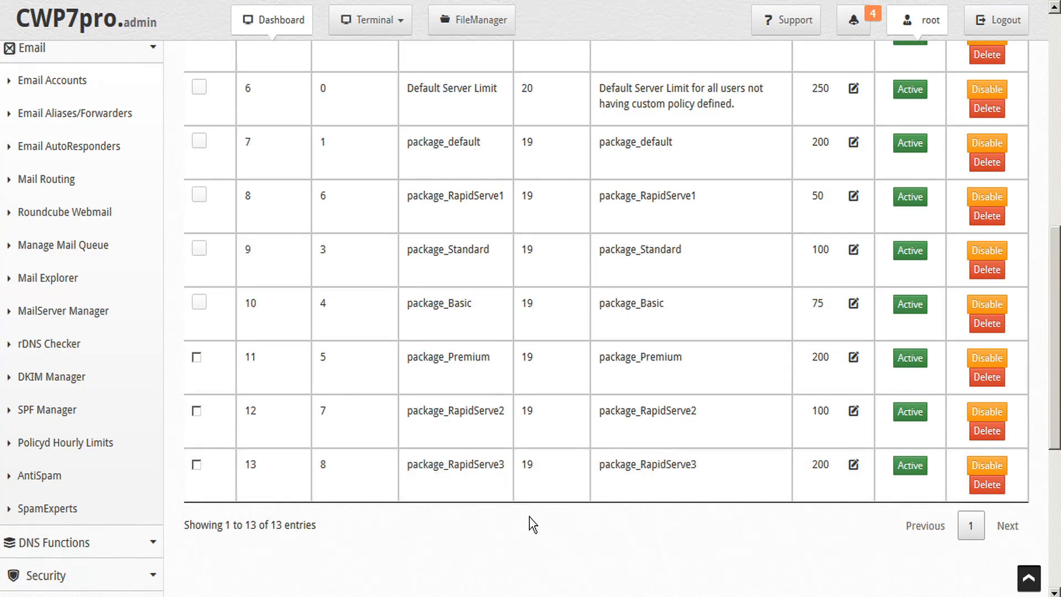
pyautogui.moveTo(556, 510)
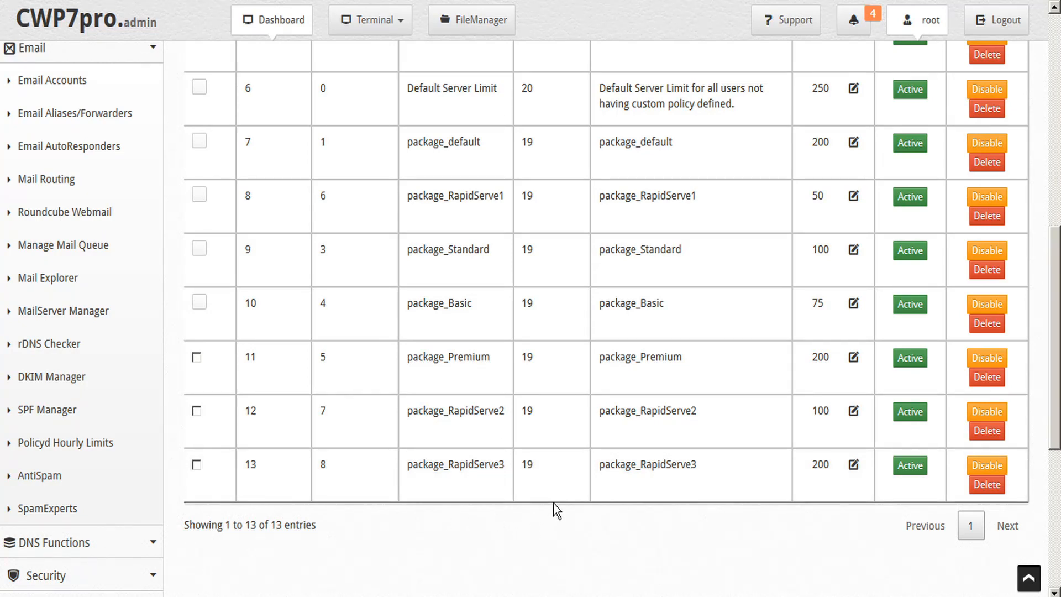
pyautogui.moveTo(537, 520)
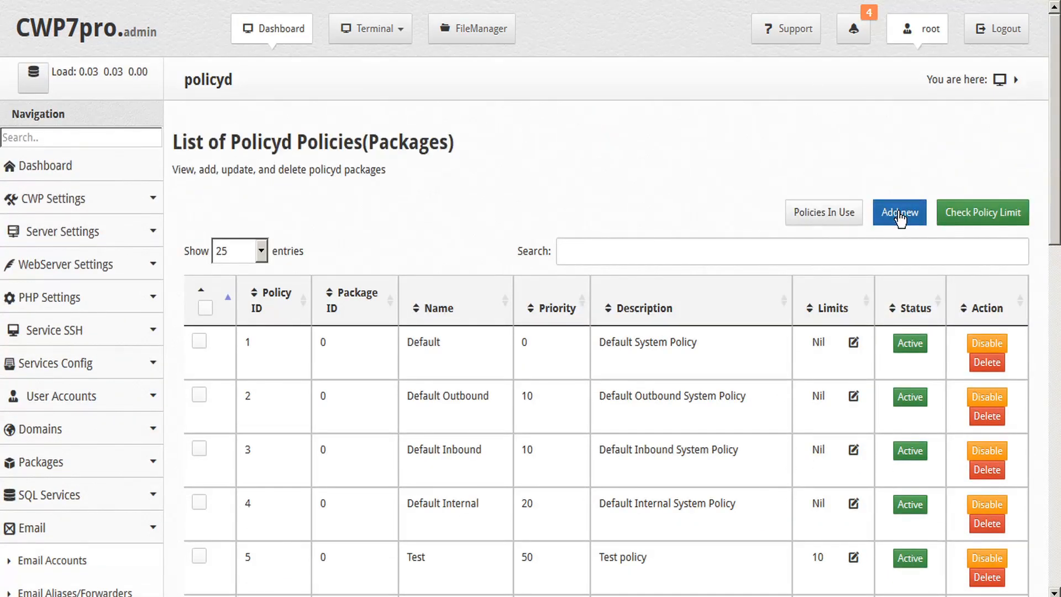
# Step: Fill a new User Level Policy with hourly limit 100 for user usera1ce without submitting
pyautogui.click(899, 213)
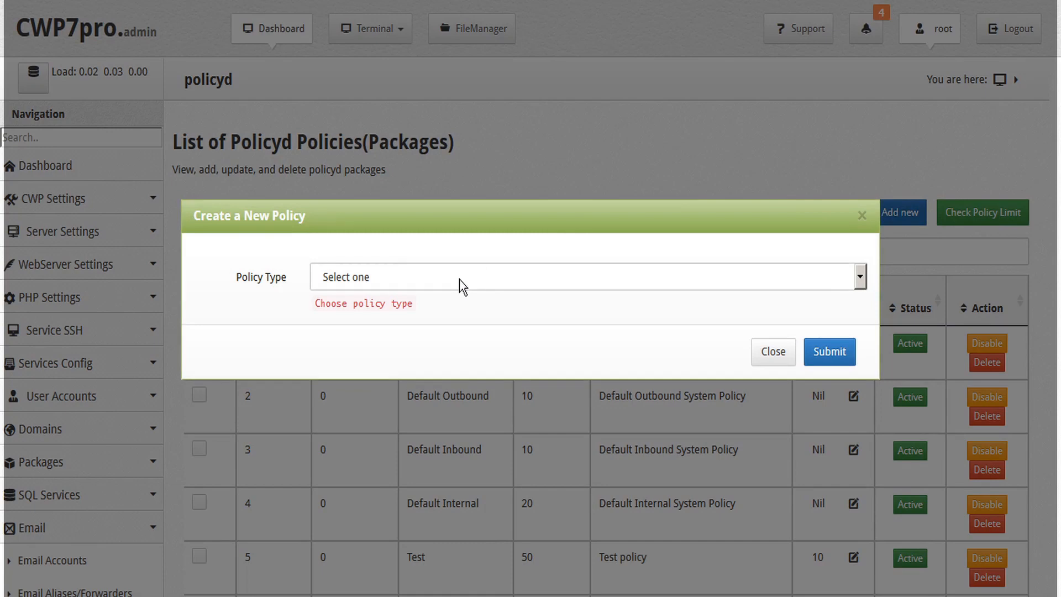
pyautogui.click(586, 277)
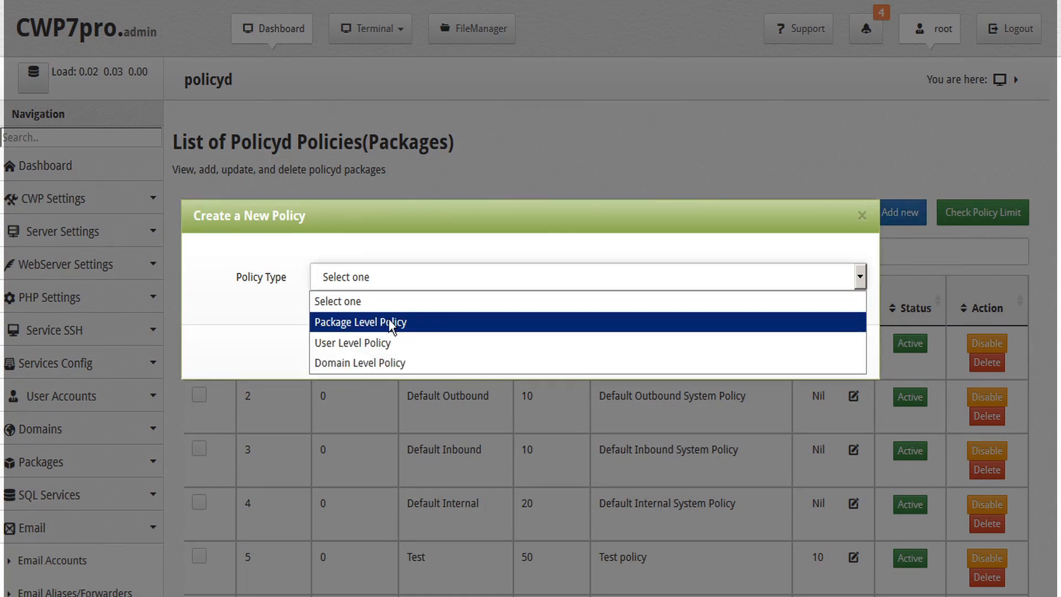
pyautogui.moveTo(353, 343)
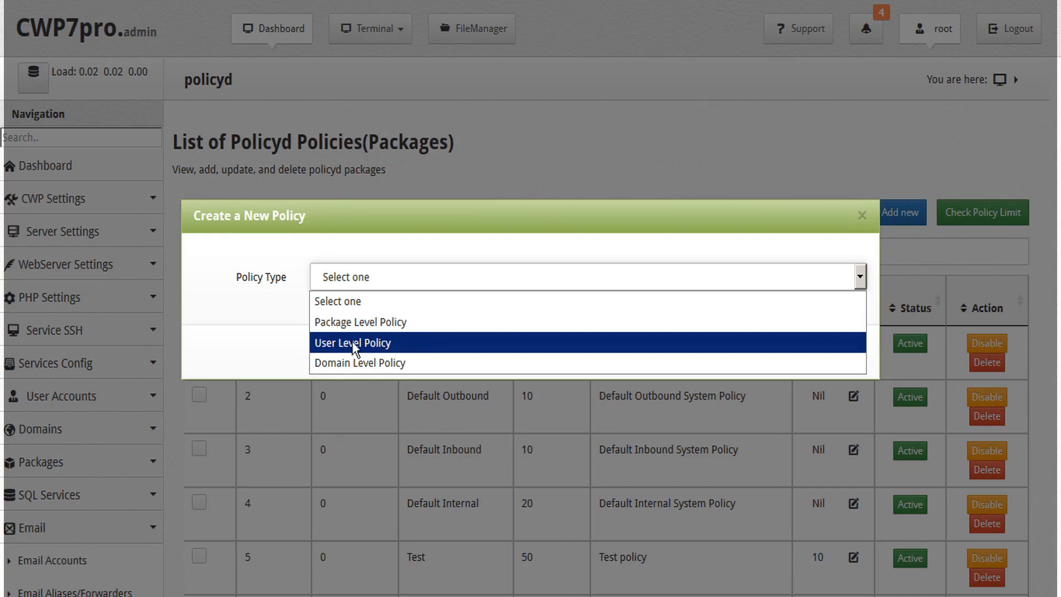
pyautogui.moveTo(460, 372)
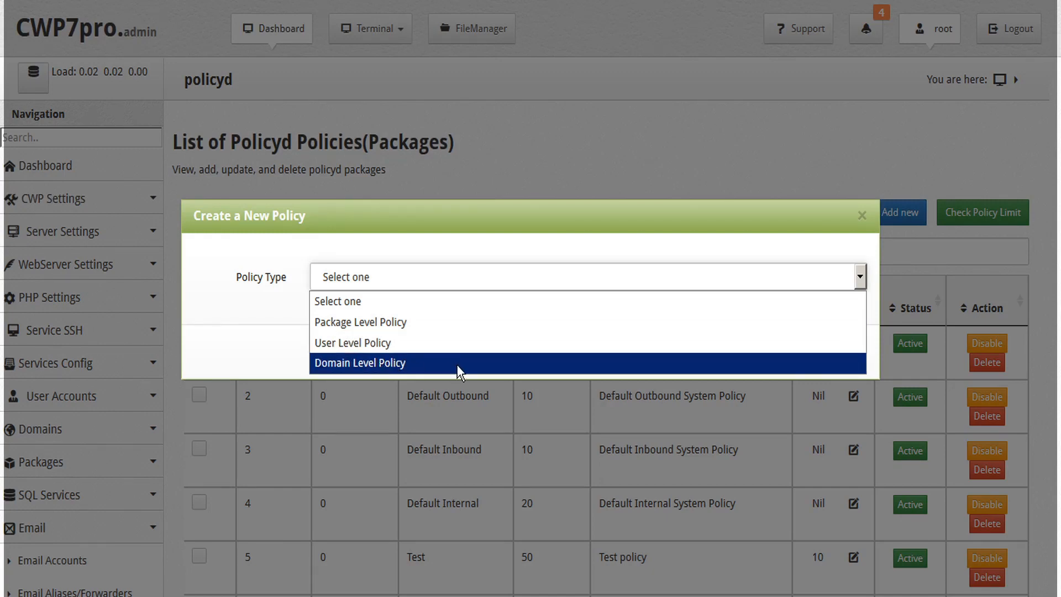
pyautogui.moveTo(391, 343)
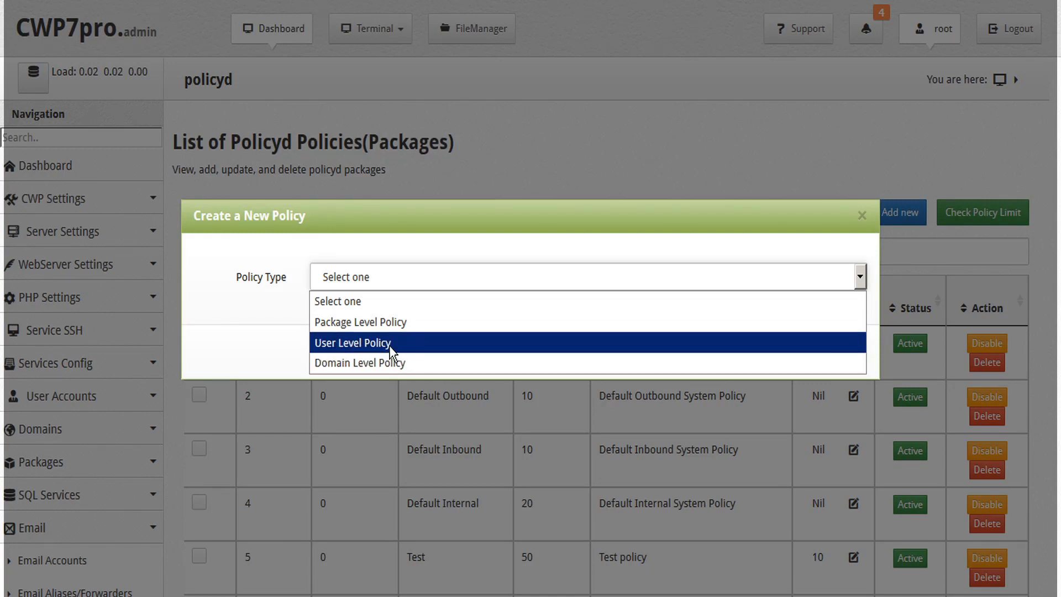
pyautogui.click(352, 342)
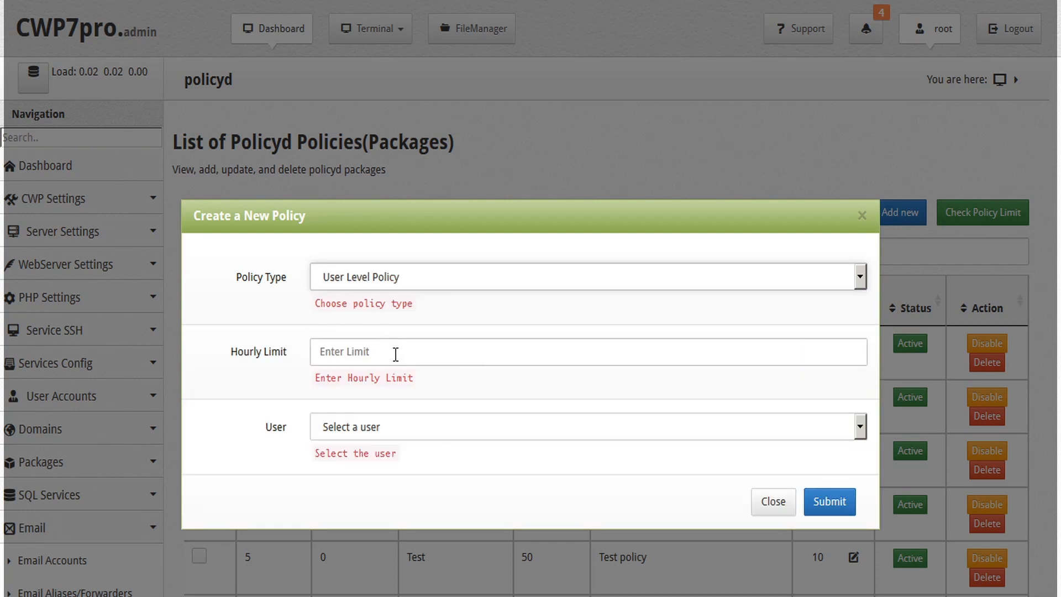
pyautogui.write('100')
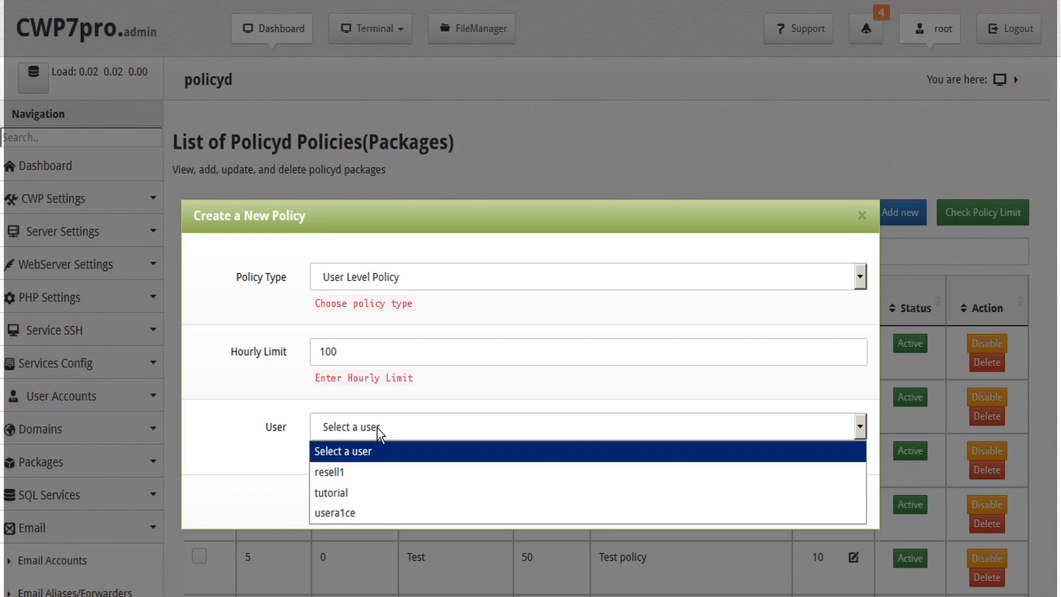
pyautogui.moveTo(330, 472)
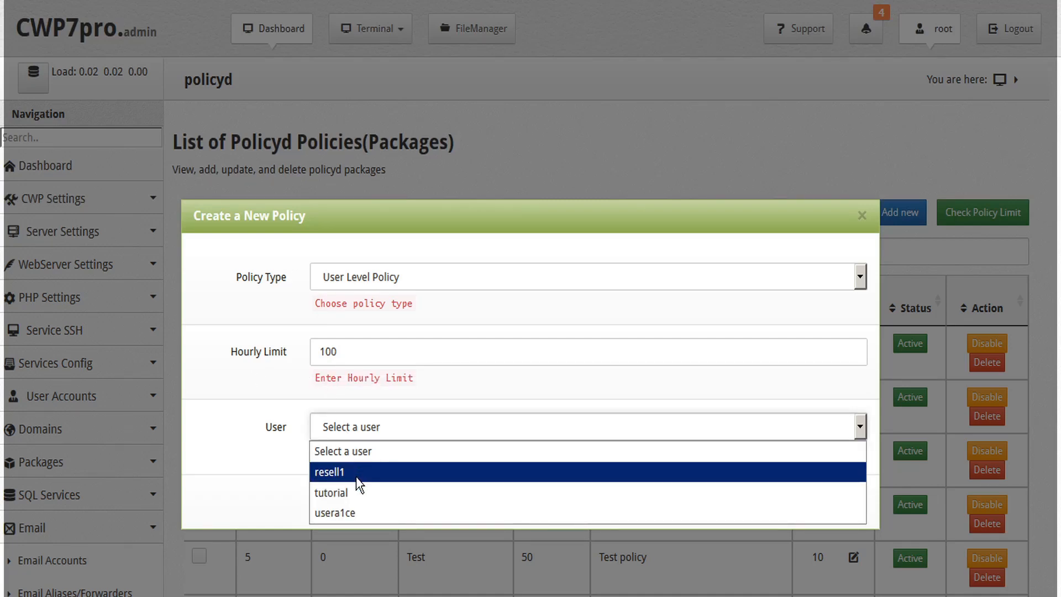
pyautogui.click(333, 512)
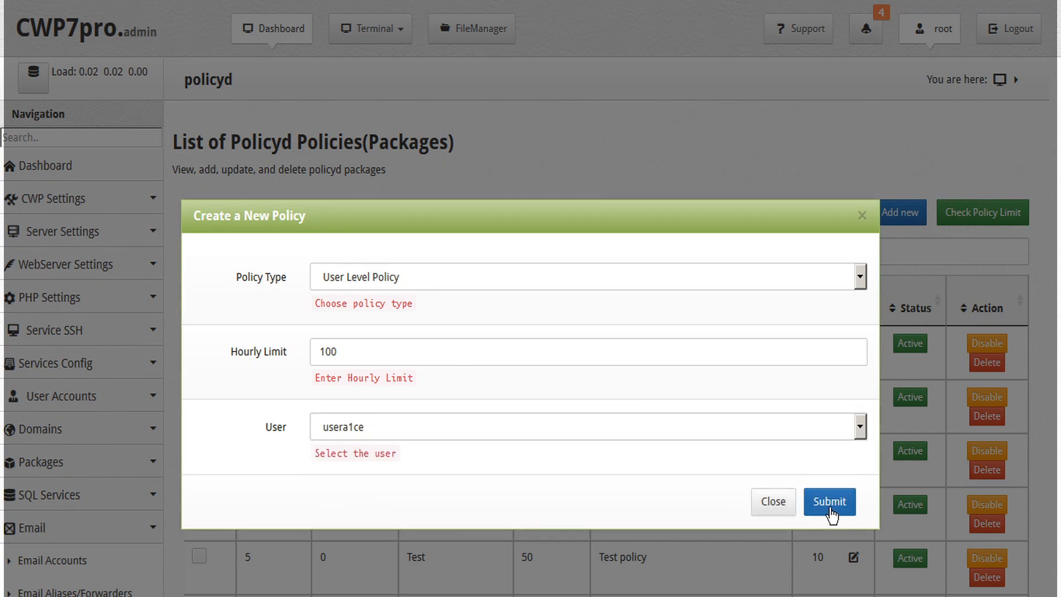
# Step: Submit the policy and verify user_usera1ce appears as entry 14 with package ID 1001 and limit 100
pyautogui.click(829, 502)
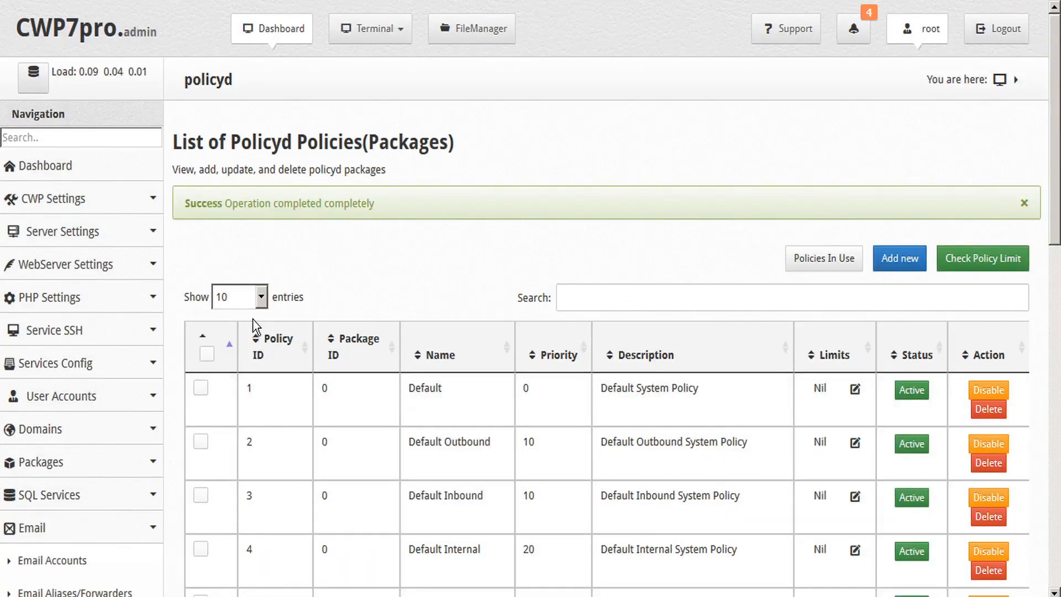
pyautogui.click(238, 296)
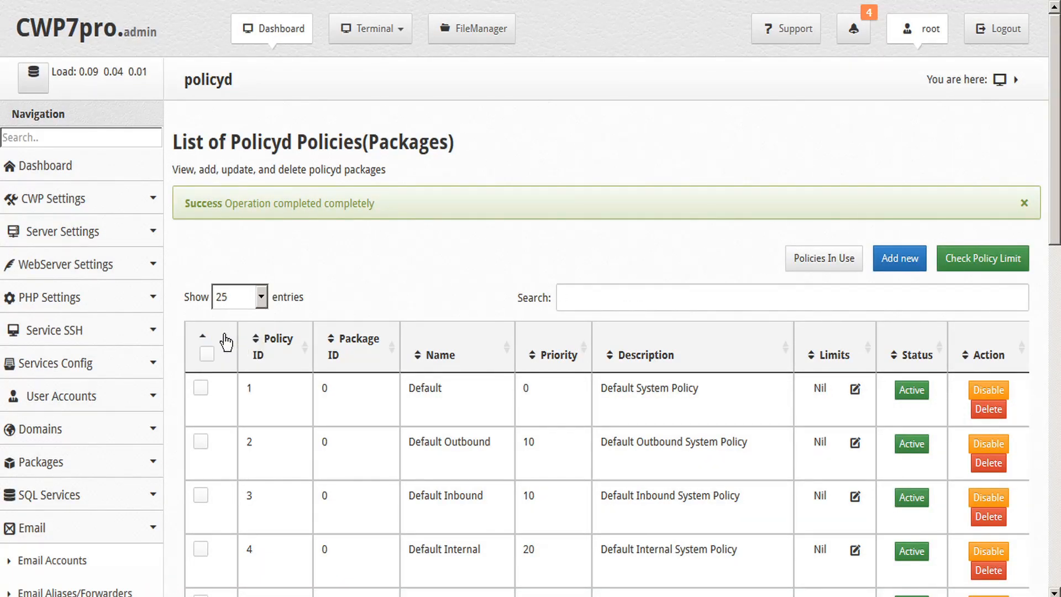
pyautogui.scroll(-3)
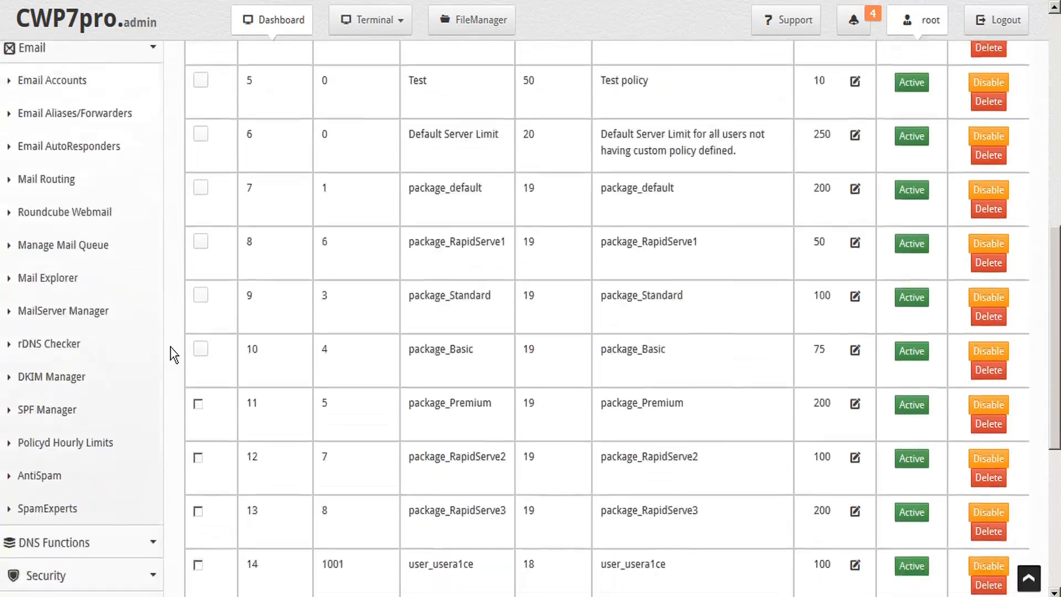
pyautogui.scroll(-3)
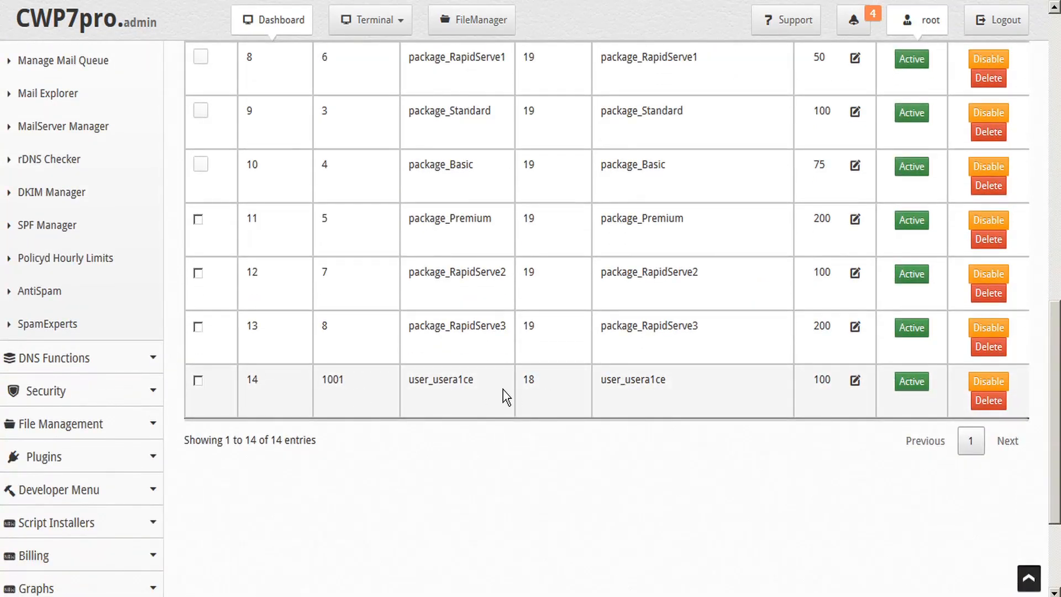
pyautogui.moveTo(526, 379)
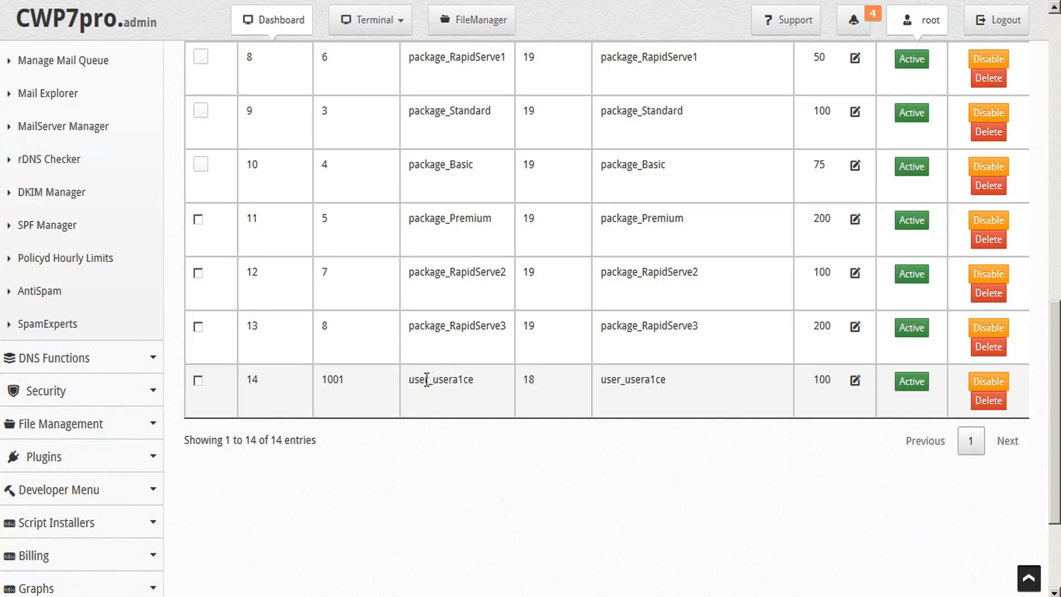
pyautogui.doubleClick(420, 379)
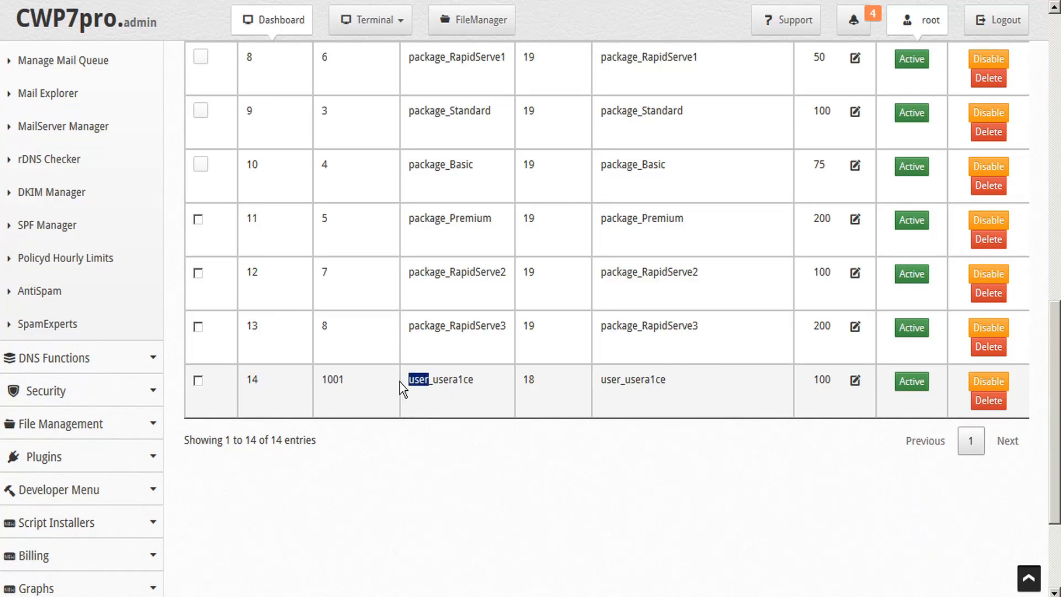
pyautogui.scroll(-3)
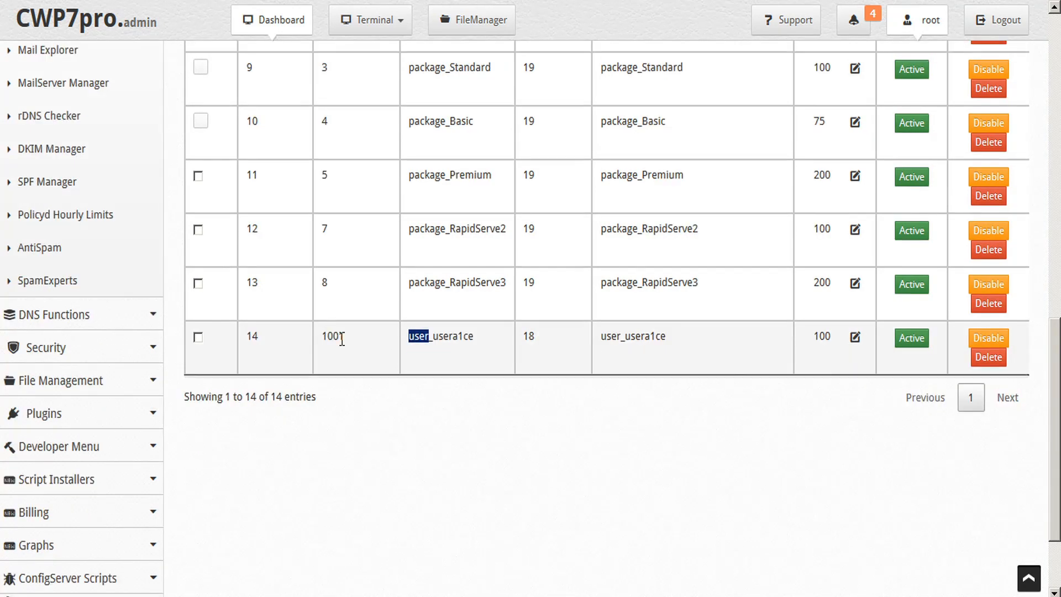
pyautogui.doubleClick(331, 336)
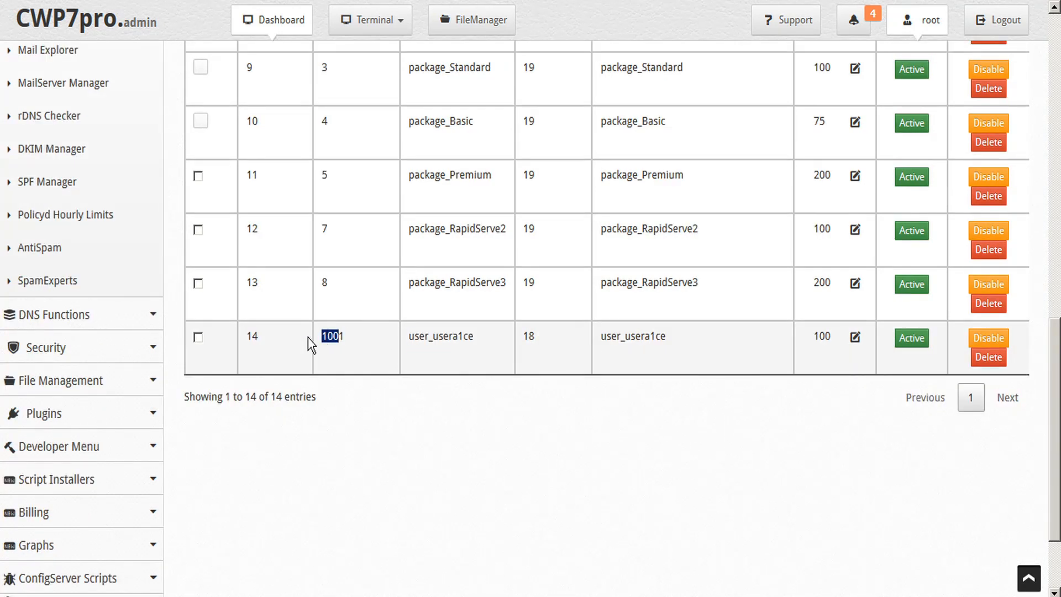
pyautogui.moveTo(357, 345)
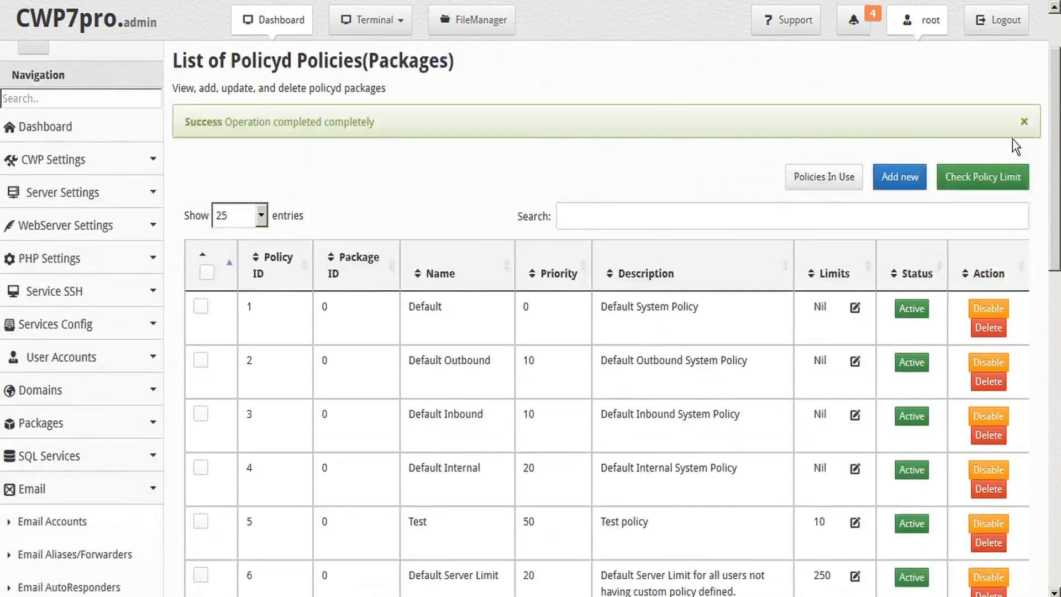
# Step: Submit a Domain Level Policy with hourly limit 100 for extra-video-instructions.centos-webpanel.info
pyautogui.click(900, 177)
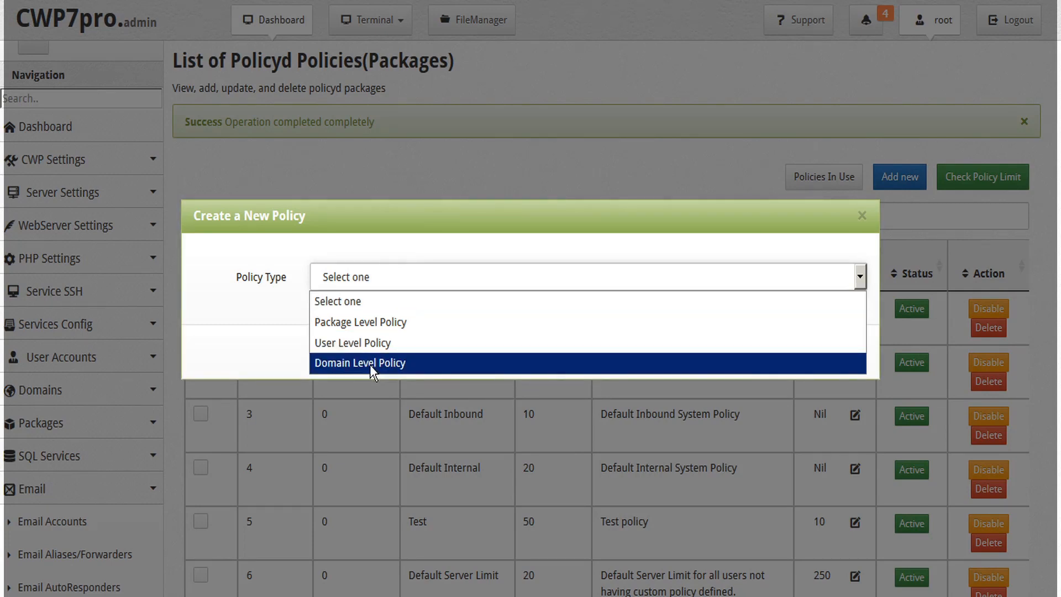
pyautogui.click(359, 362)
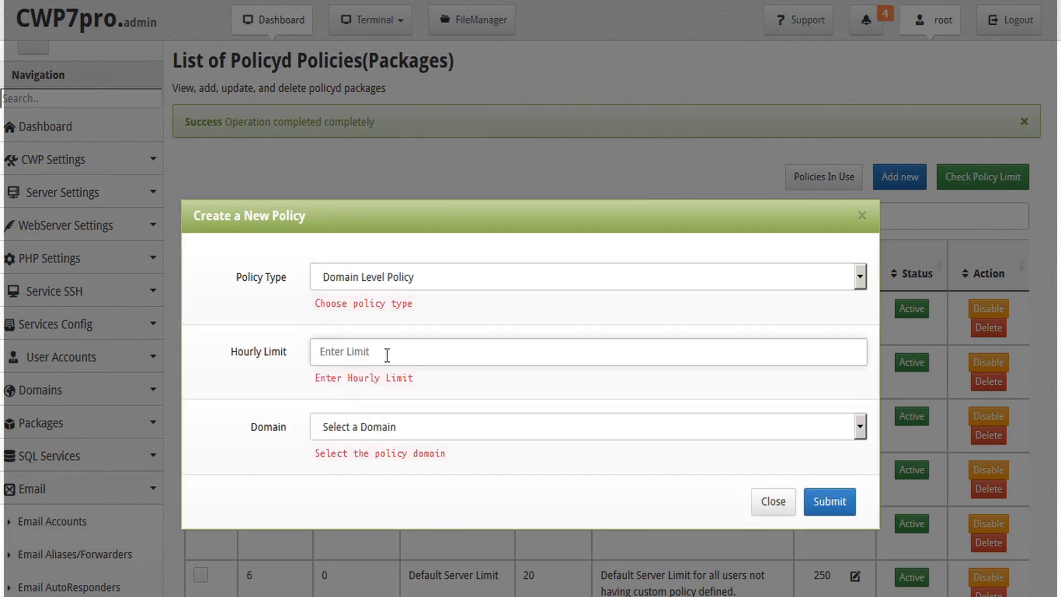
pyautogui.write('100')
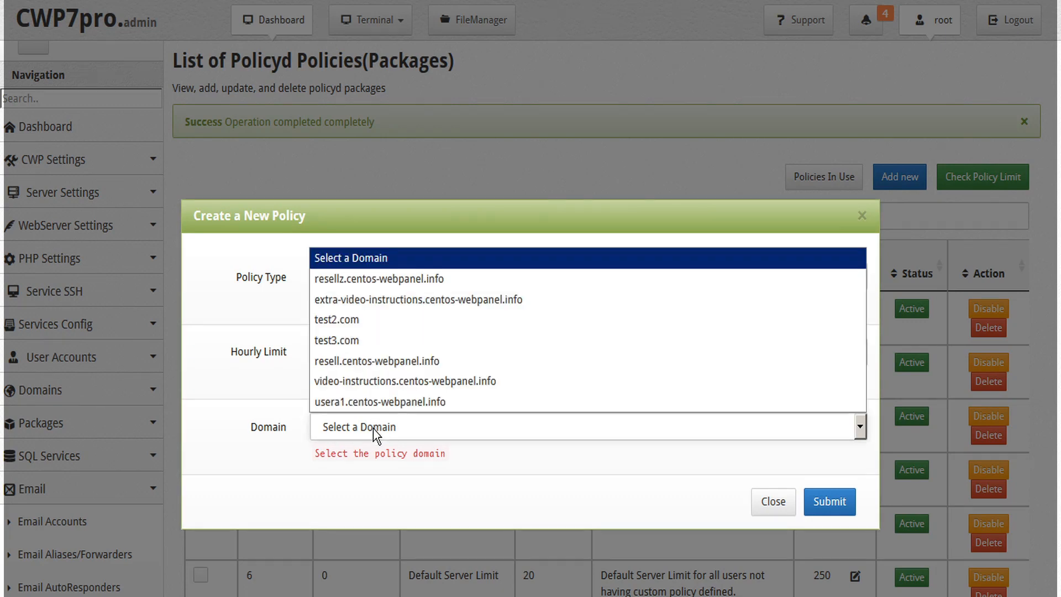
pyautogui.click(418, 299)
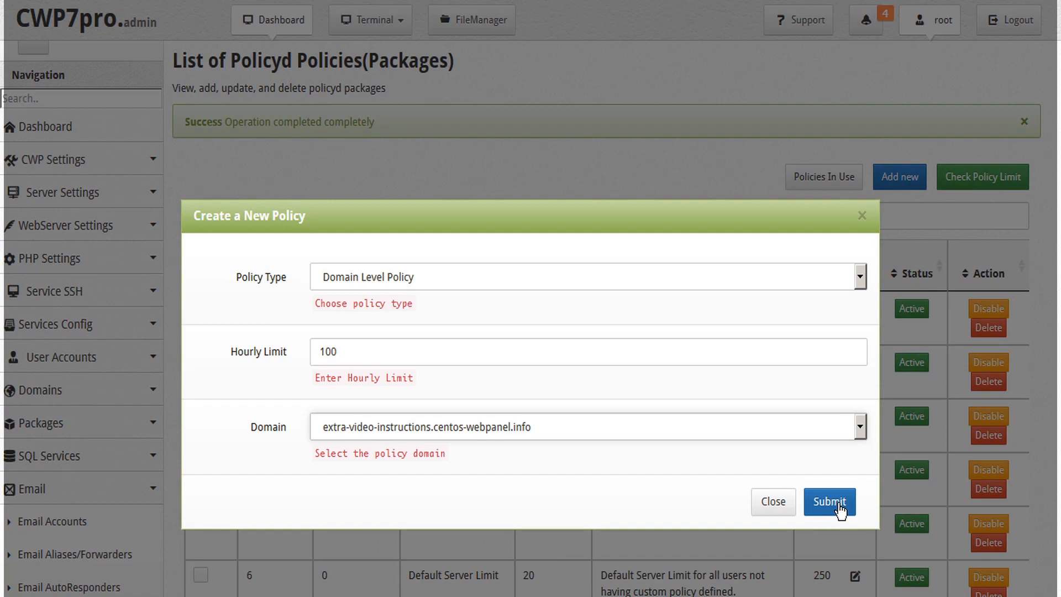
pyautogui.click(830, 502)
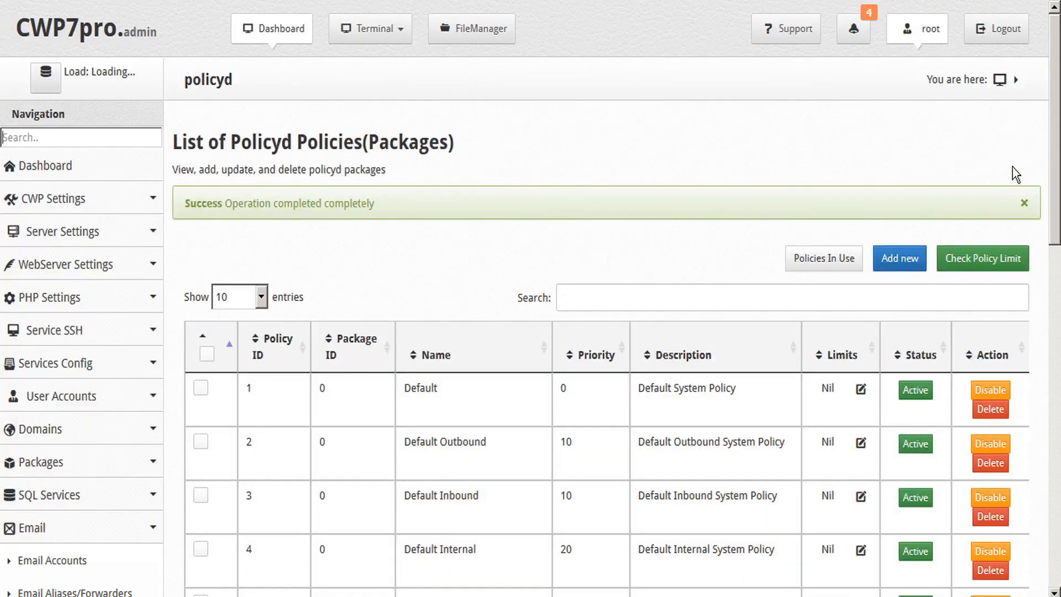
pyautogui.scroll(-3)
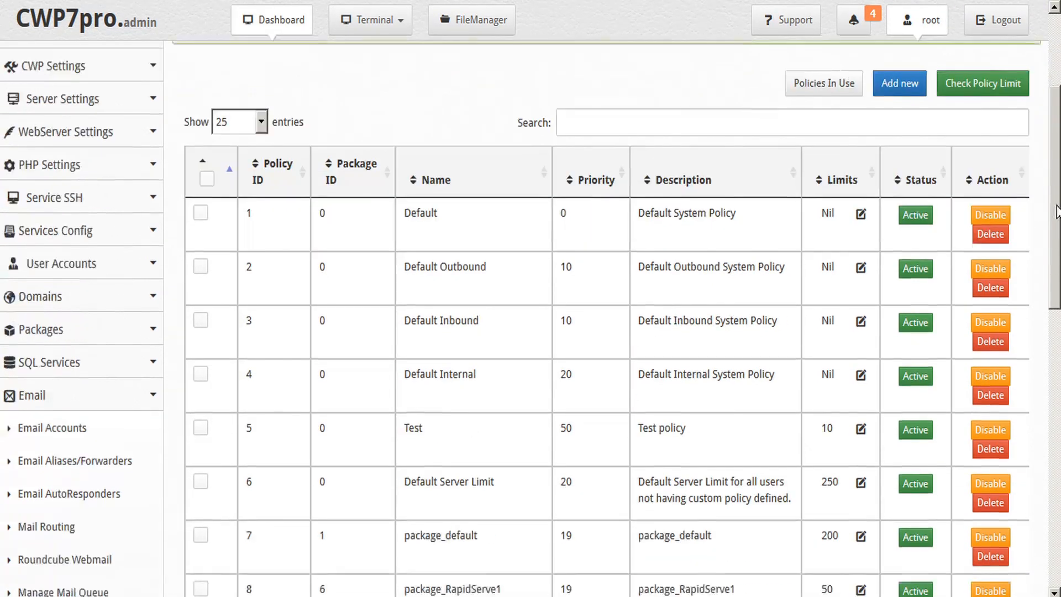
pyautogui.scroll(-3)
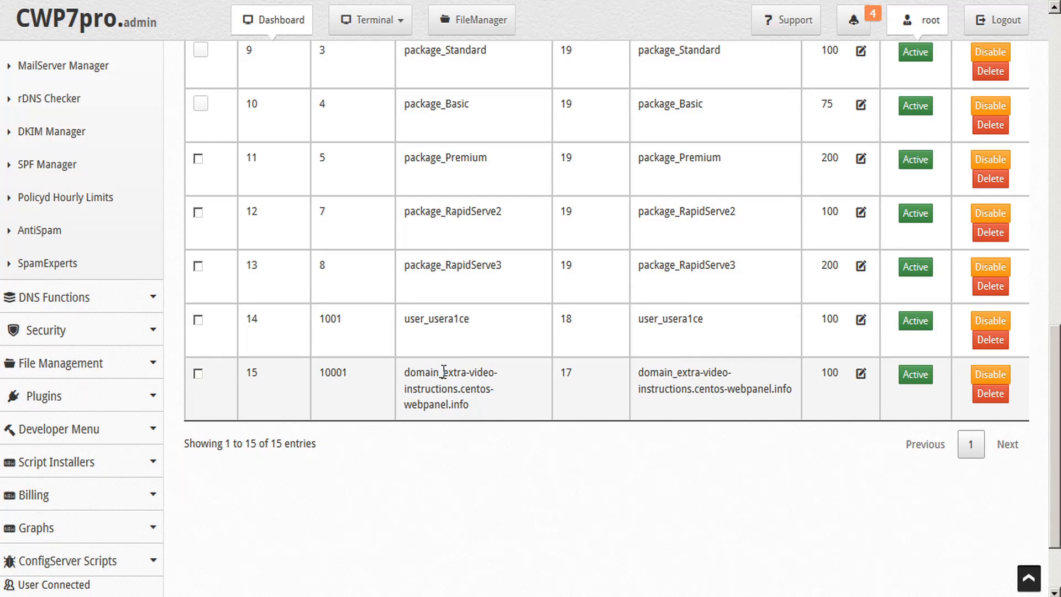
pyautogui.doubleClick(421, 372)
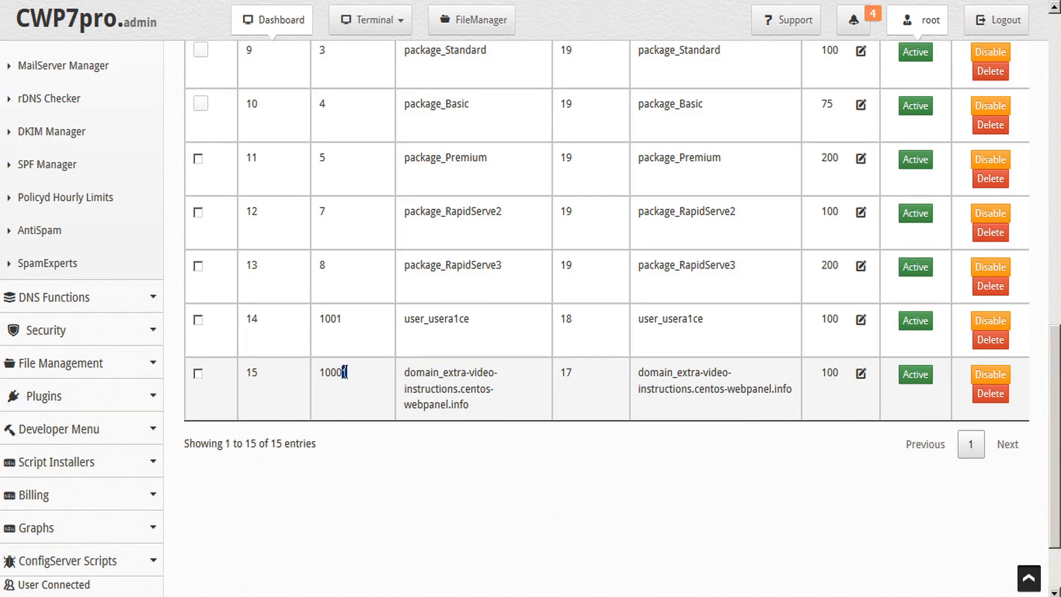
pyautogui.doubleClick(332, 373)
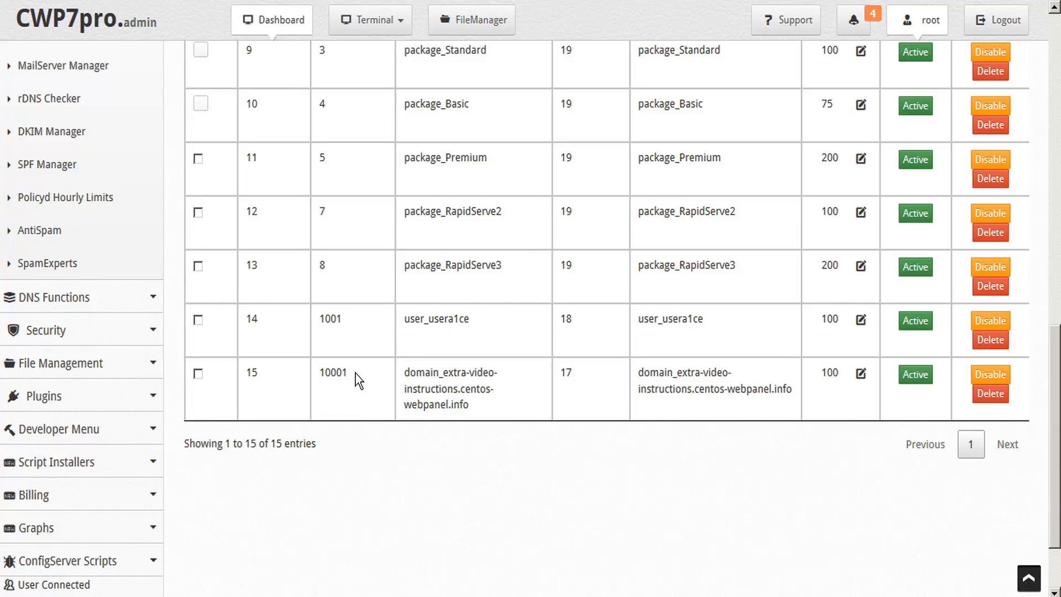
pyautogui.moveTo(283, 303)
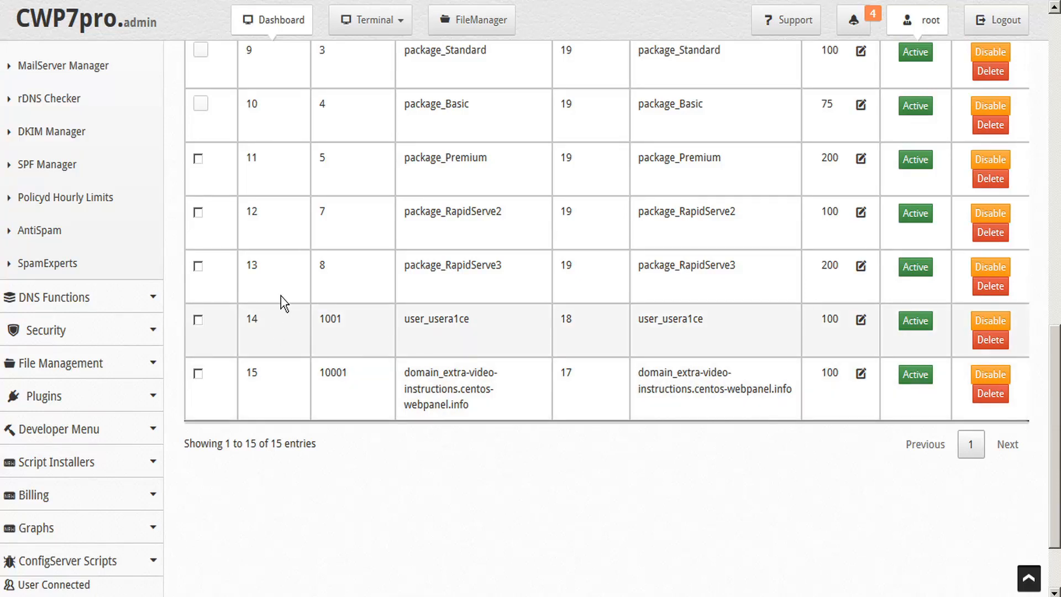
pyautogui.moveTo(785, 220)
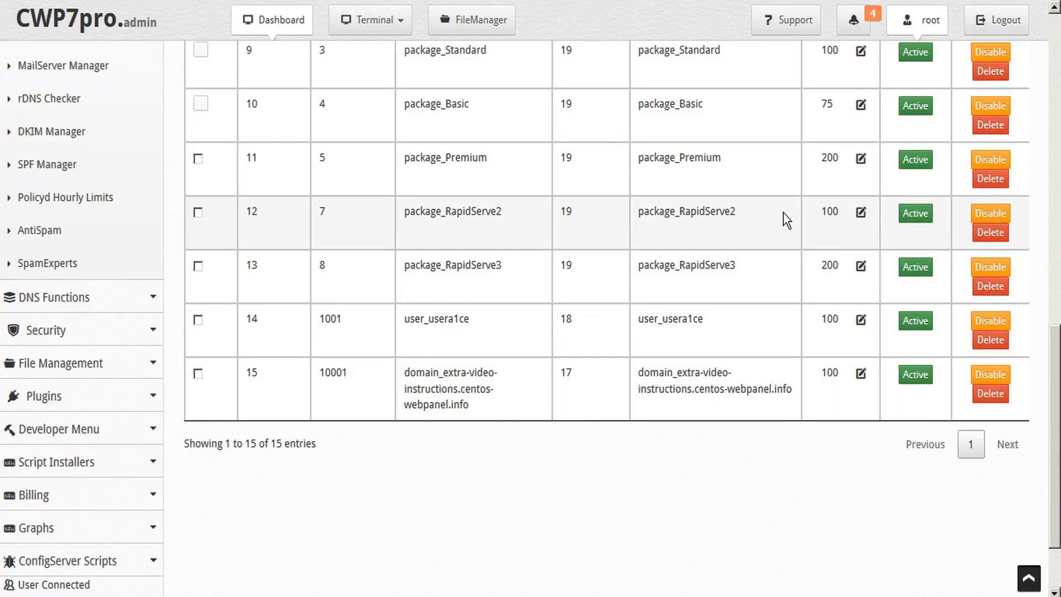
# Step: Edit policy 15's limit for domain_extra-video-instructions from 100 to 150 and save it
pyautogui.scroll(3)
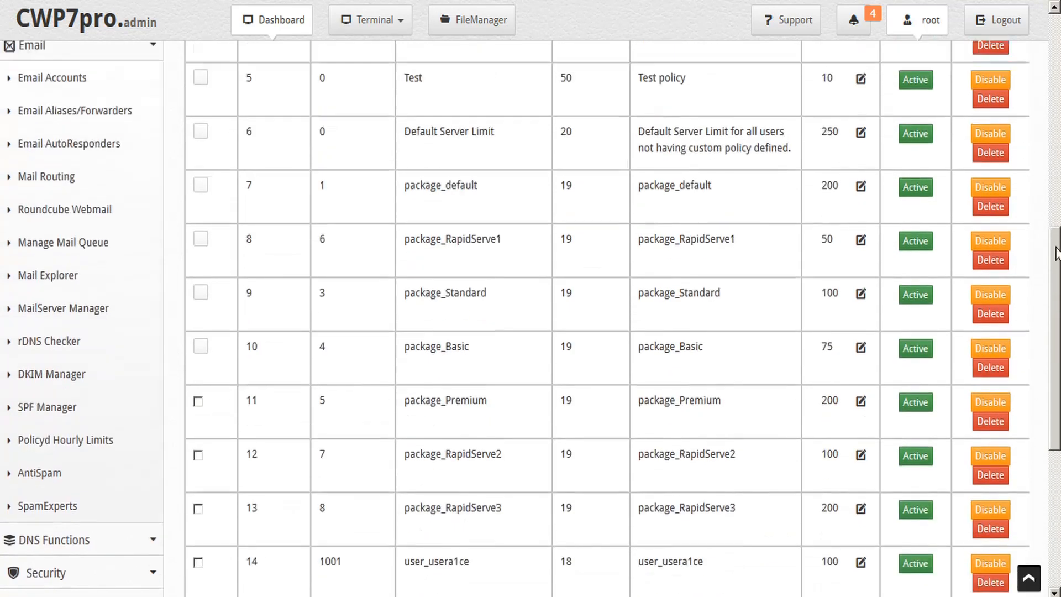
pyautogui.scroll(3)
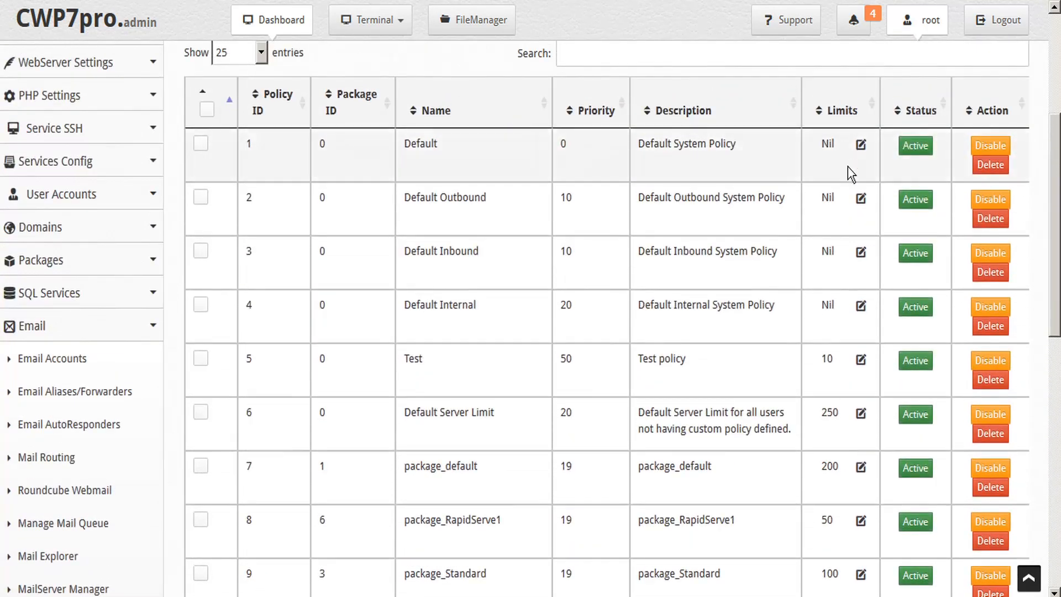
pyautogui.scroll(-3)
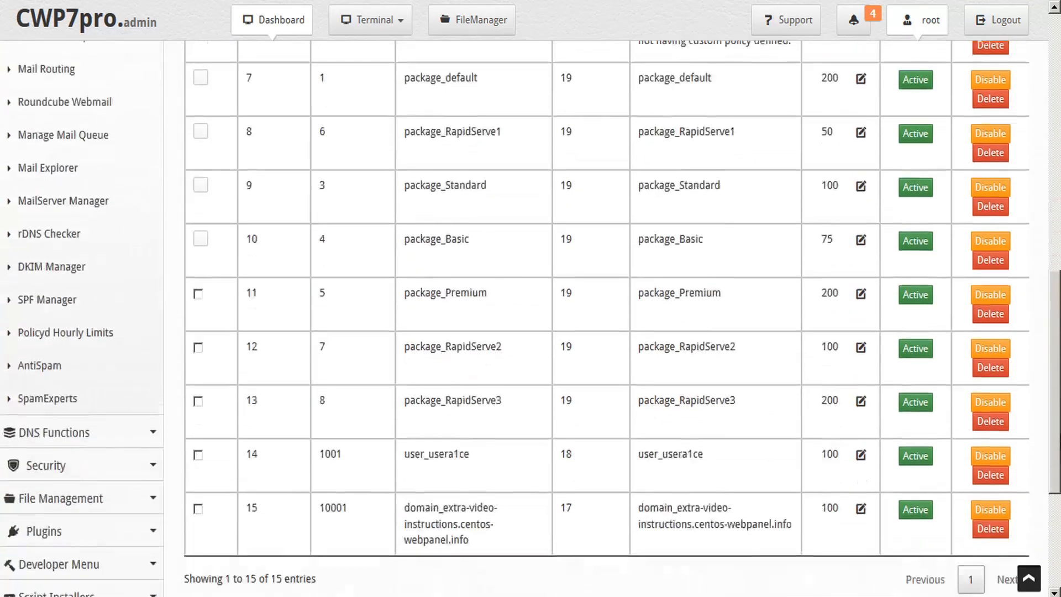
pyautogui.scroll(-3)
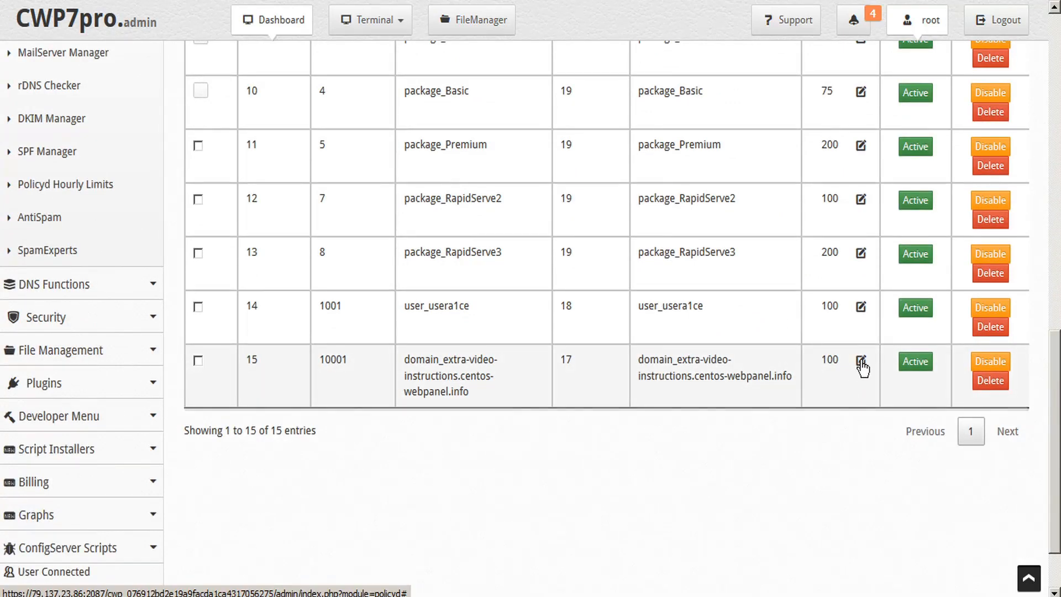
pyautogui.click(863, 362)
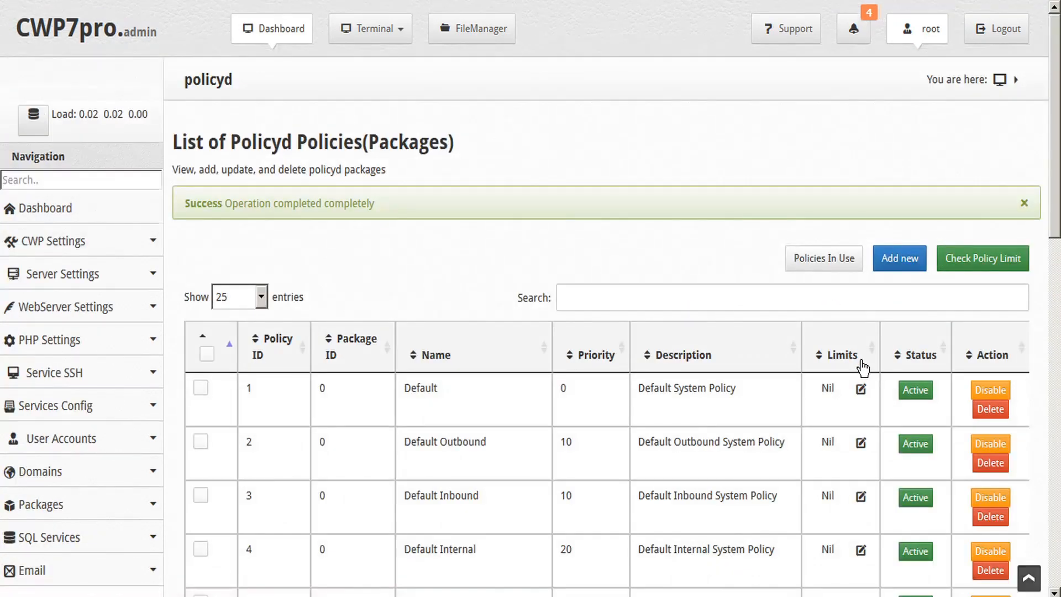
pyautogui.scroll(-3)
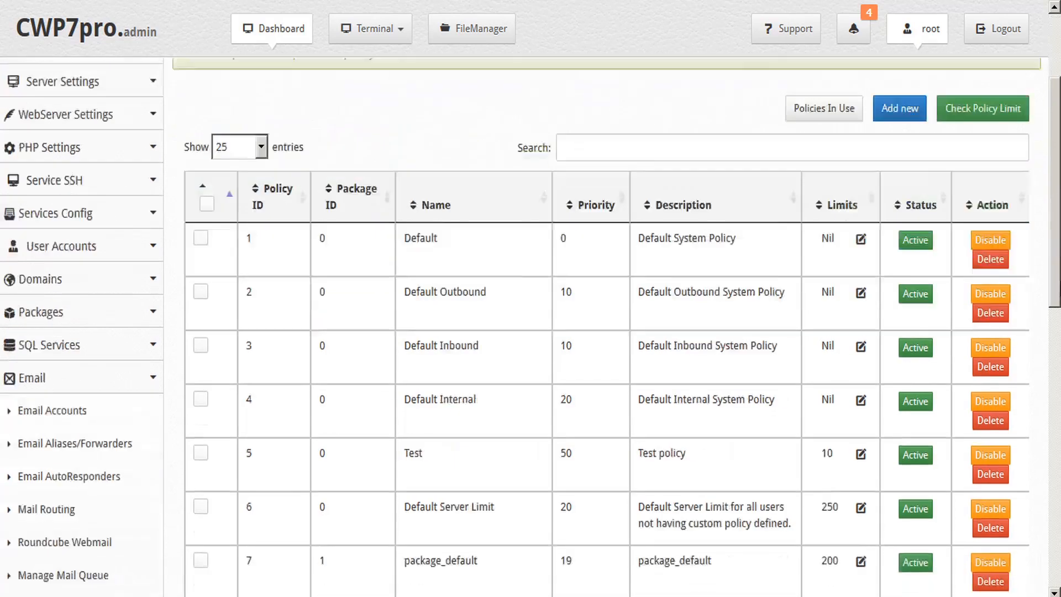
pyautogui.scroll(-3)
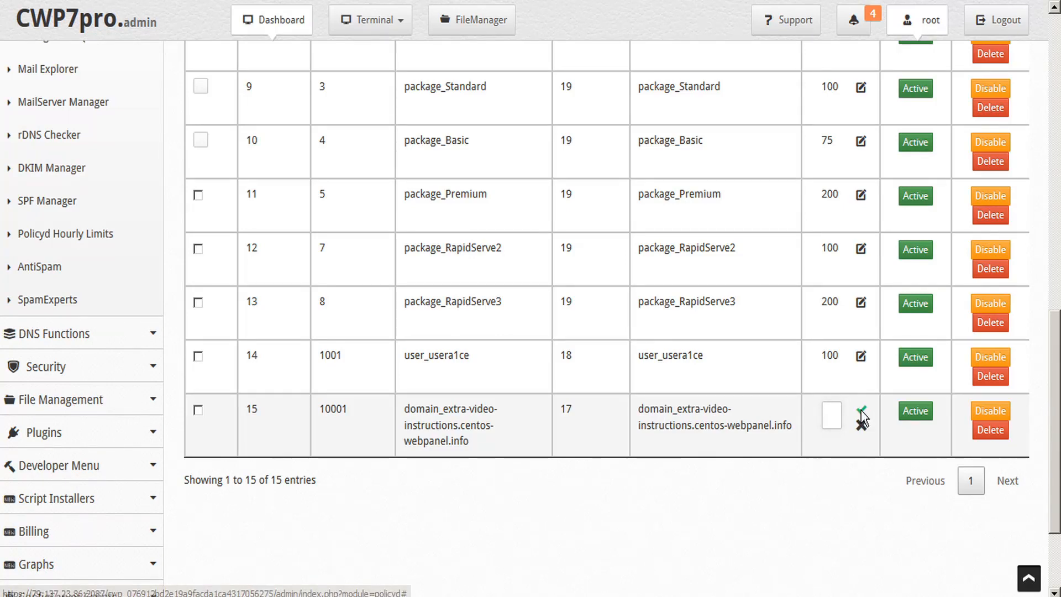
pyautogui.click(861, 413)
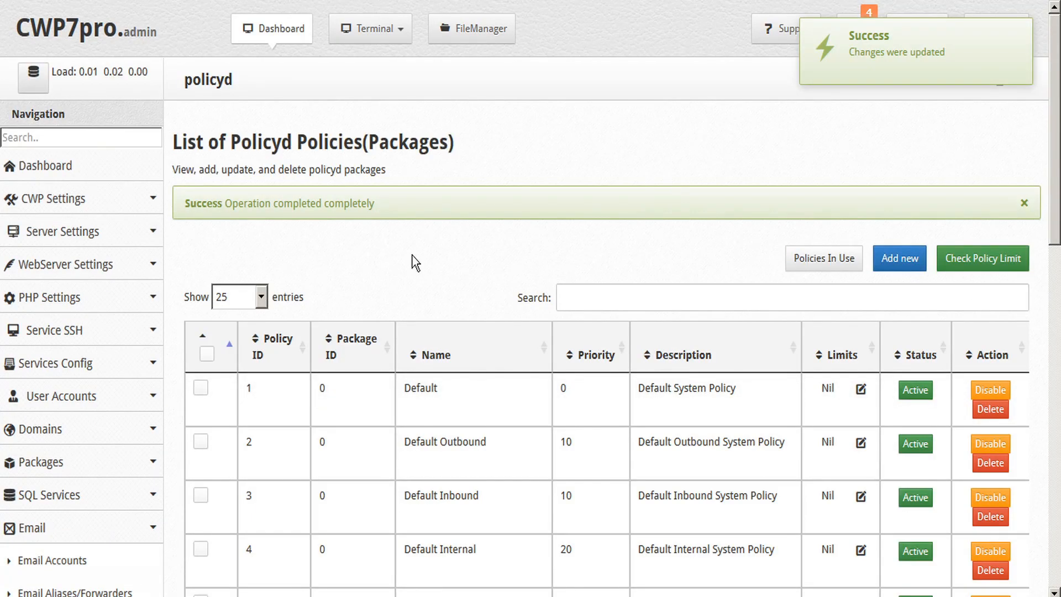
pyautogui.scroll(-3)
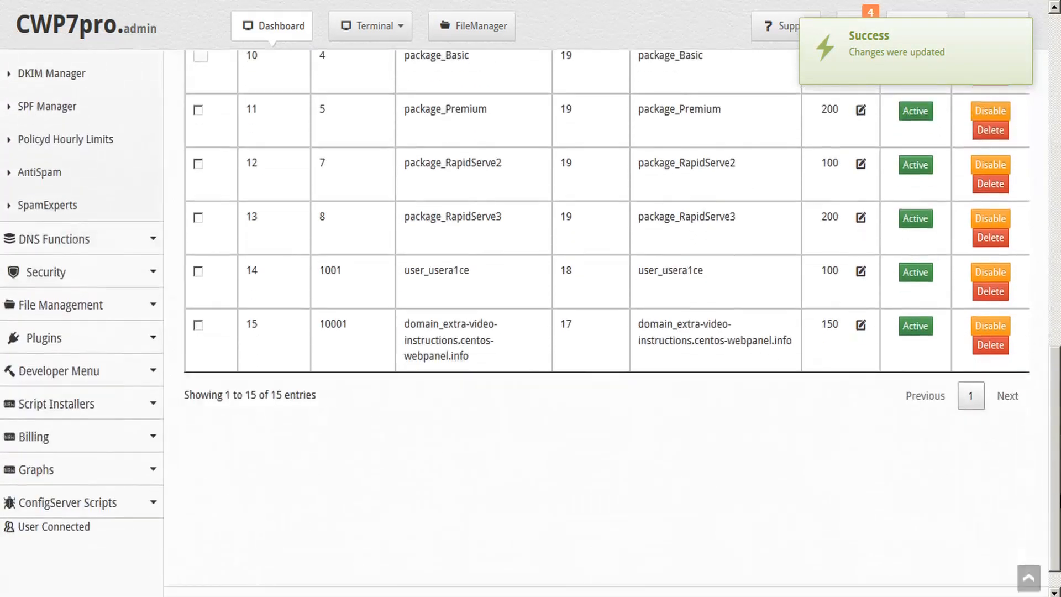
pyautogui.scroll(3)
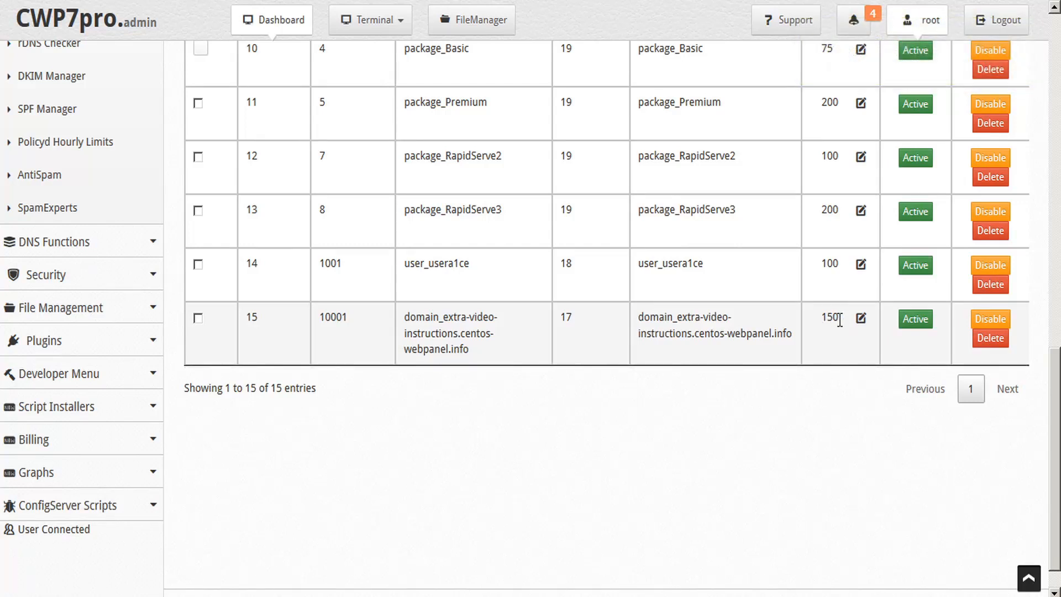
pyautogui.moveTo(855, 313)
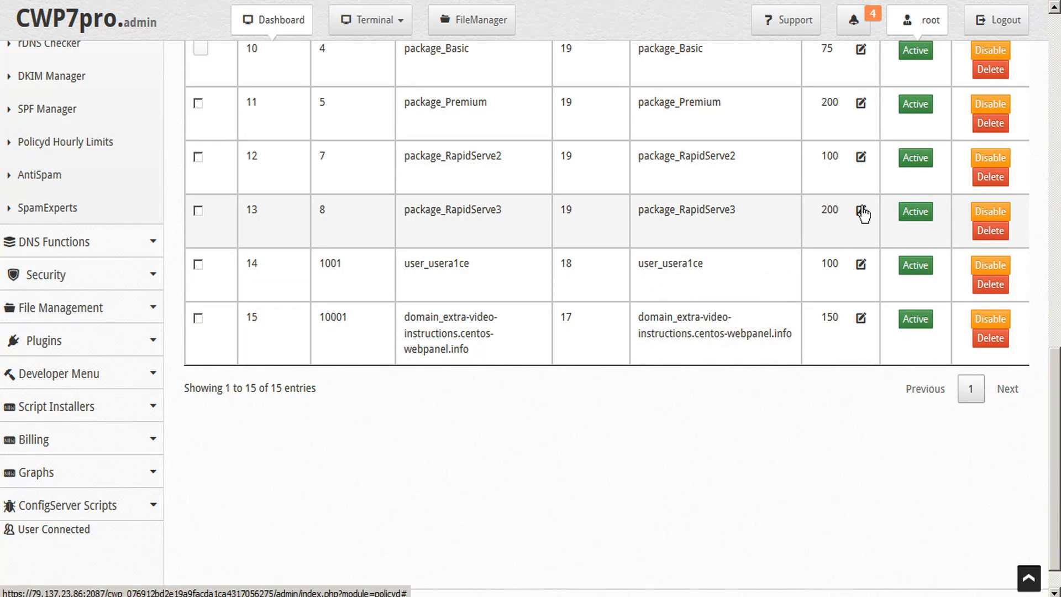
# Step: Change the user_usera1ce policy's hourly limit to 0 and save it
pyautogui.scroll(3)
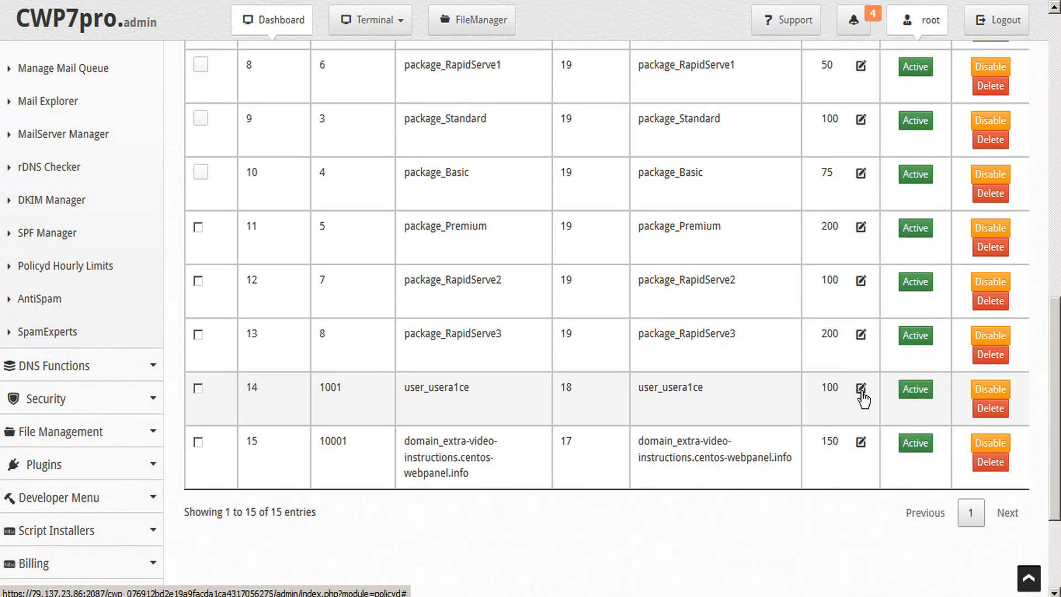
pyautogui.click(863, 391)
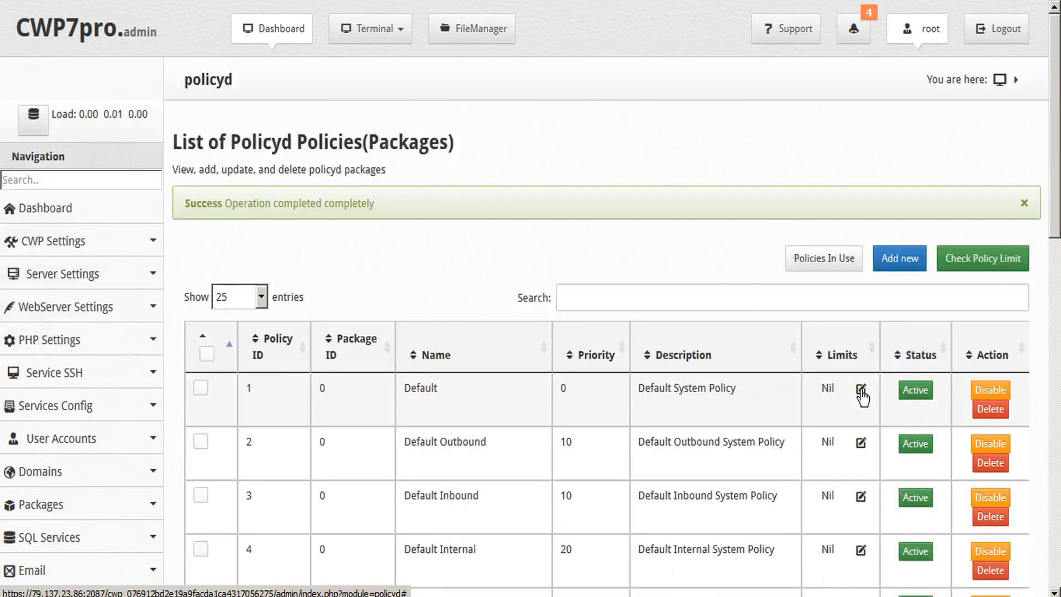
pyautogui.scroll(-3)
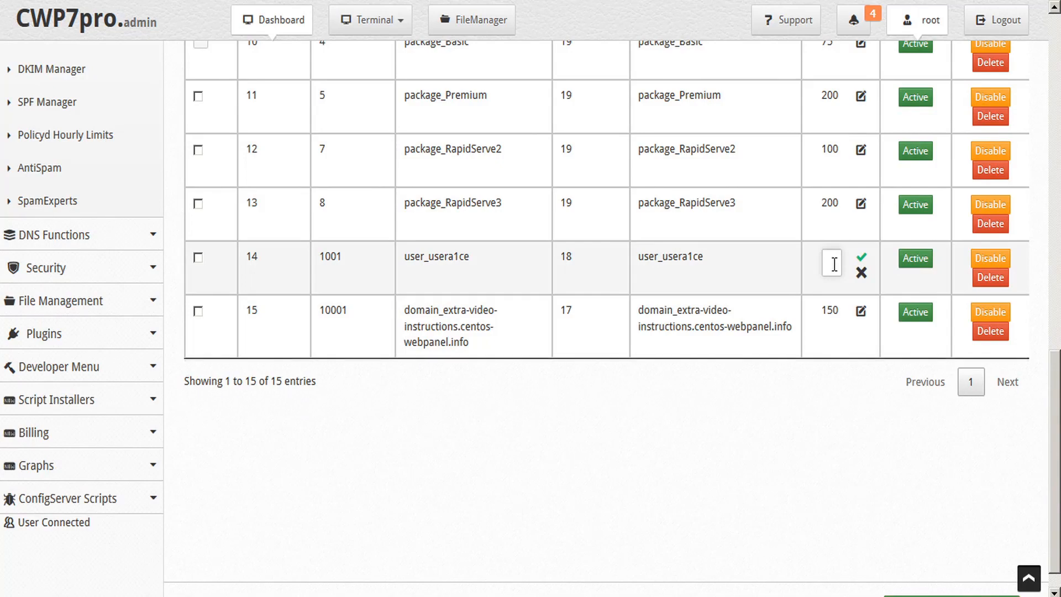
pyautogui.click(861, 258)
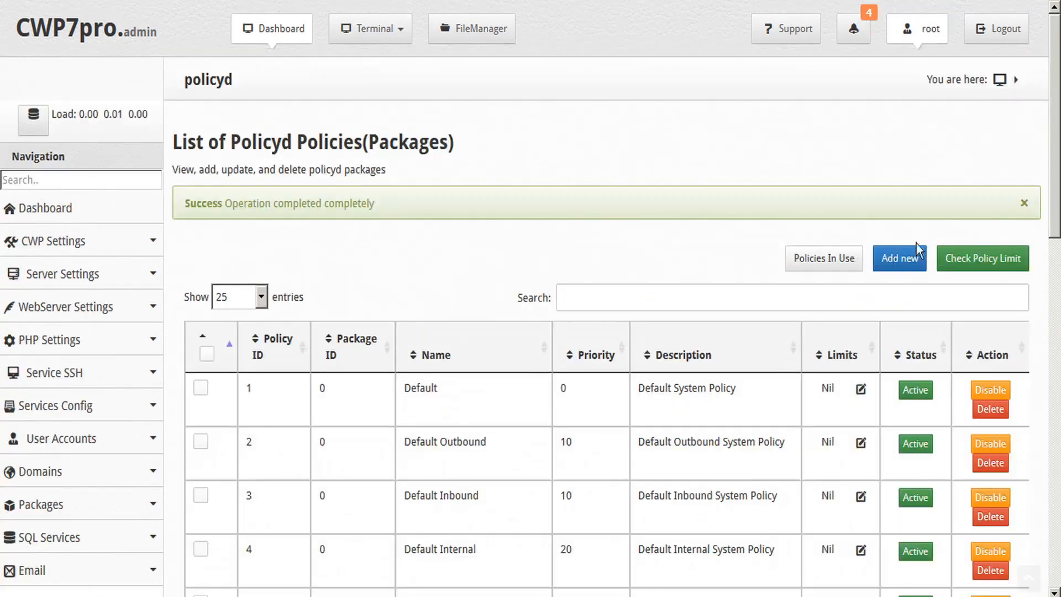
pyautogui.scroll(-3)
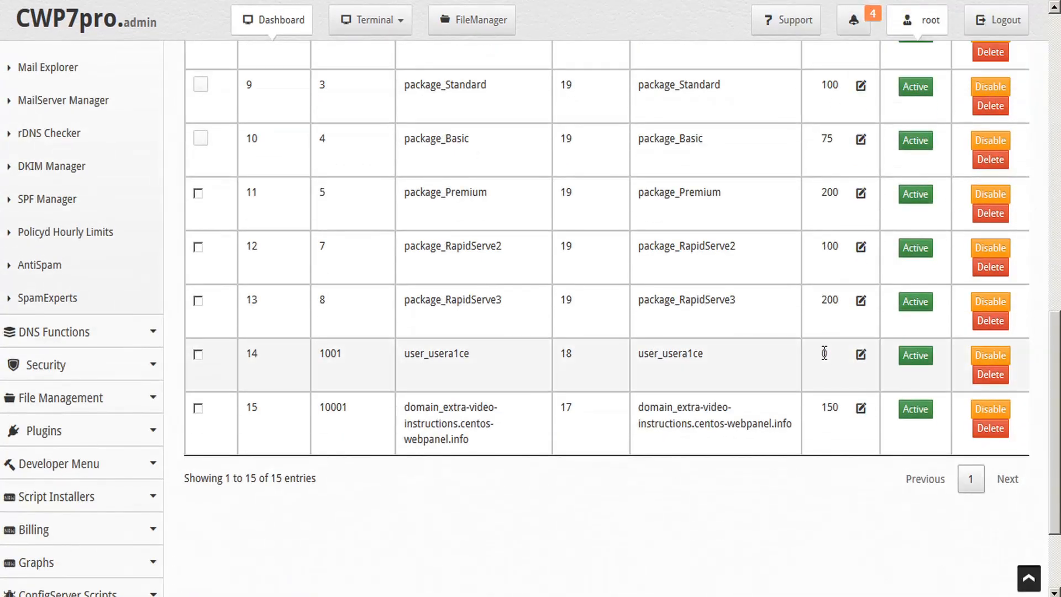
# Step: Edit the domain policy's hourly limit again and confirm the change
pyautogui.click(861, 353)
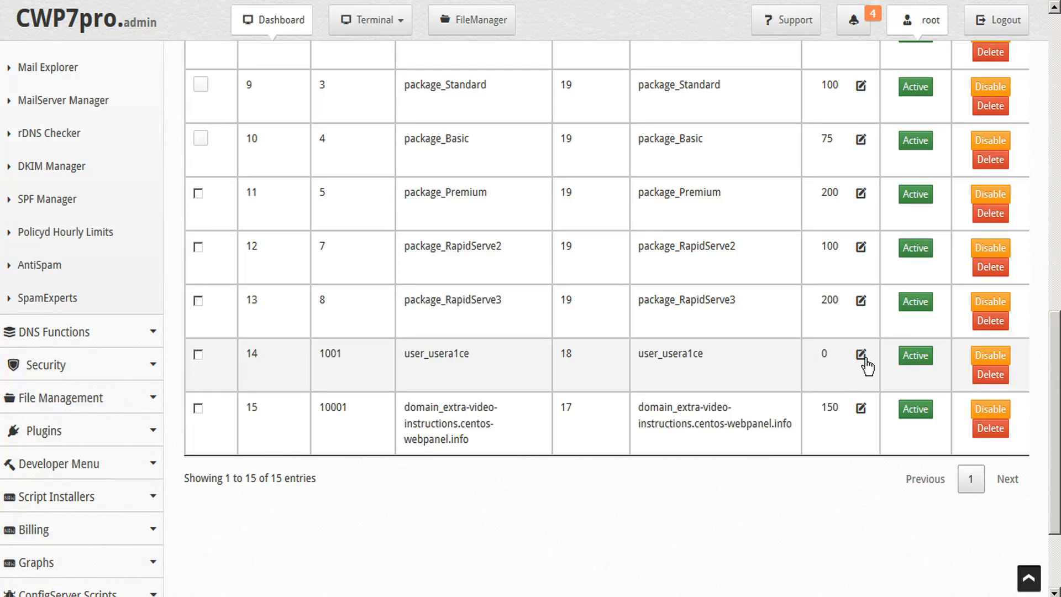
pyautogui.moveTo(863, 362)
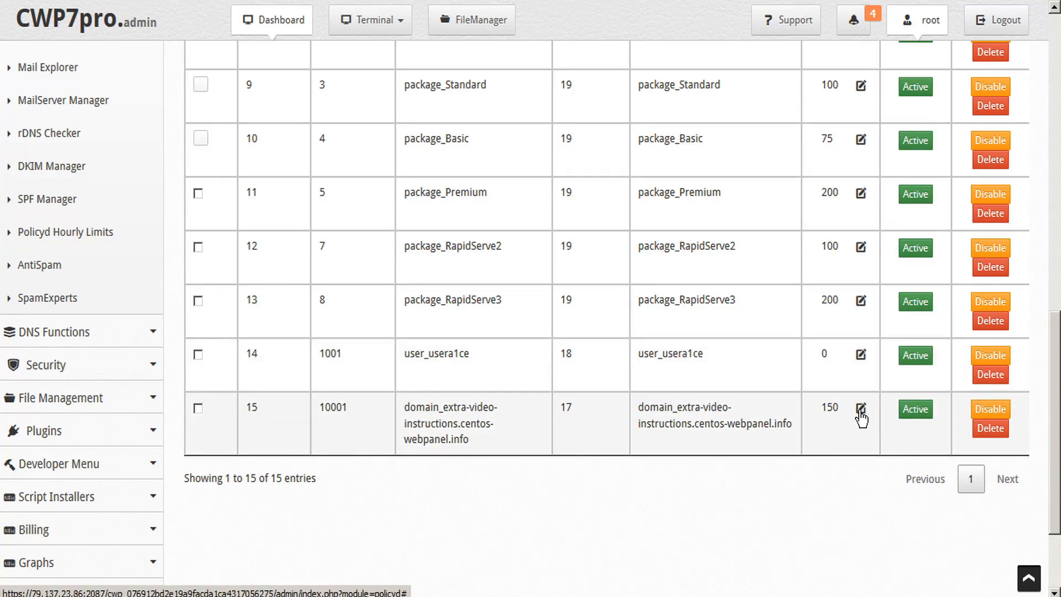
pyautogui.click(862, 411)
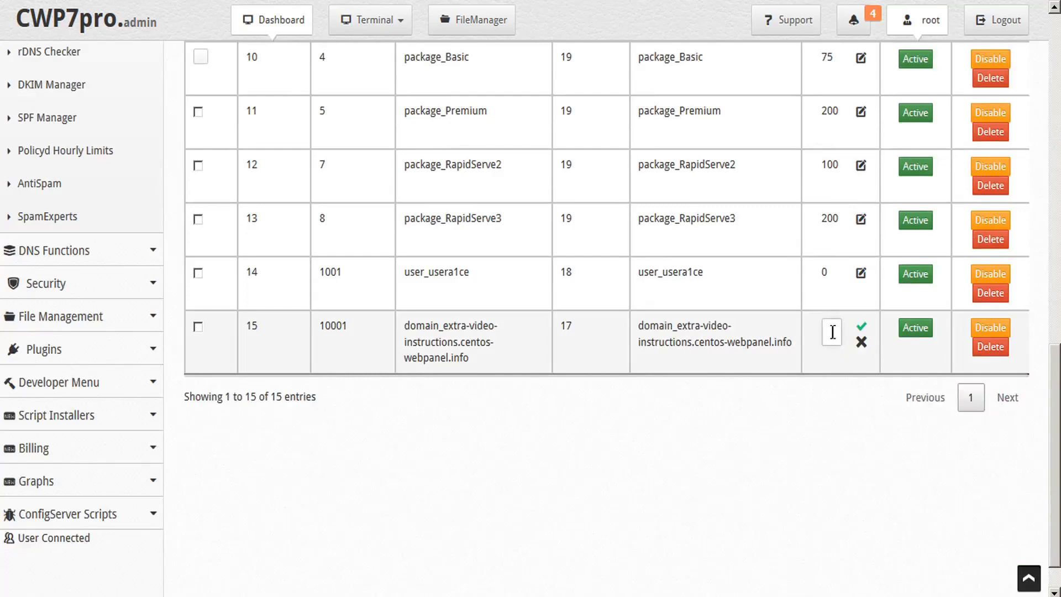
pyautogui.click(861, 328)
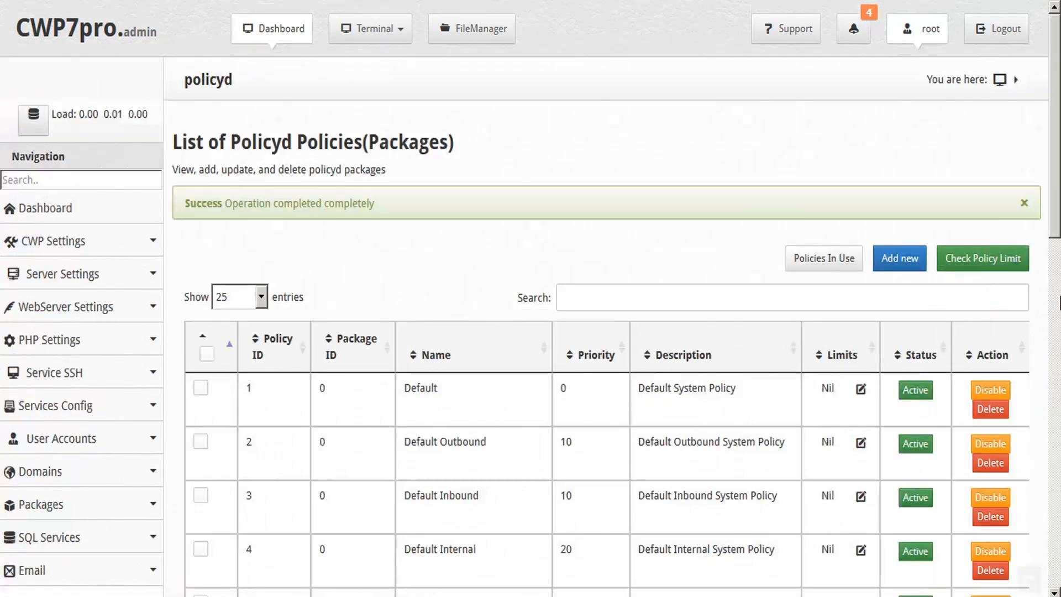